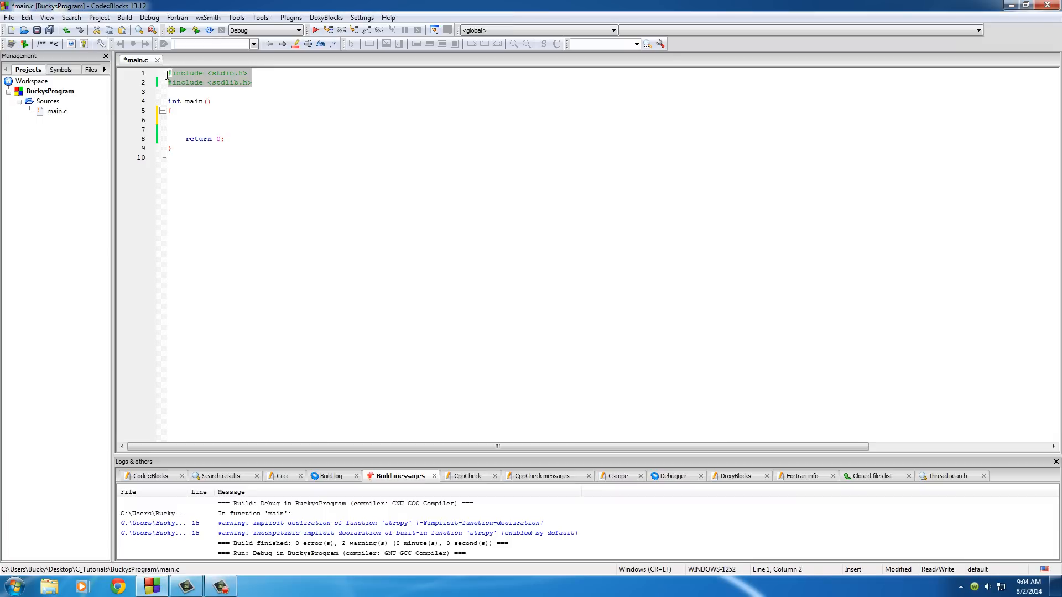
# - Try throwaway text 'dfsdfsd' around the include lines and empty main
pyautogui.click(180, 92)
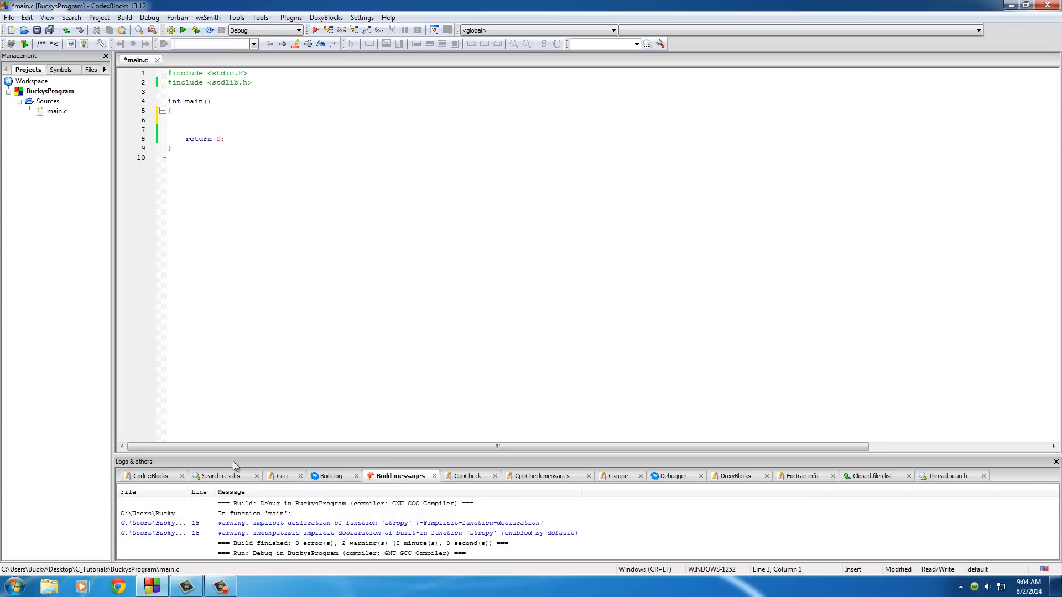
pyautogui.moveTo(371, 215)
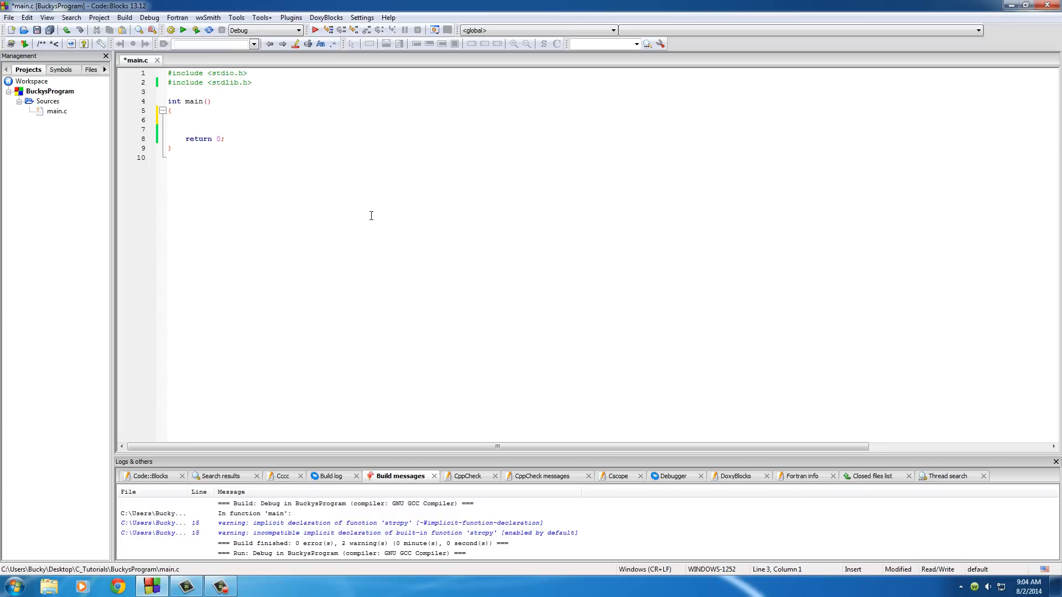
pyautogui.write('dfsdfsd')
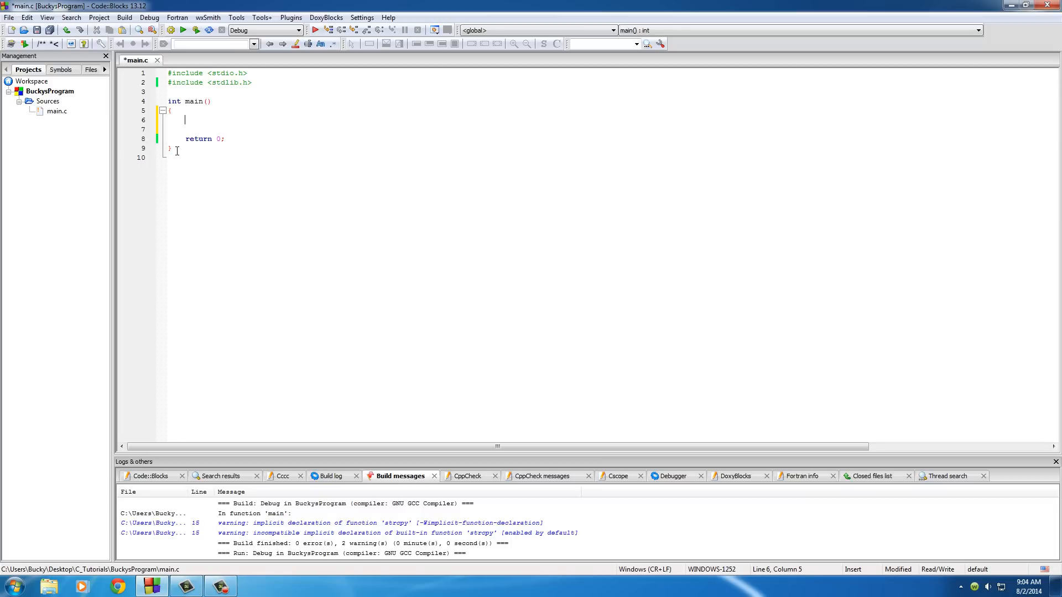
pyautogui.click(205, 82)
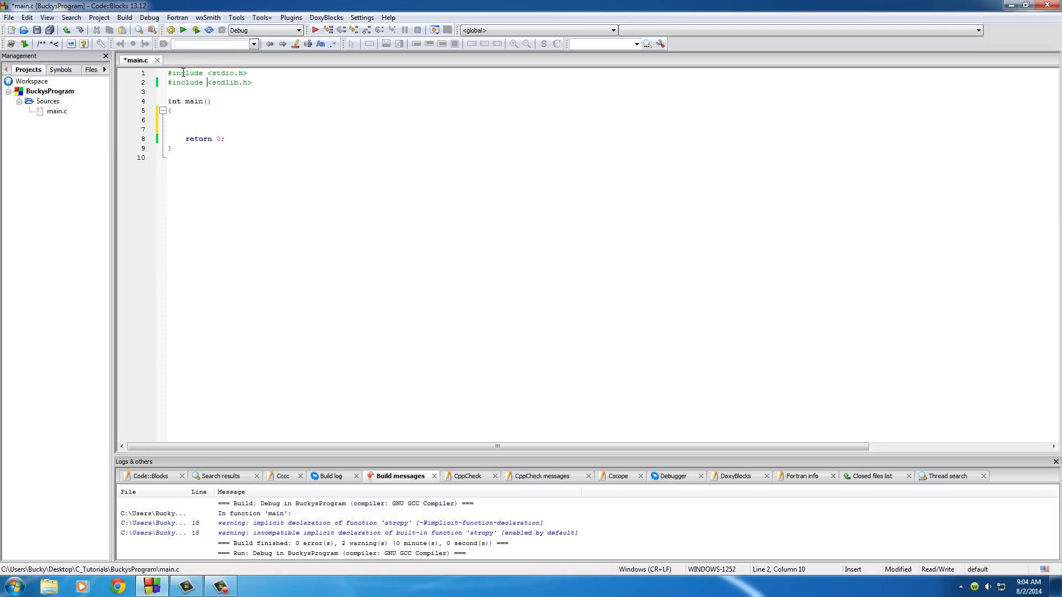
pyautogui.doubleClick(194, 101)
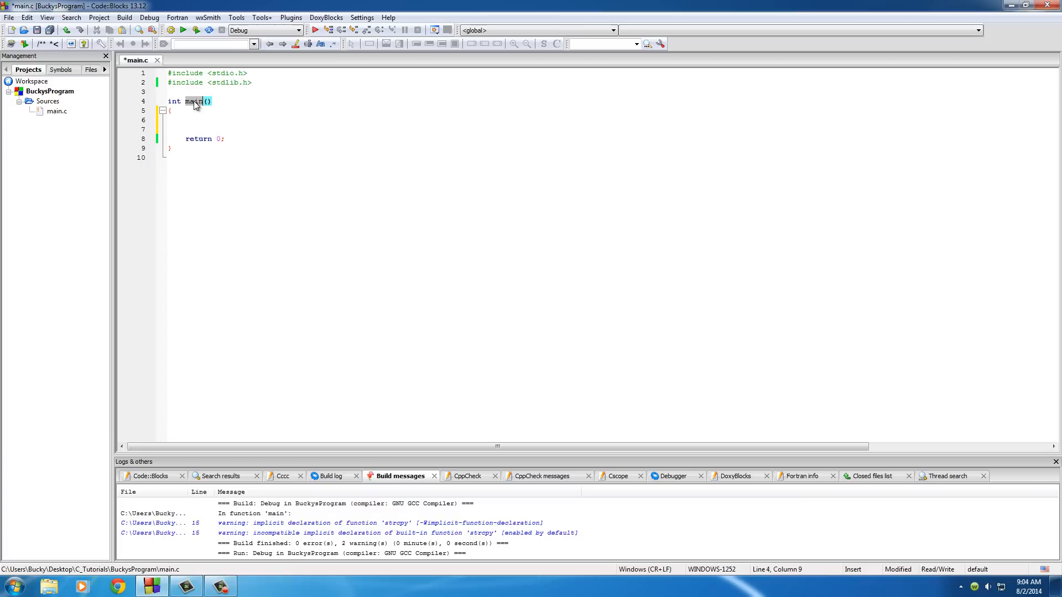
pyautogui.click(200, 125)
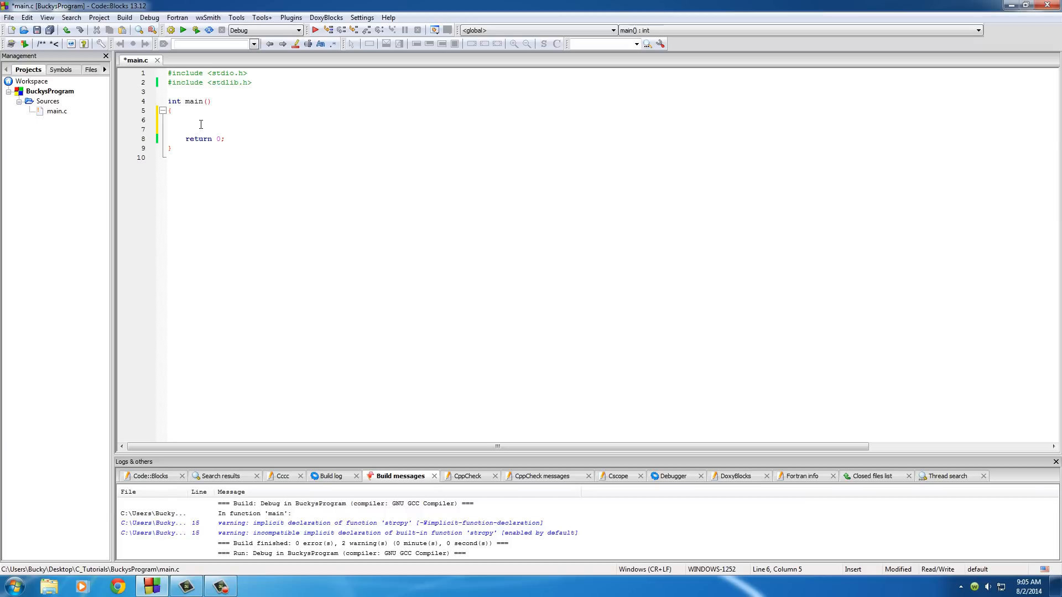
pyautogui.click(190, 120)
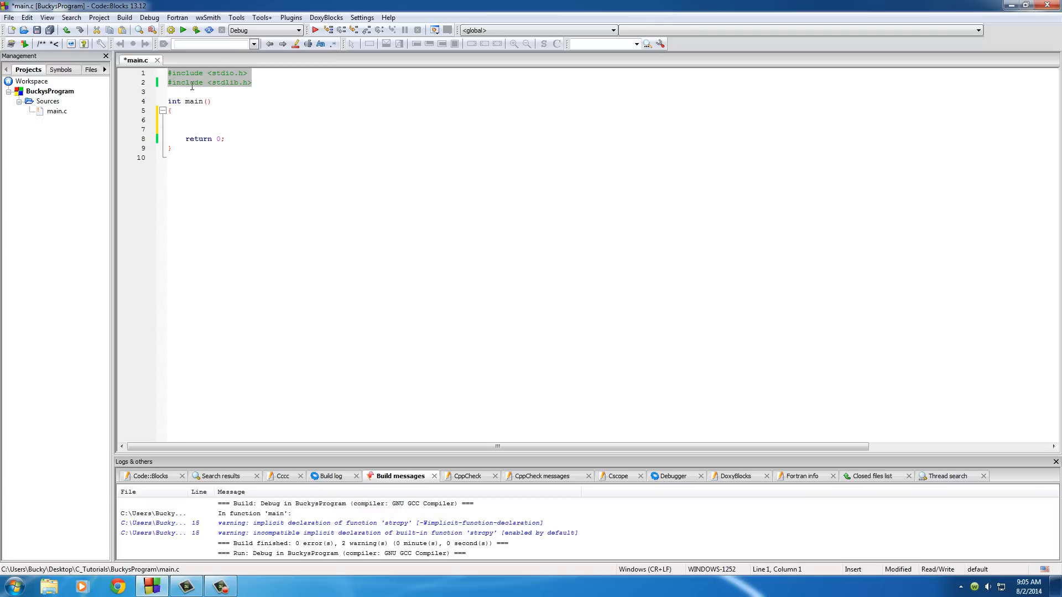
pyautogui.click(185, 92)
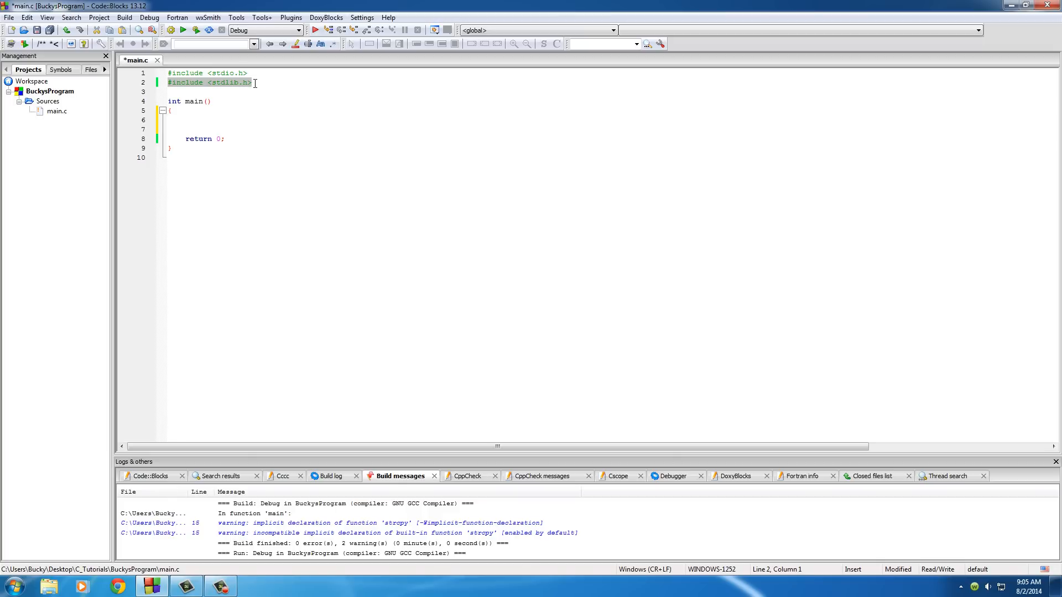
pyautogui.click(252, 82)
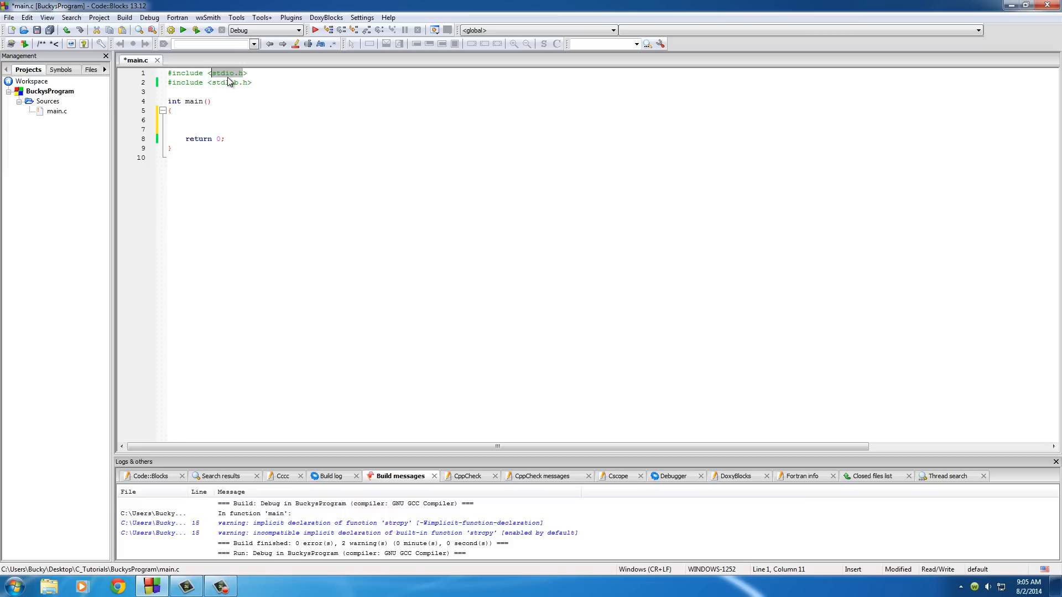
pyautogui.moveTo(242, 90)
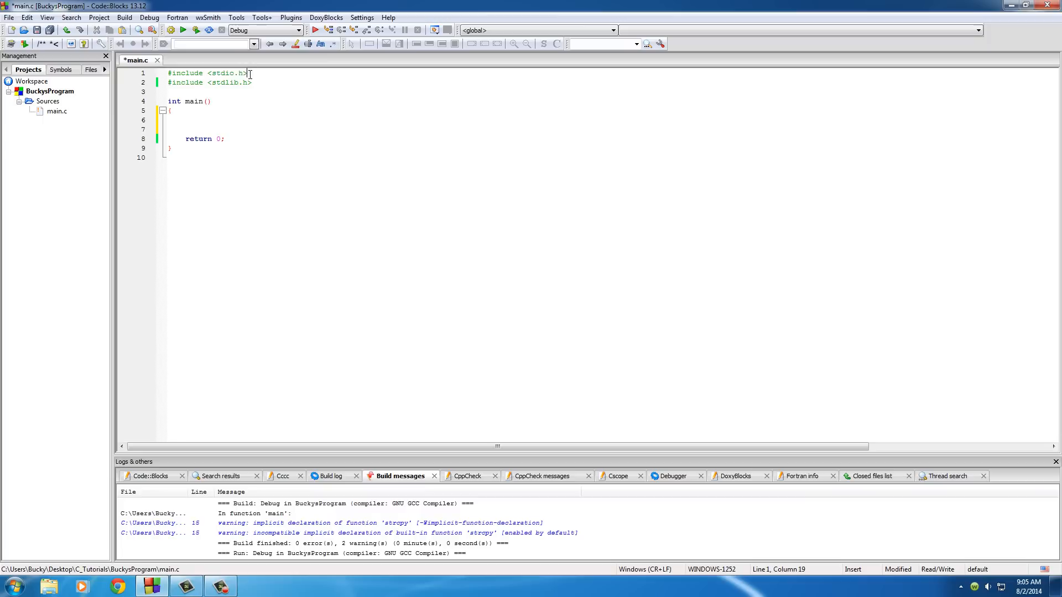
# - Add a blank line under the includes and start a #define, trying 'tuna =' in main
pyautogui.click(176, 91)
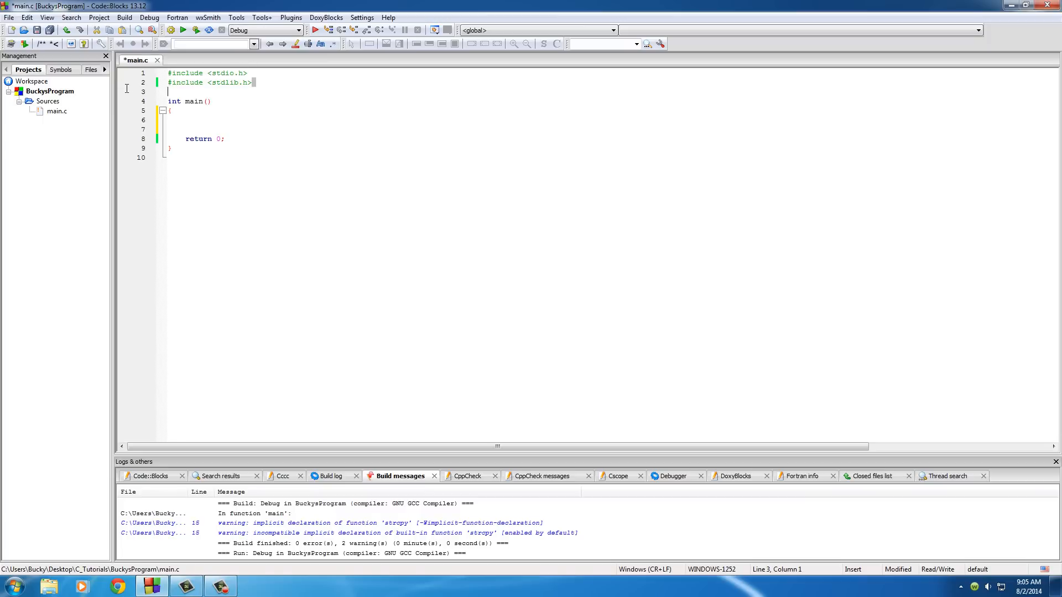
pyautogui.click(207, 82)
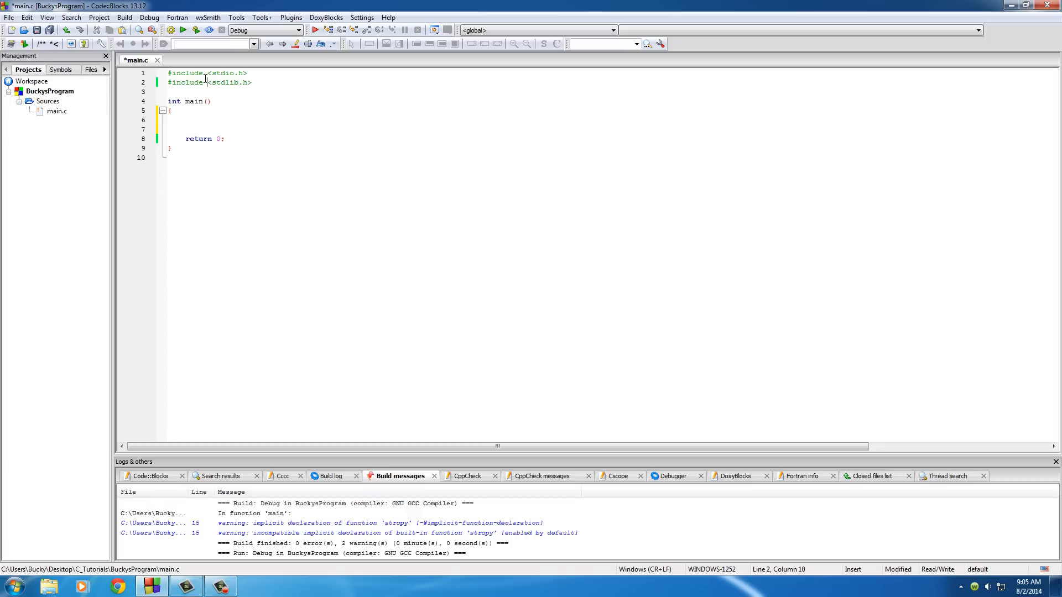
pyautogui.moveTo(221, 105)
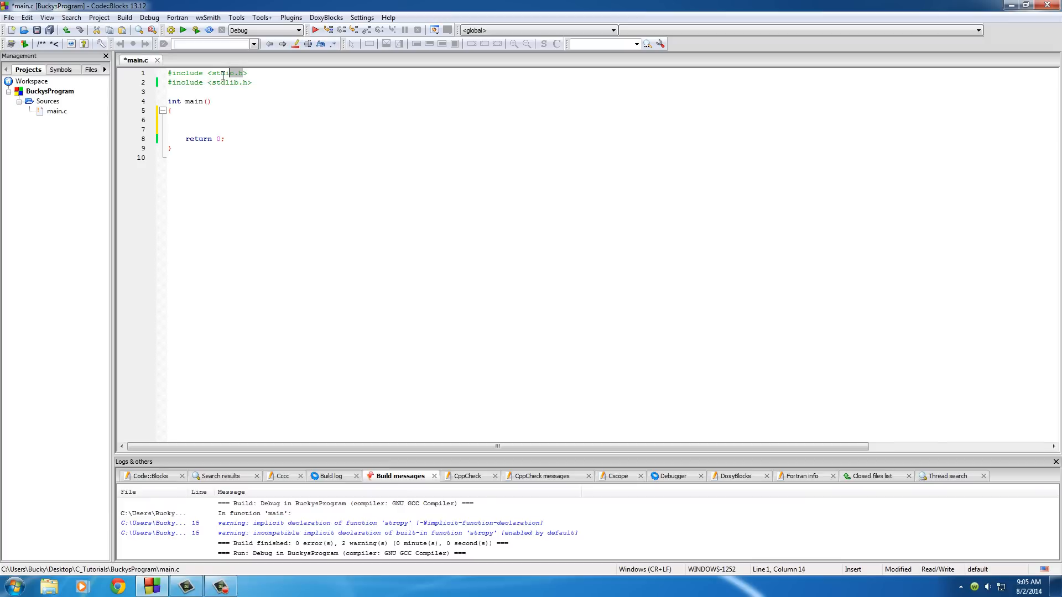
pyautogui.click(221, 73)
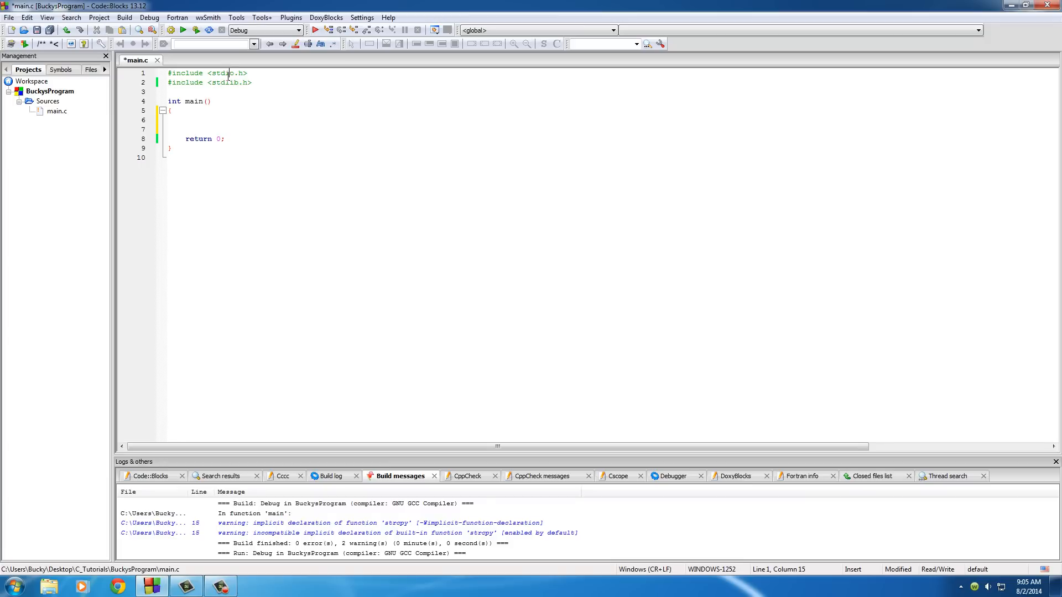
pyautogui.doubleClick(225, 73)
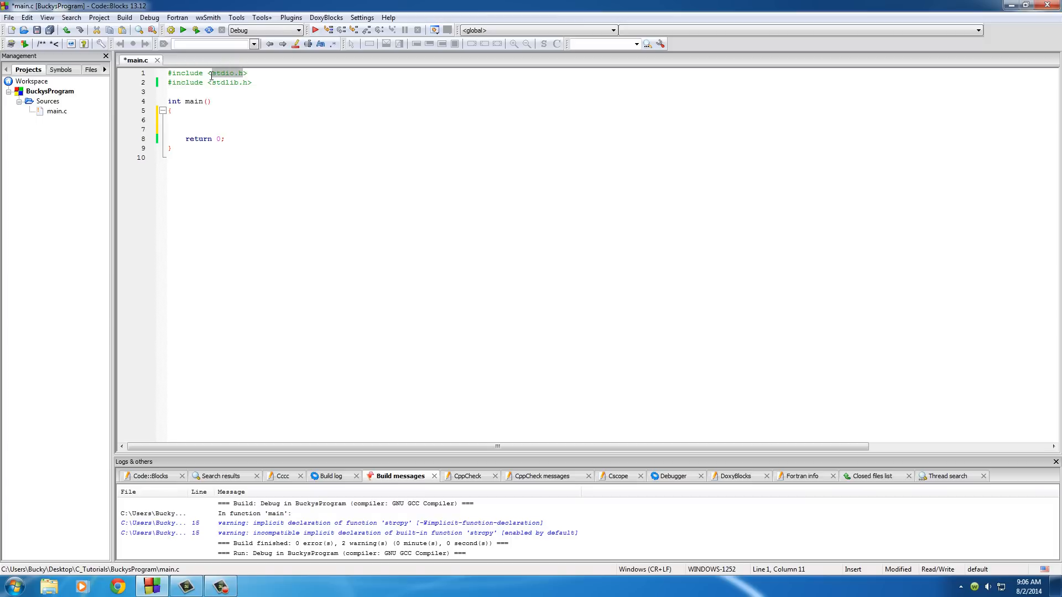
pyautogui.click(220, 73)
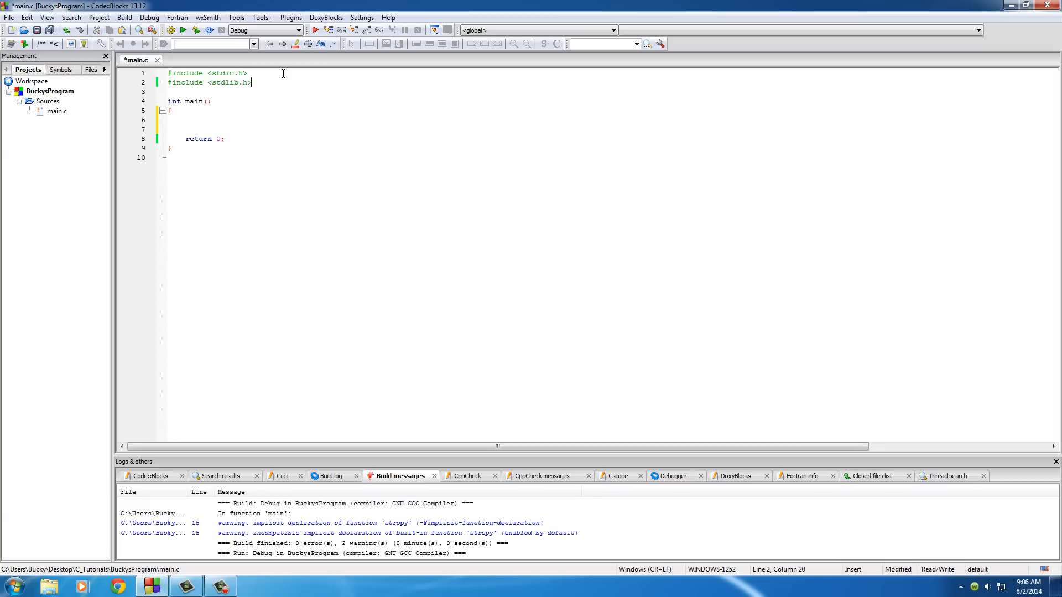
pyautogui.press('Return')
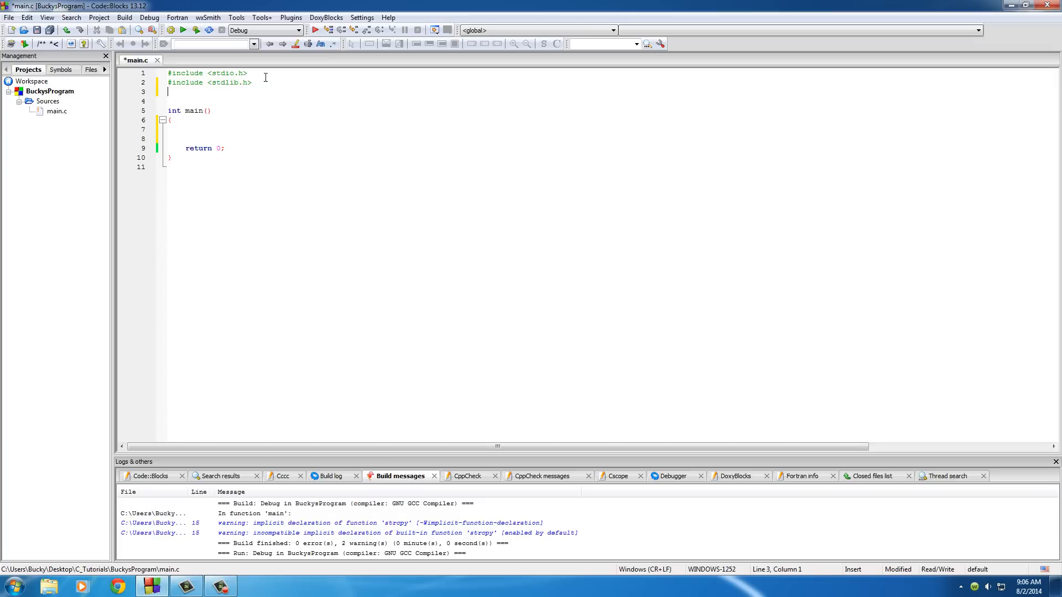
pyautogui.moveTo(195, 87)
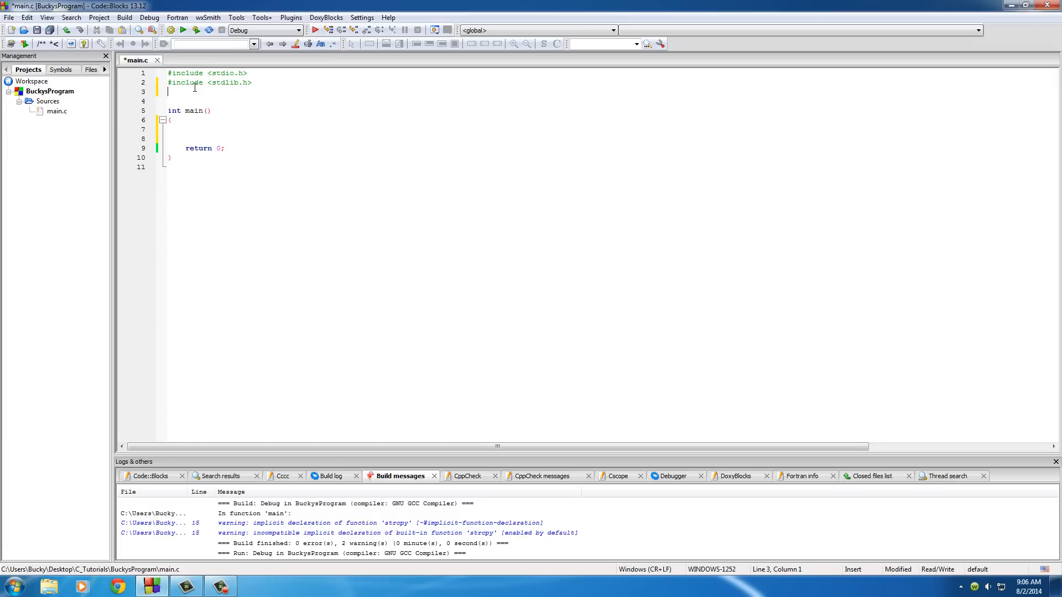
pyautogui.write('#define')
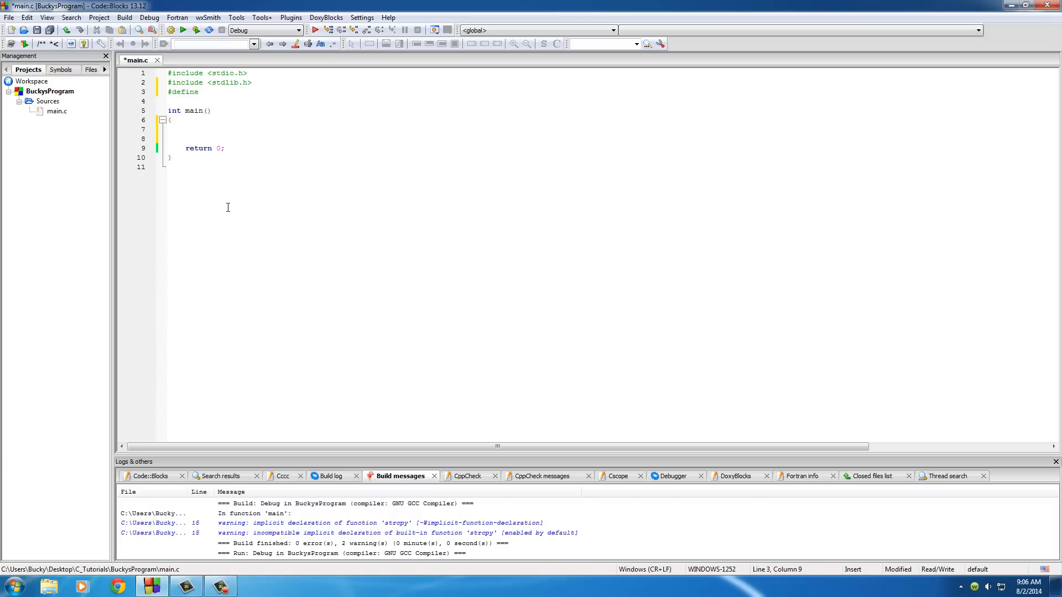
pyautogui.click(171, 92)
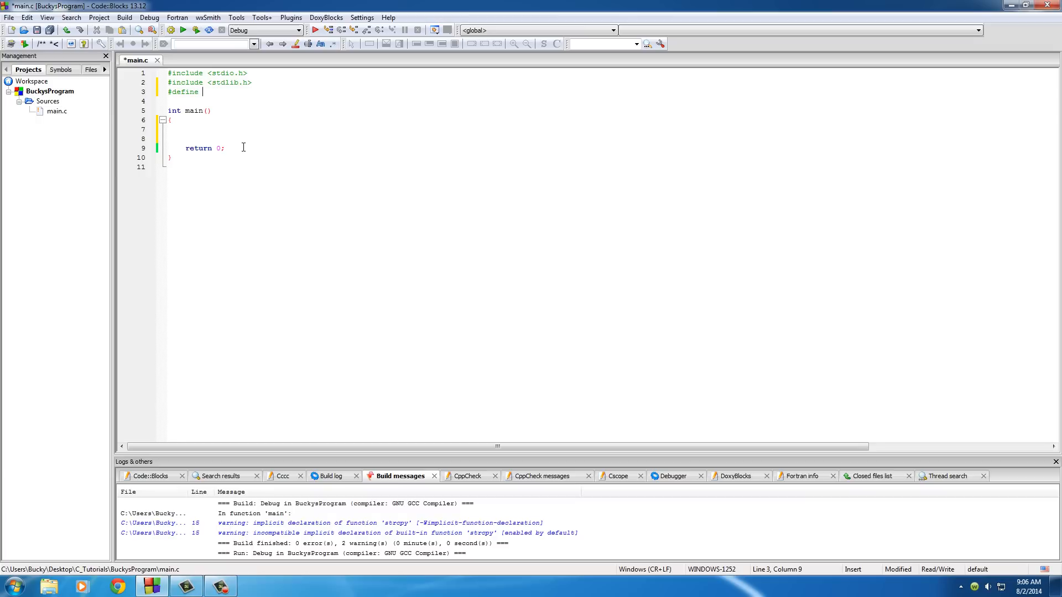
pyautogui.click(223, 130)
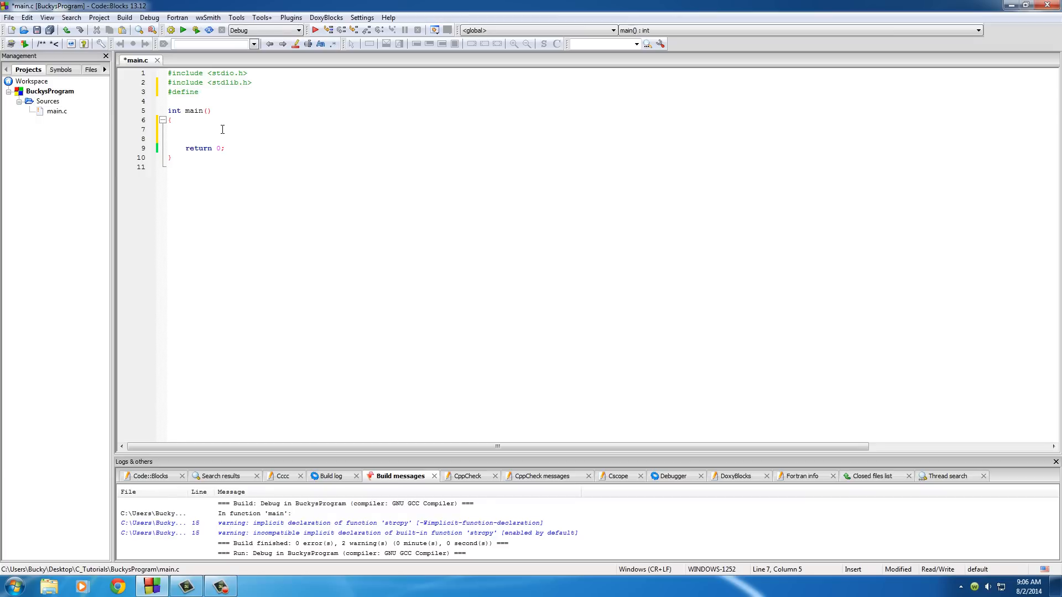
pyautogui.write('tuna =')
pyautogui.click(331, 92)
pyautogui.write(' MYNAME ""')
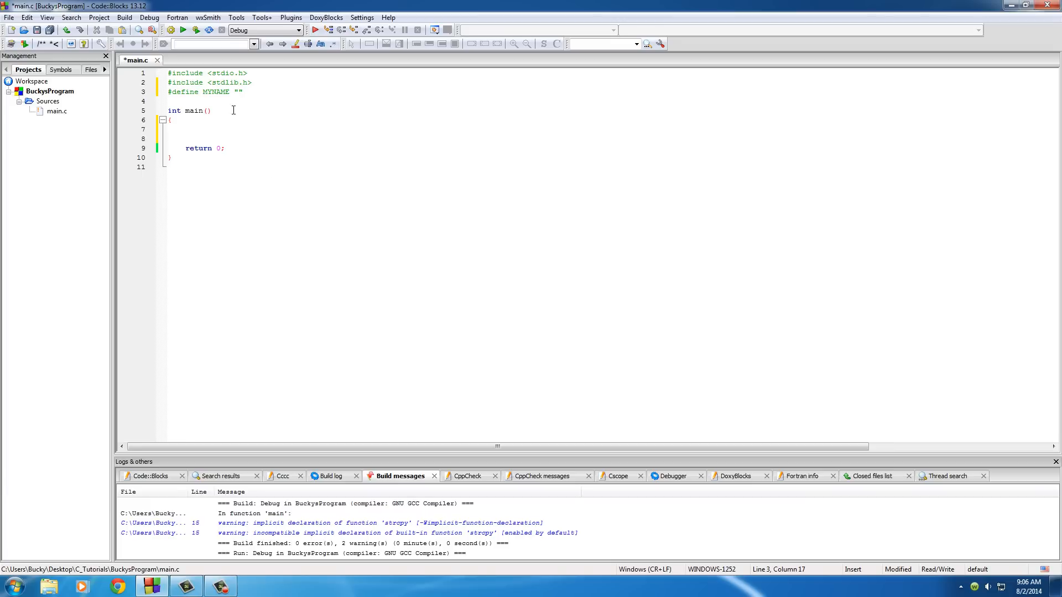
# - Finish line 3 as #define MYNAME "Tuna McButter" and select MYNAME
pyautogui.doubleClick(217, 92)
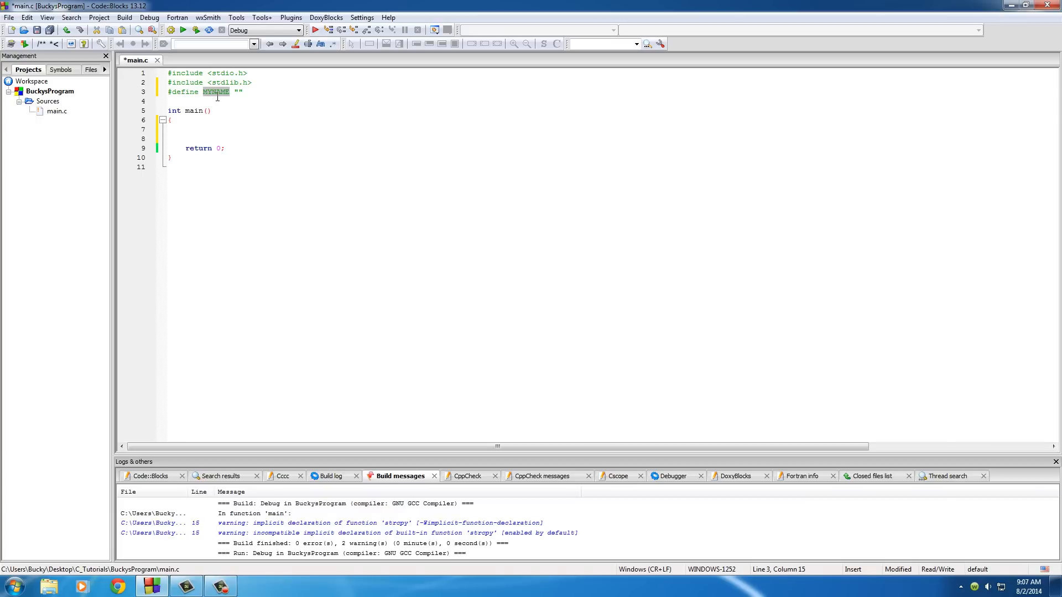
pyautogui.moveTo(224, 101)
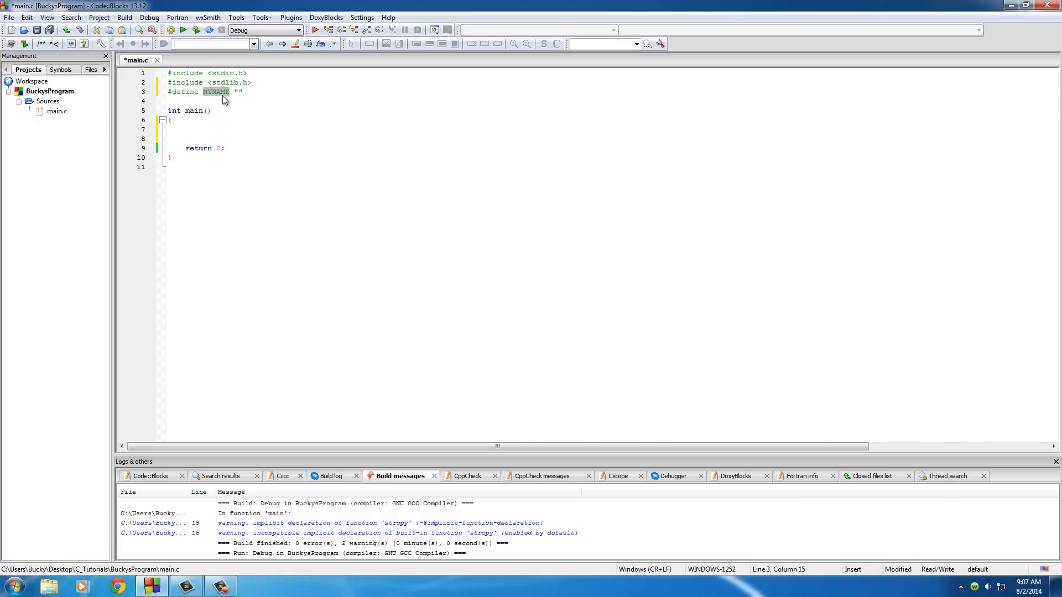
pyautogui.click(198, 131)
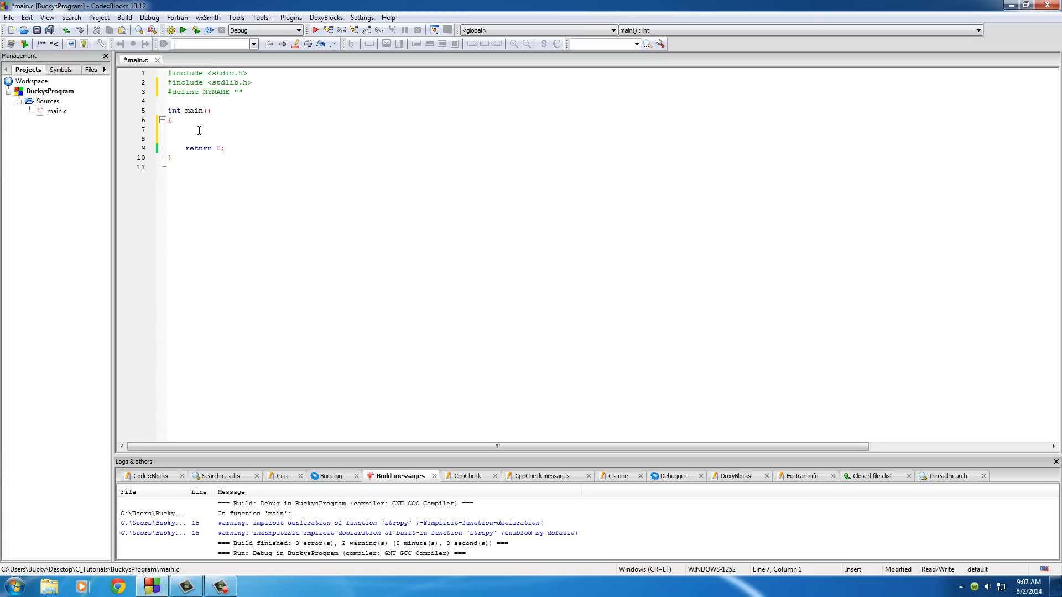
pyautogui.click(236, 91)
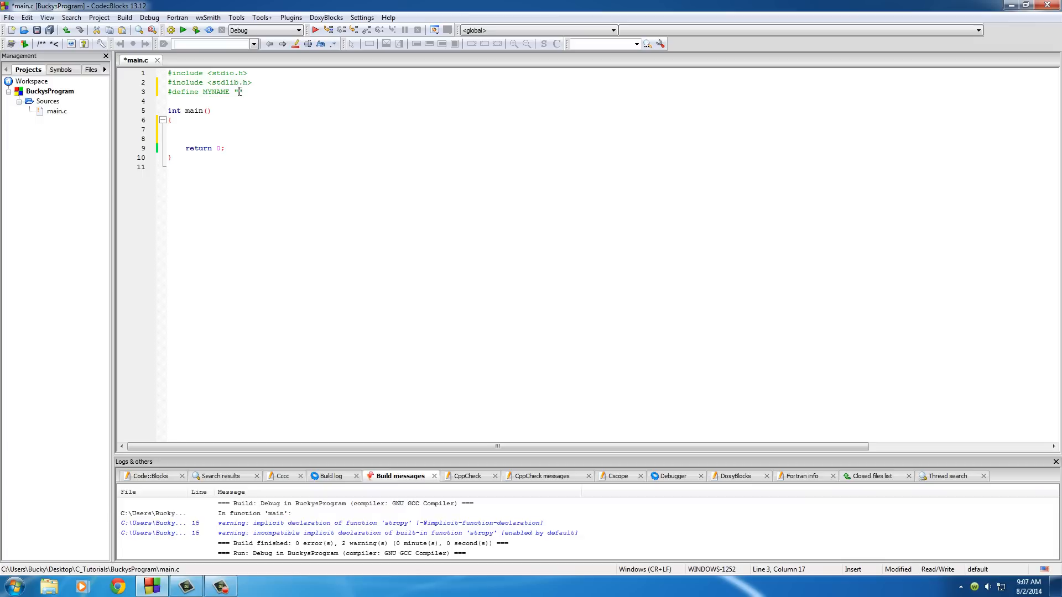
pyautogui.write('"')
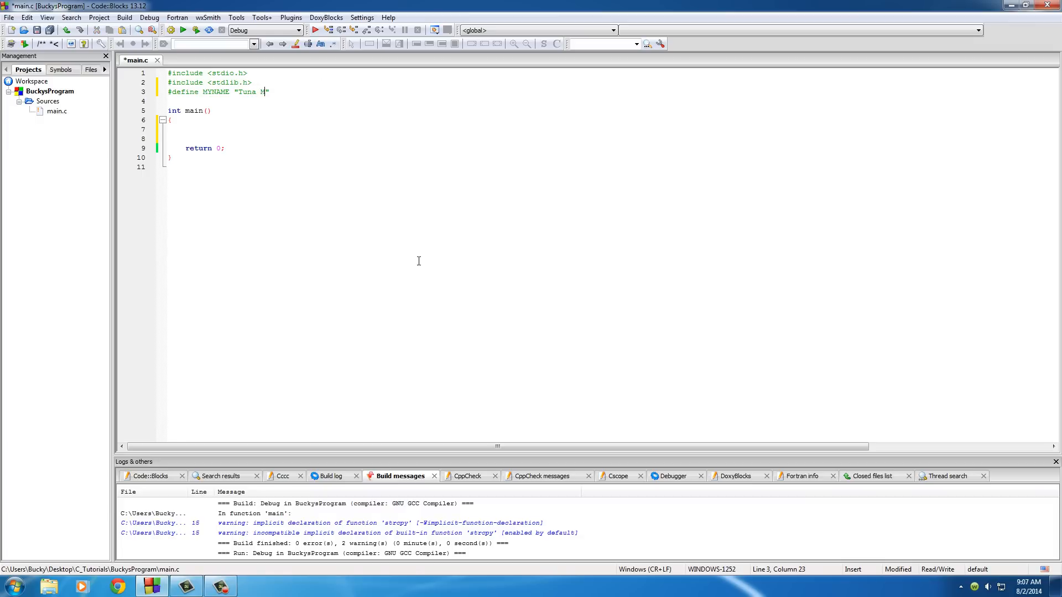
pyautogui.write('cButter')
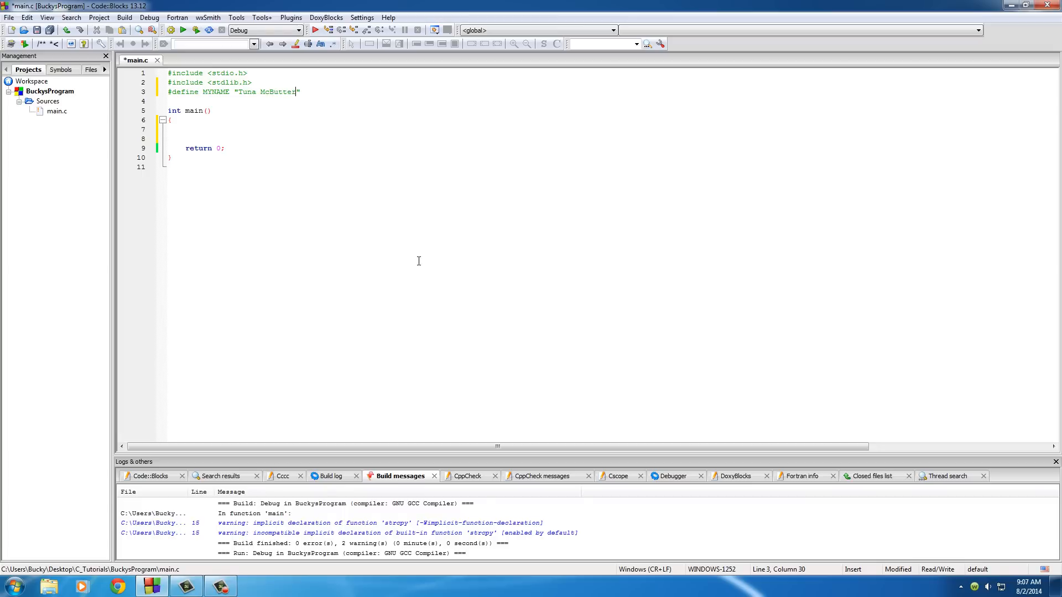
pyautogui.click(264, 92)
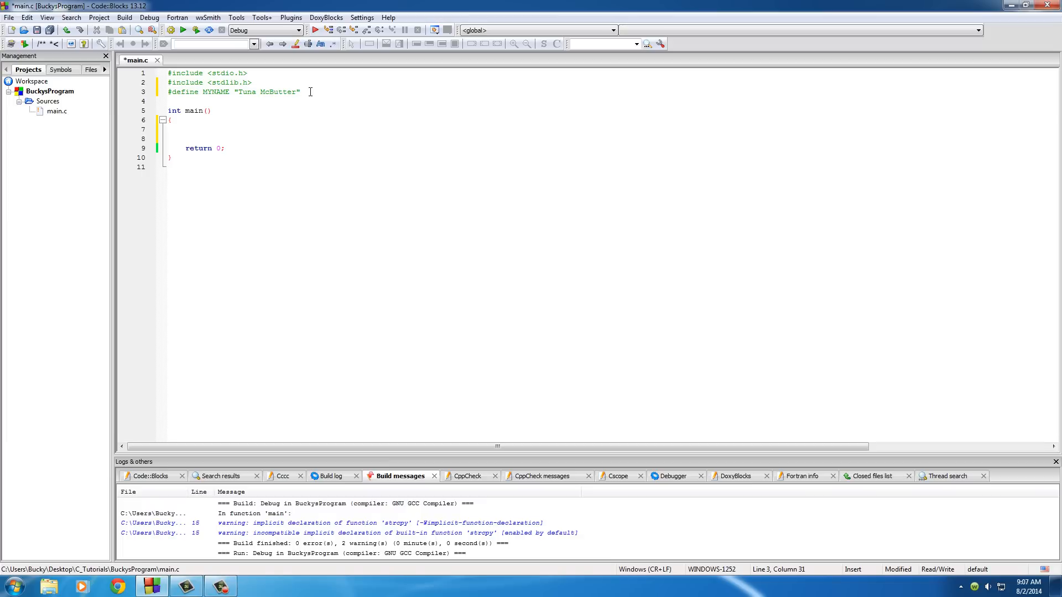
pyautogui.moveTo(221, 86)
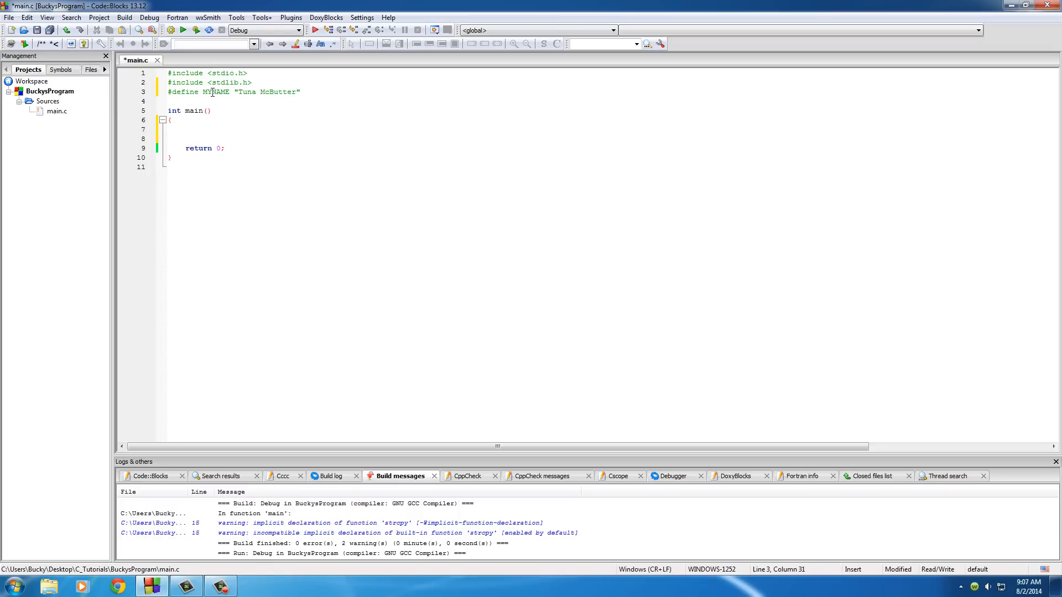
pyautogui.doubleClick(216, 92)
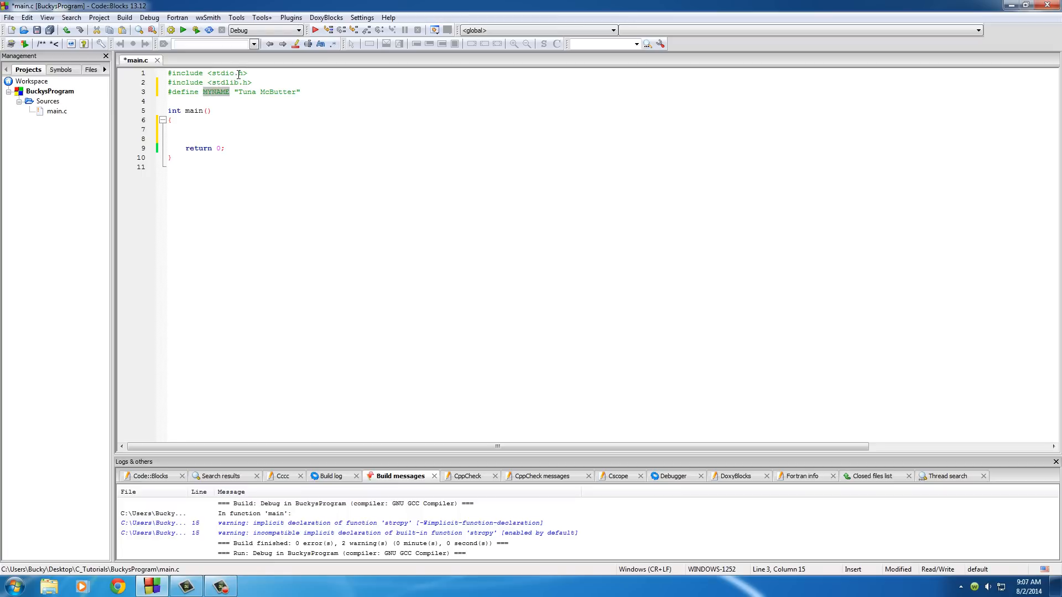
# - Write printf("Me name be %s", MYNAME); inside main
pyautogui.write('printf(')
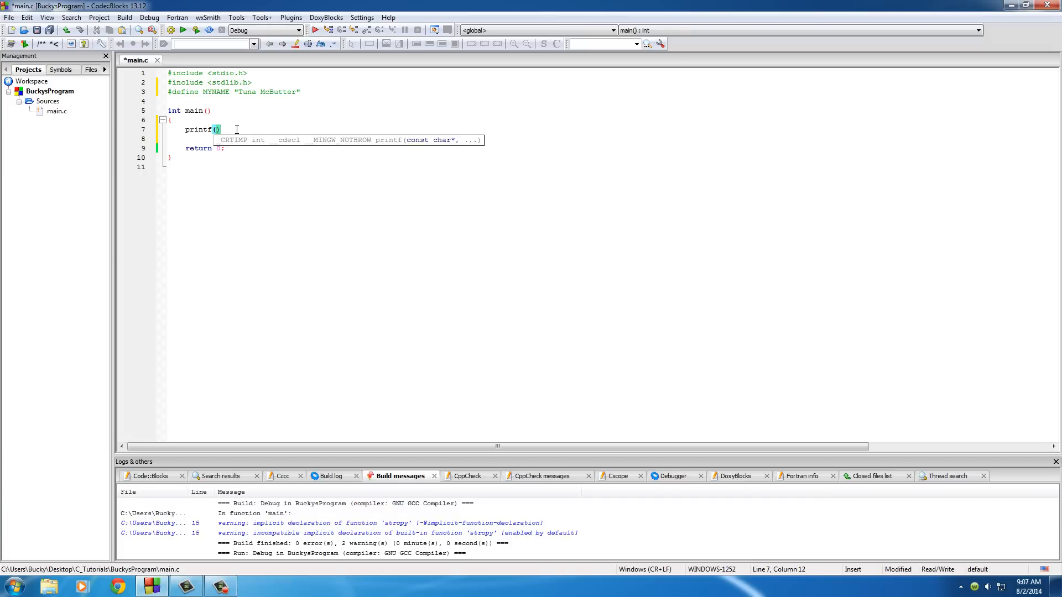
pyautogui.write('""')
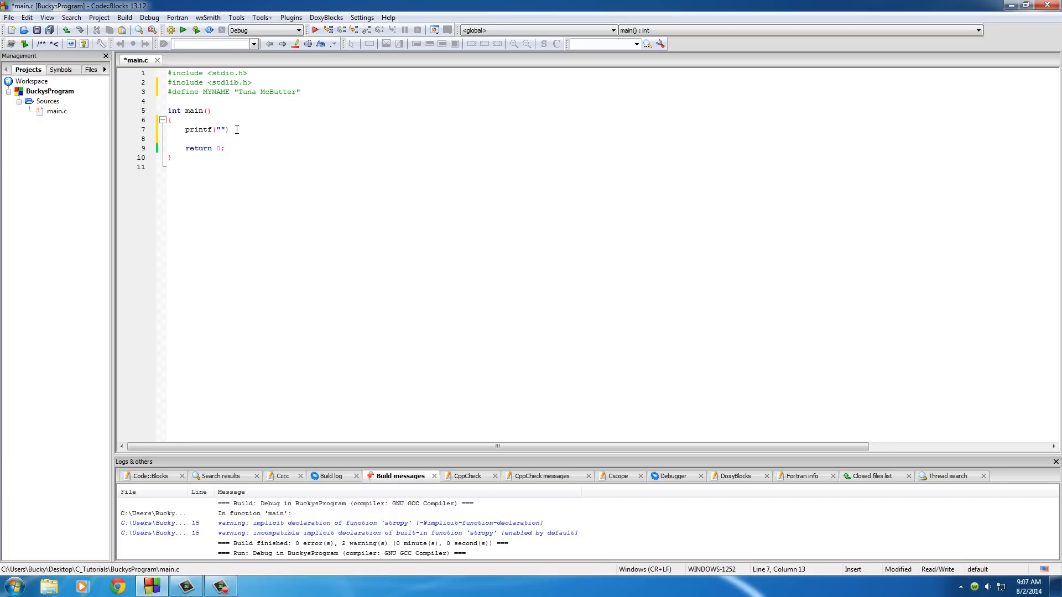
pyautogui.write('Me name be')
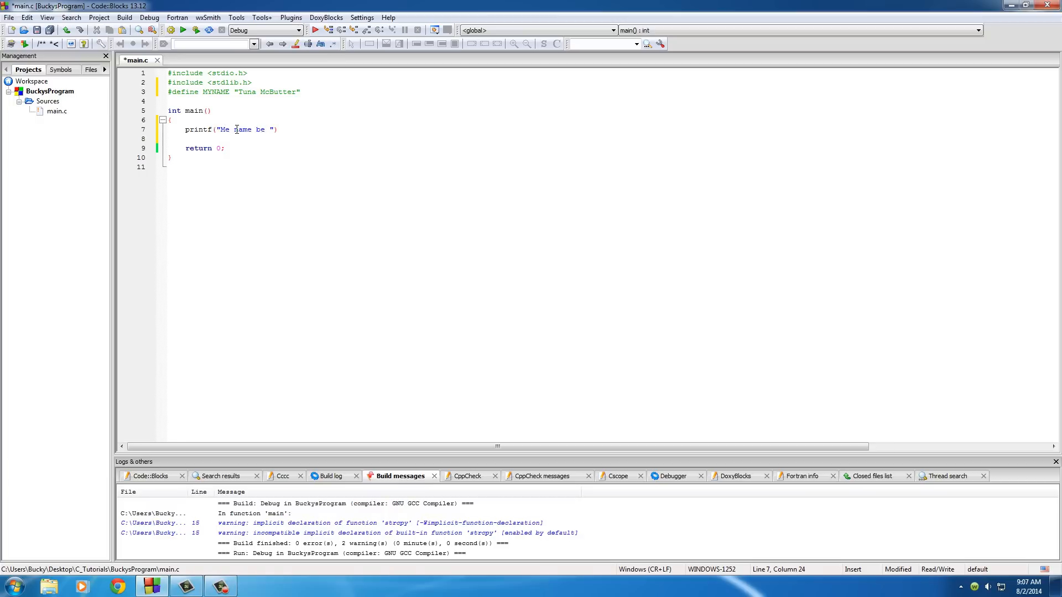
pyautogui.write('%s')
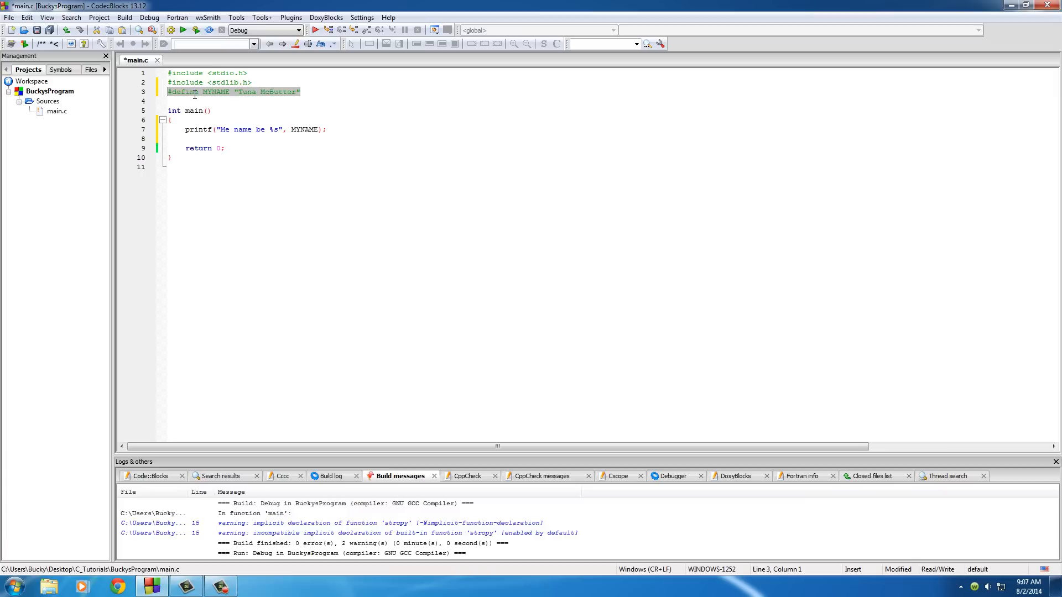
# - Review MYNAME's value and the printf, then build and run the program
pyautogui.click(216, 92)
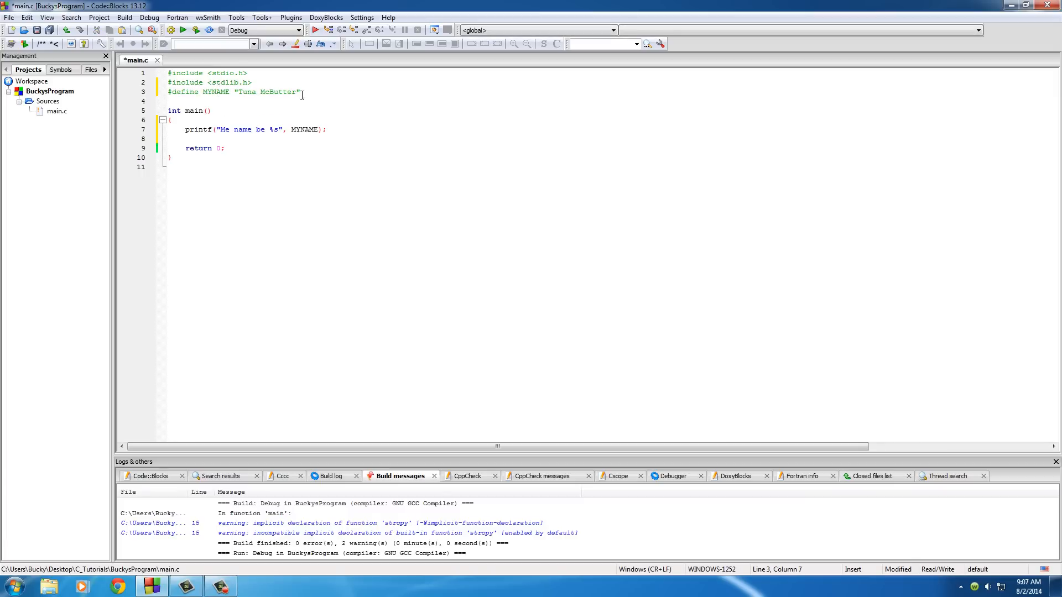
pyautogui.doubleClick(216, 91)
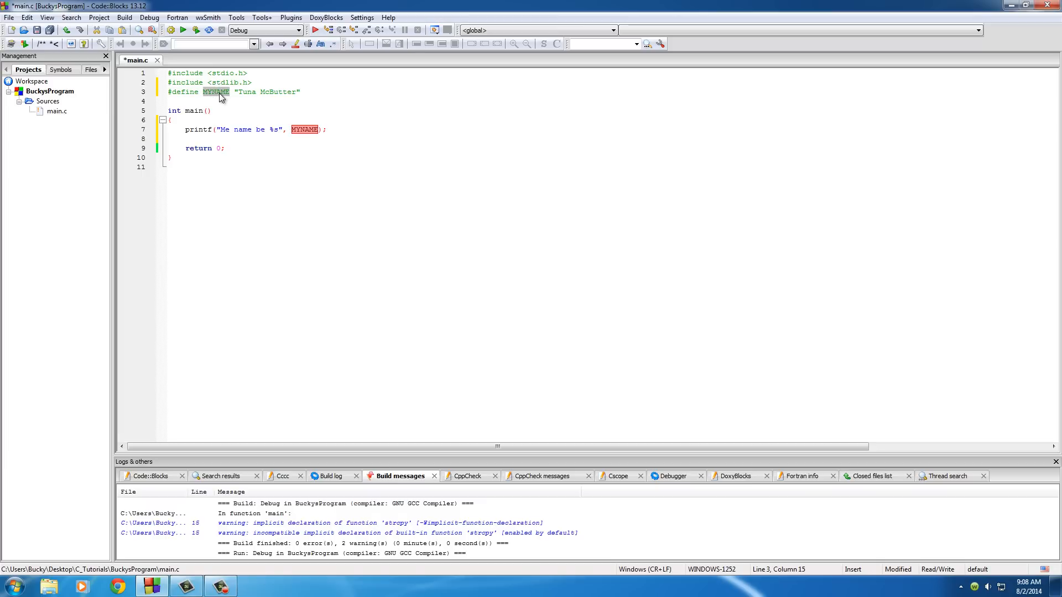
pyautogui.click(285, 92)
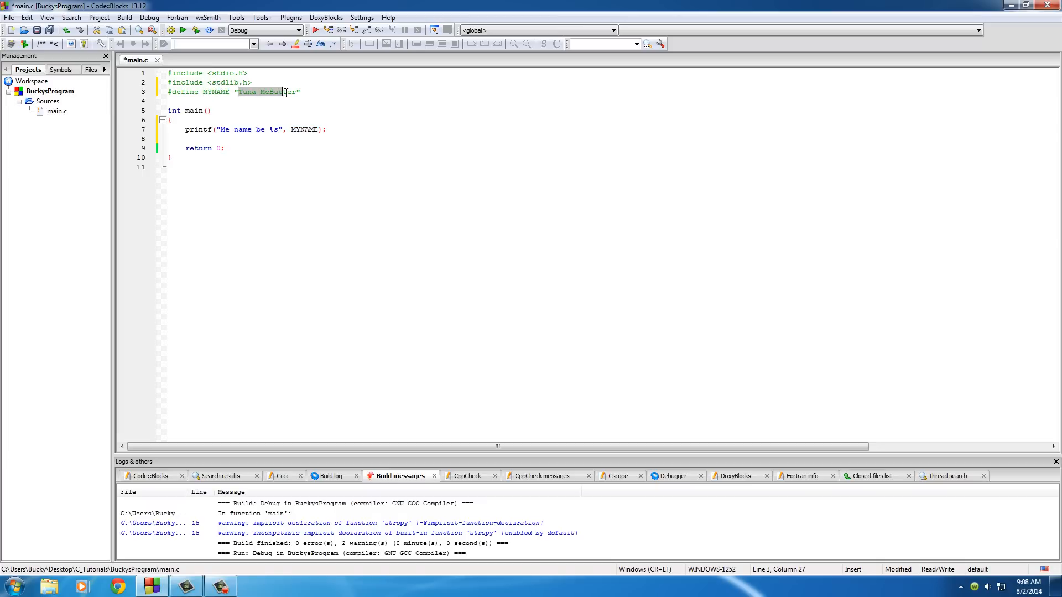
pyautogui.click(264, 92)
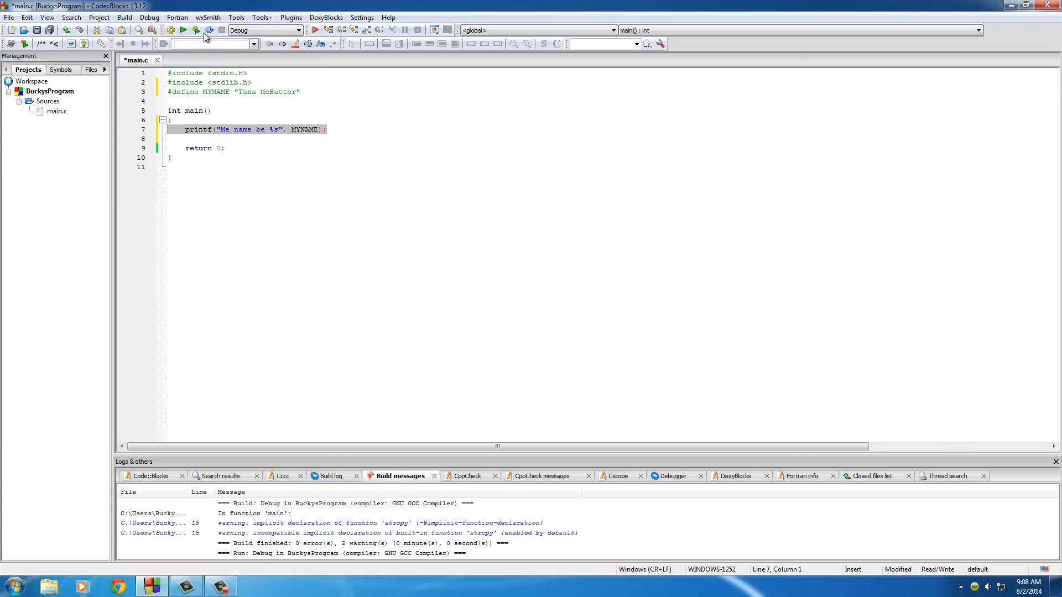
pyautogui.click(195, 30)
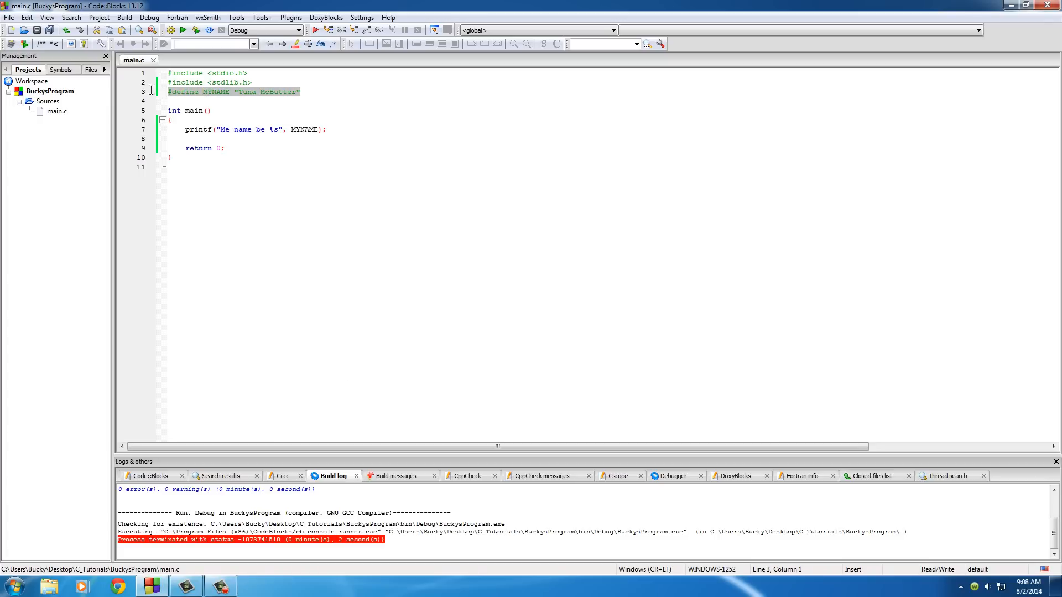
# - Delete the MYNAME define and the printf line, leaving main with only return 0
pyautogui.press('Delete')
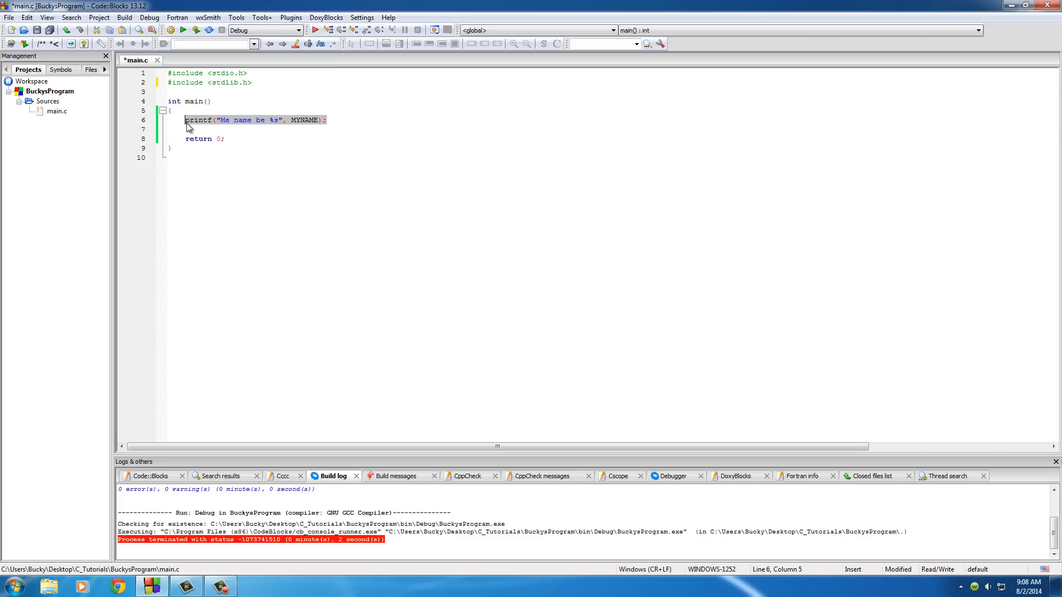
pyautogui.press('Delete')
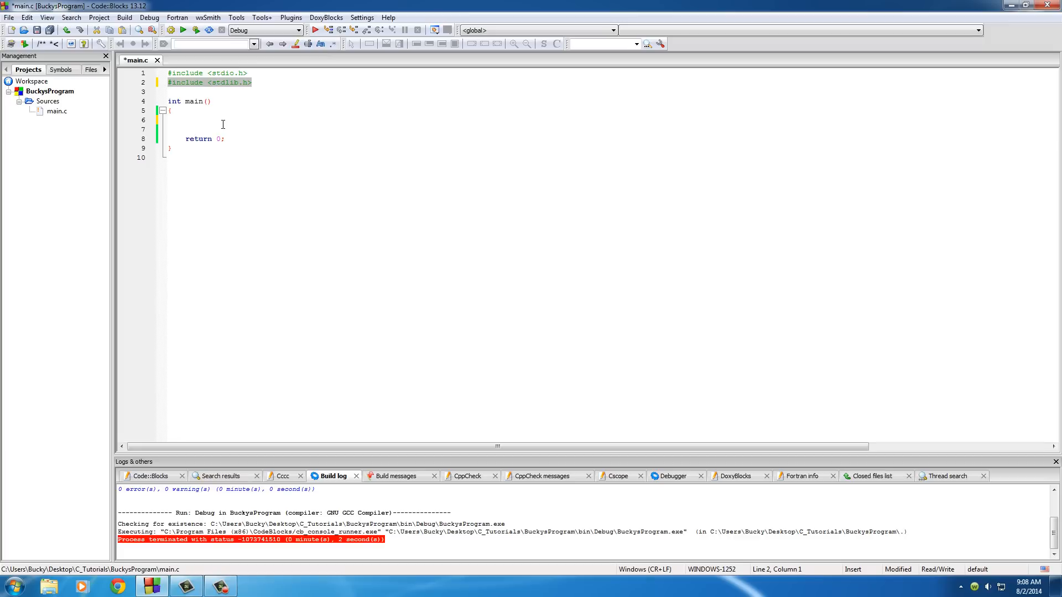
pyautogui.click(224, 82)
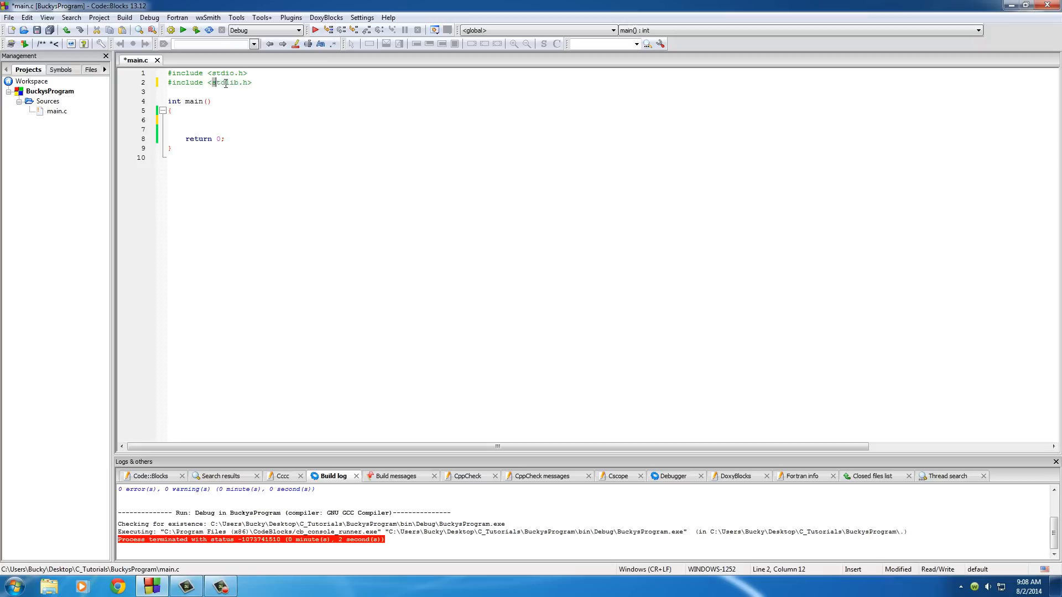
# - Create a new empty file from the File menu and agree to add it to the project
pyautogui.doubleClick(228, 83)
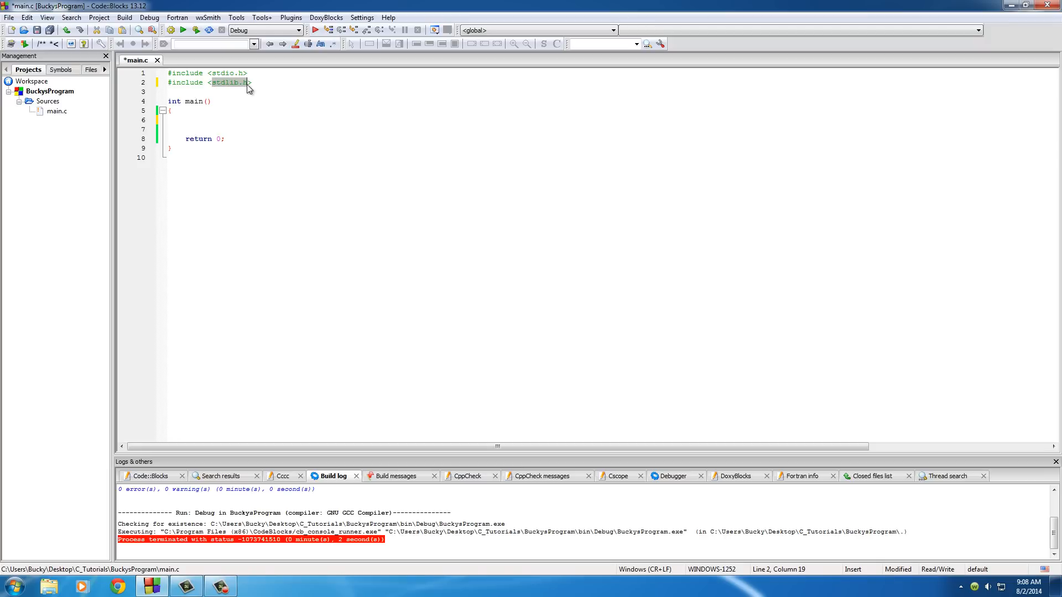
pyautogui.click(208, 101)
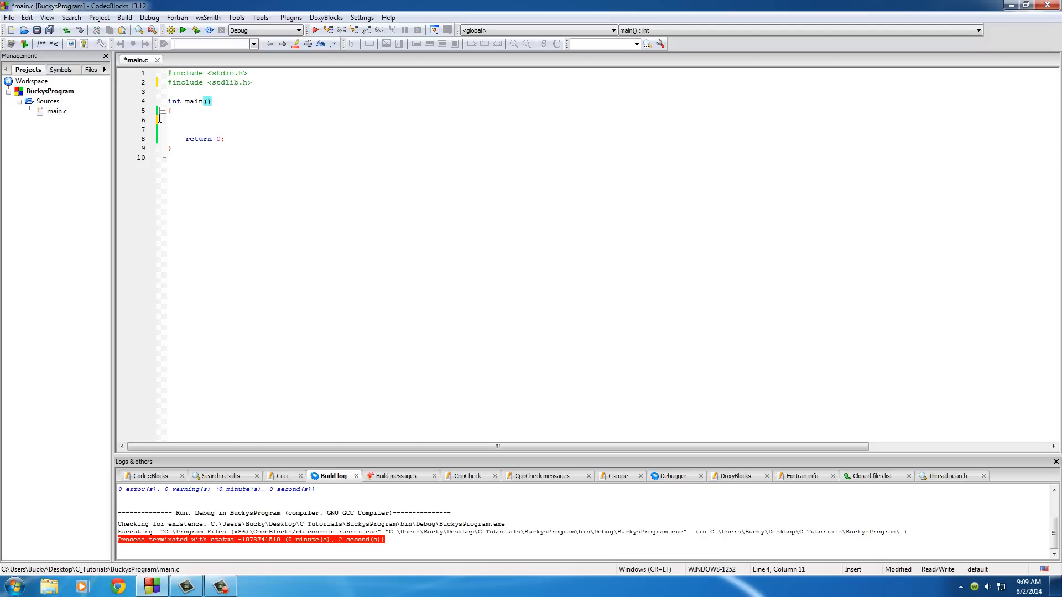
pyautogui.click(9, 16)
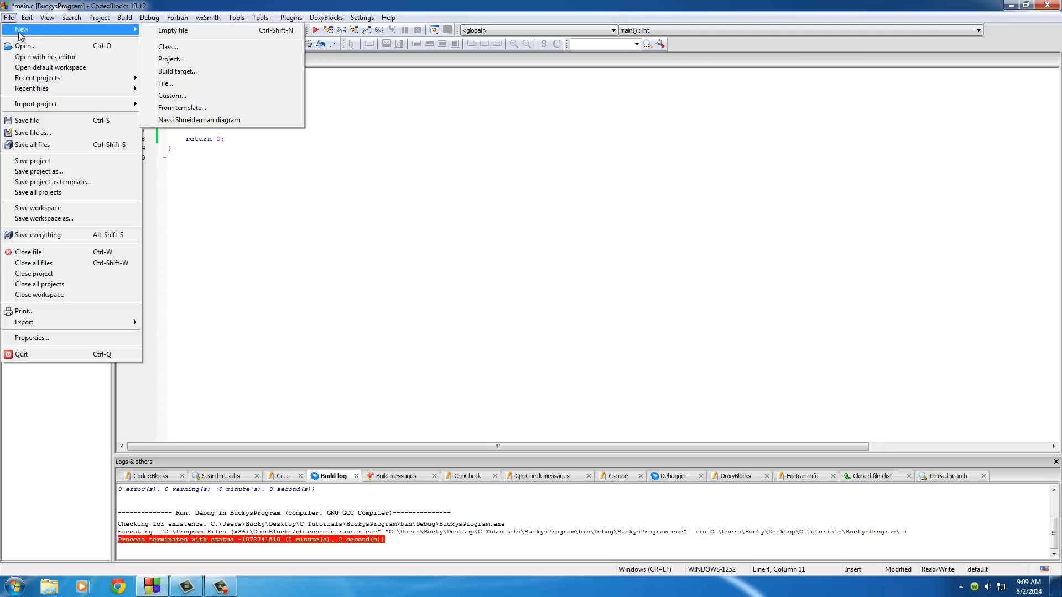
pyautogui.click(173, 30)
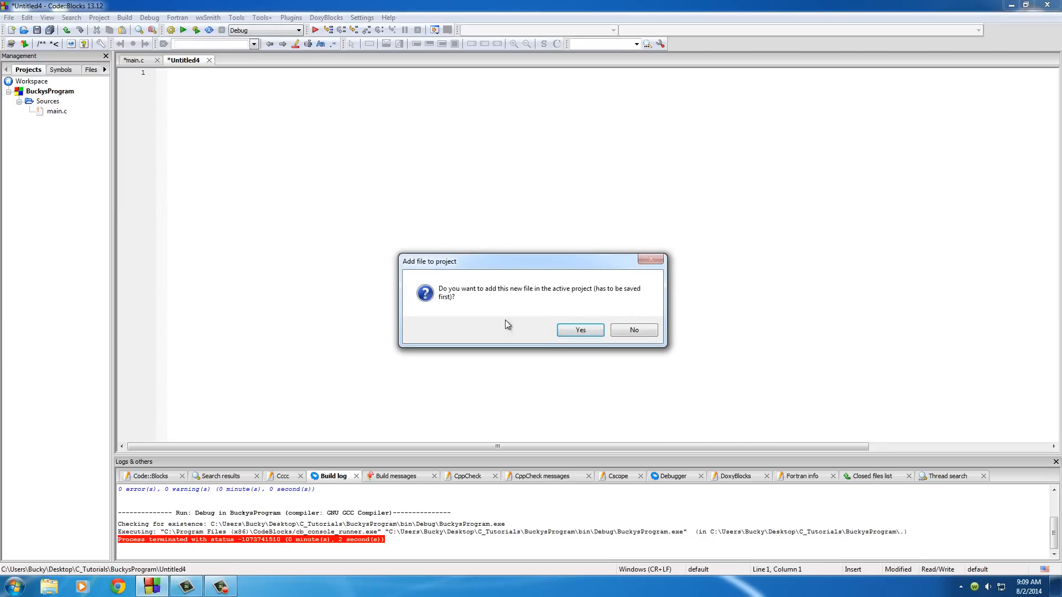
pyautogui.click(579, 330)
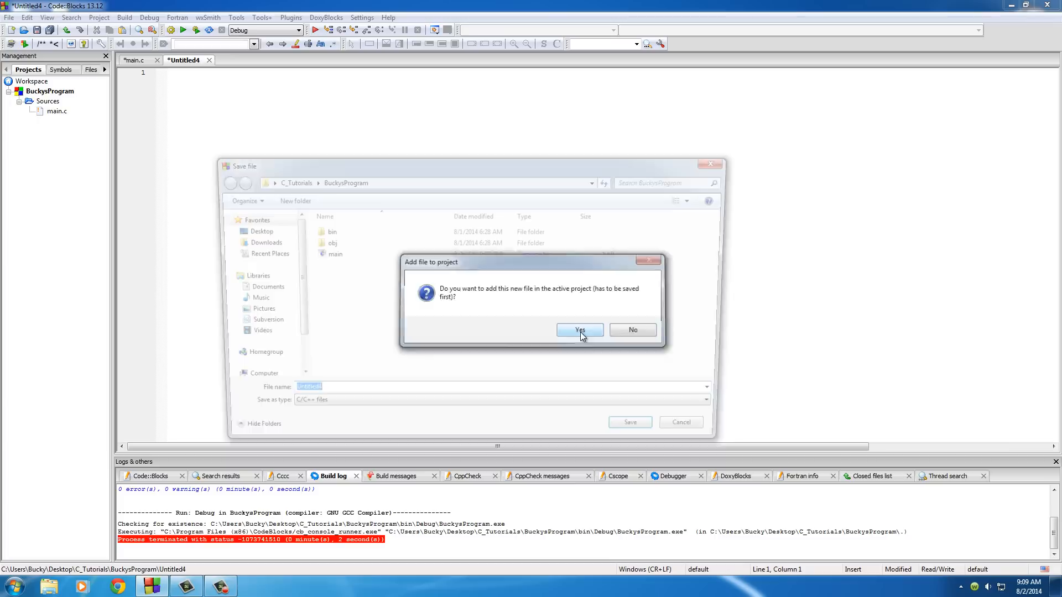
# - Name the new file BuckysInfo.h and save it in the project folder
pyautogui.click(578, 330)
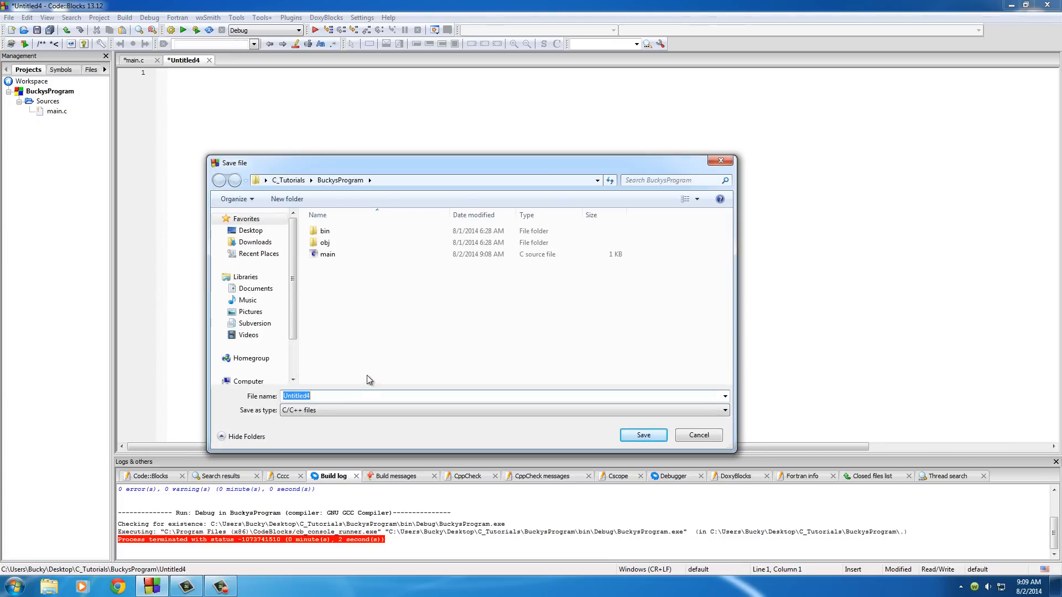
pyautogui.write('BuckysIn')
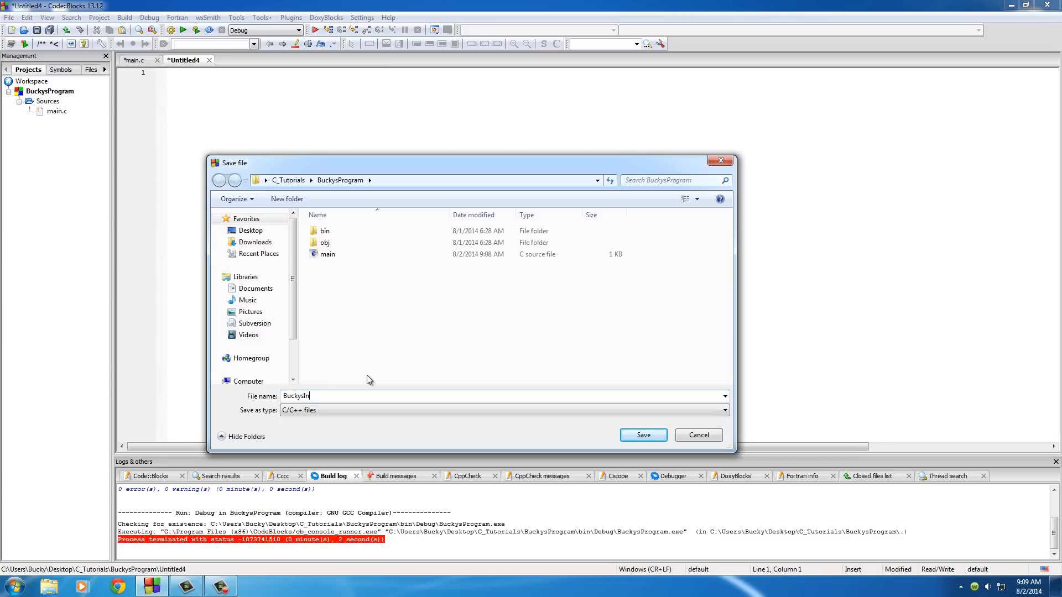
pyautogui.write('fo')
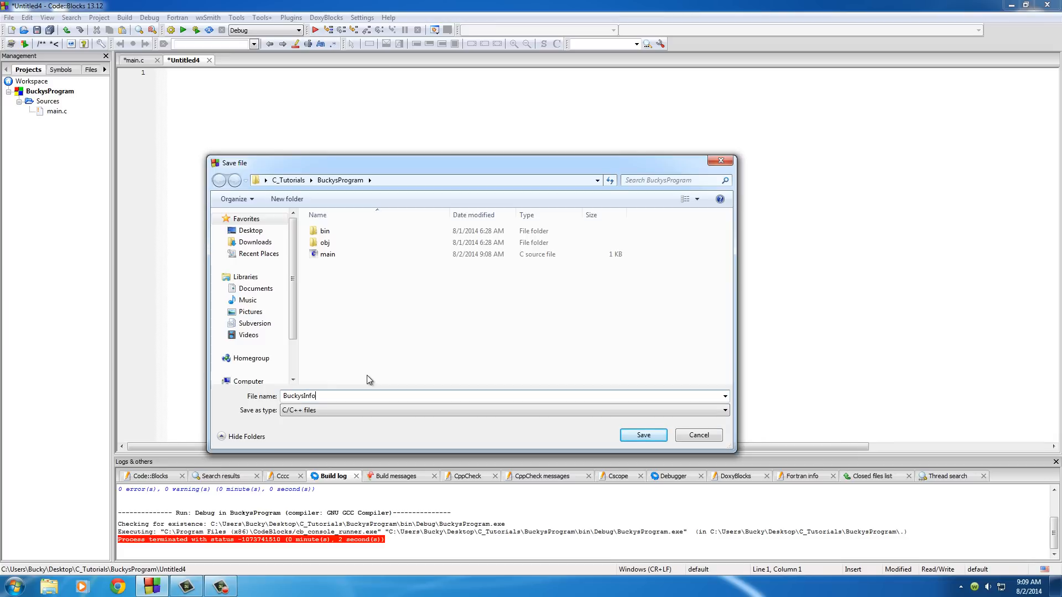
pyautogui.write('.h')
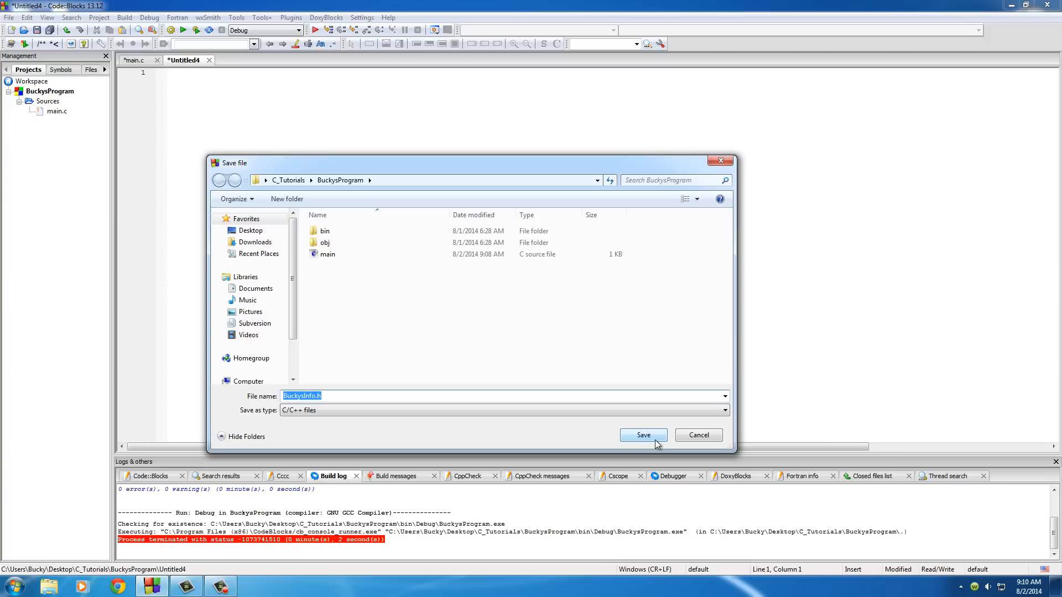
pyautogui.click(641, 435)
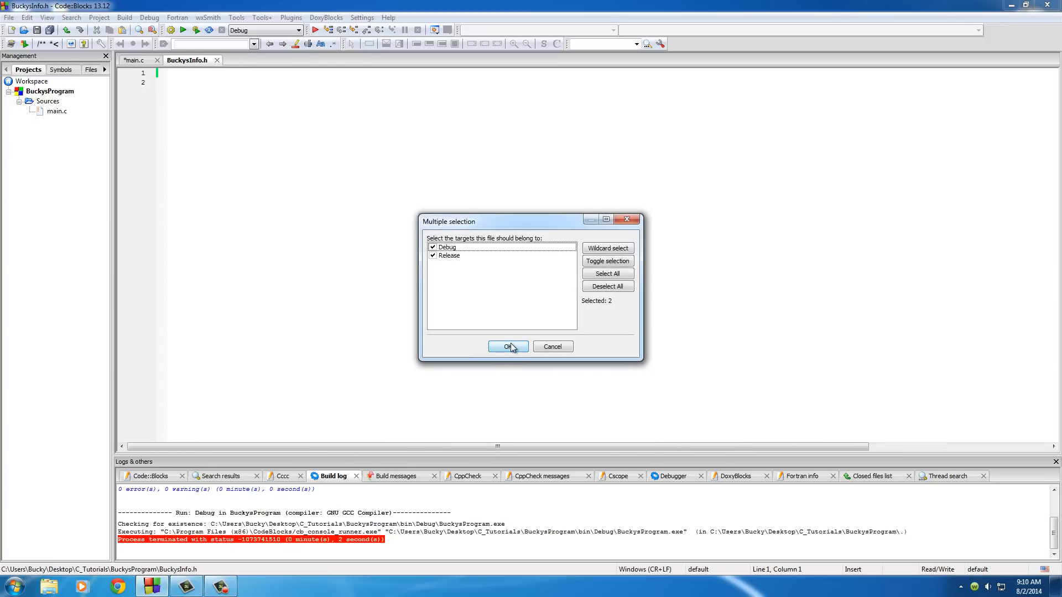
# - Confirm Debug and Release targets and expand Headers to show BuckysInfo.h
pyautogui.click(508, 346)
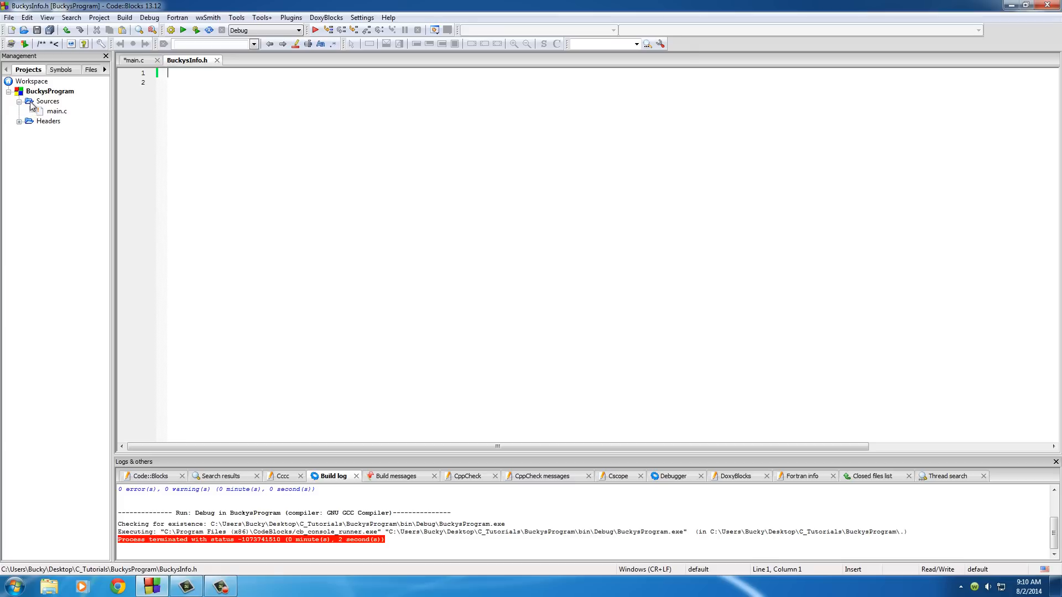
pyautogui.click(48, 121)
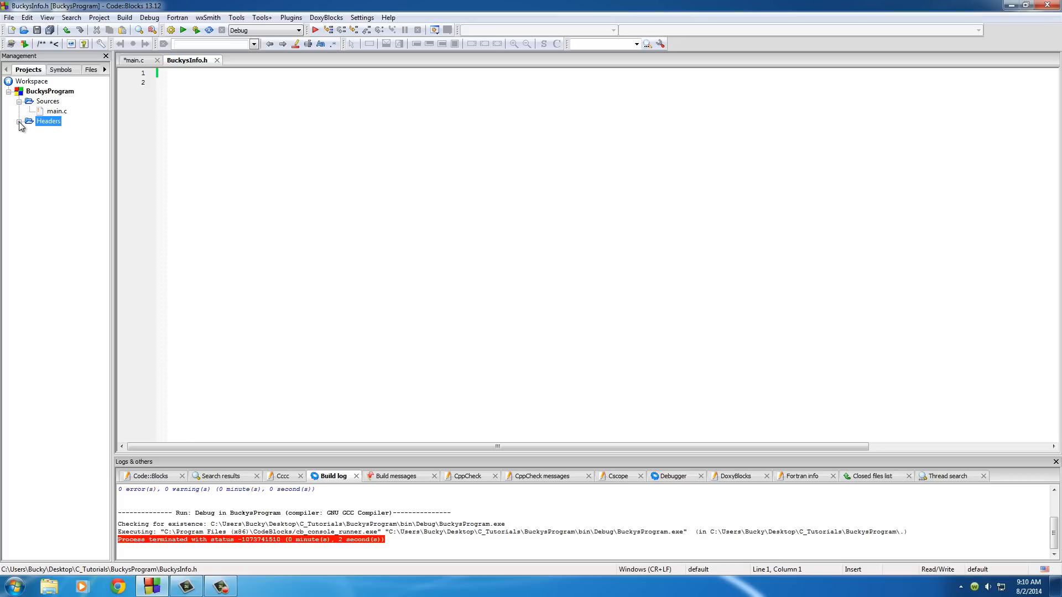
pyautogui.click(20, 122)
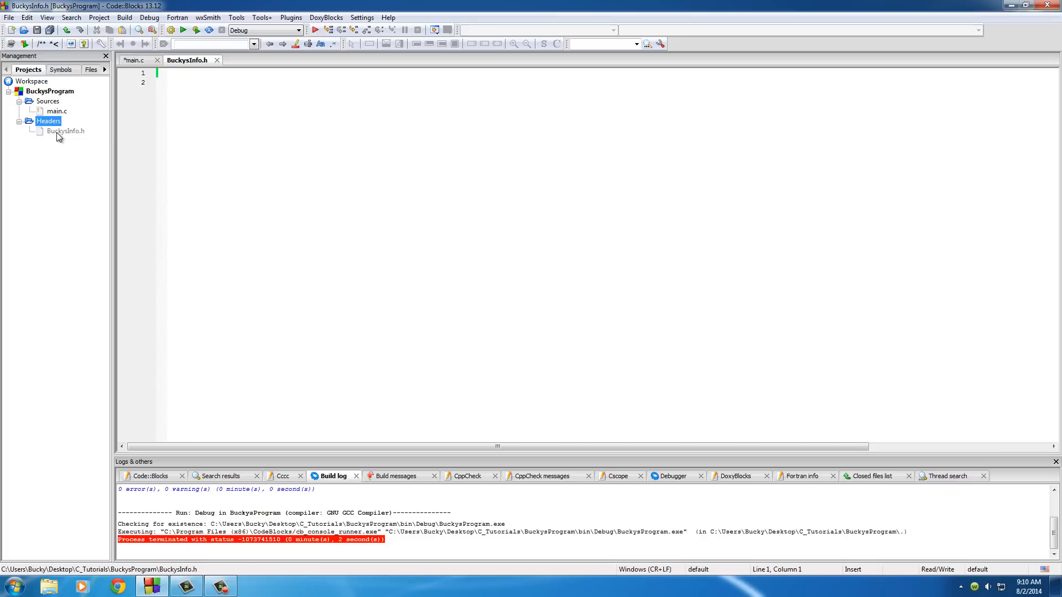
pyautogui.moveTo(139, 60)
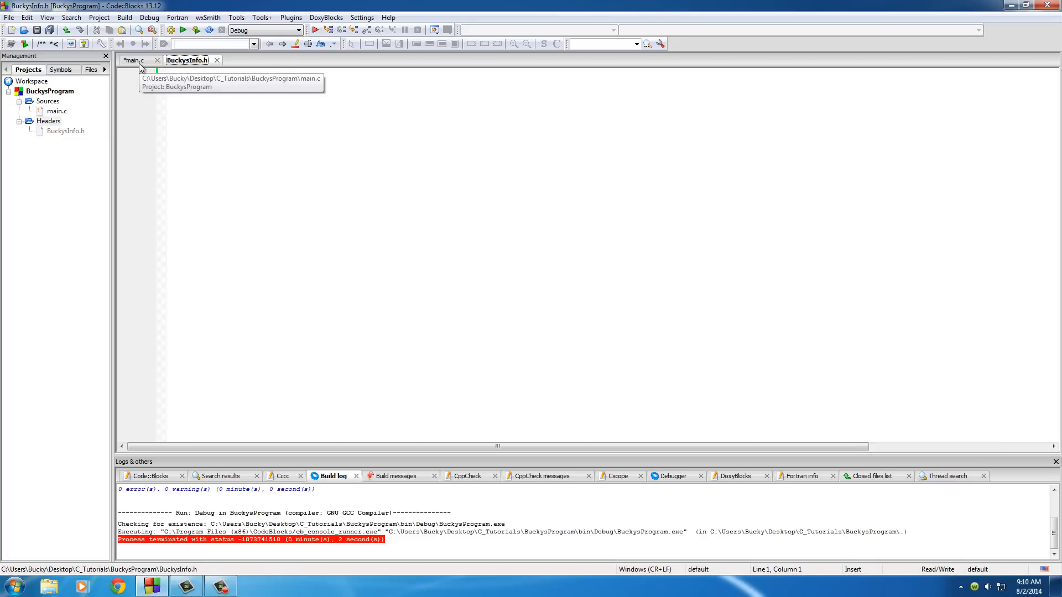
# - Look at main.c's stdlib.h include and the empty header, ending on main.c
pyautogui.click(135, 59)
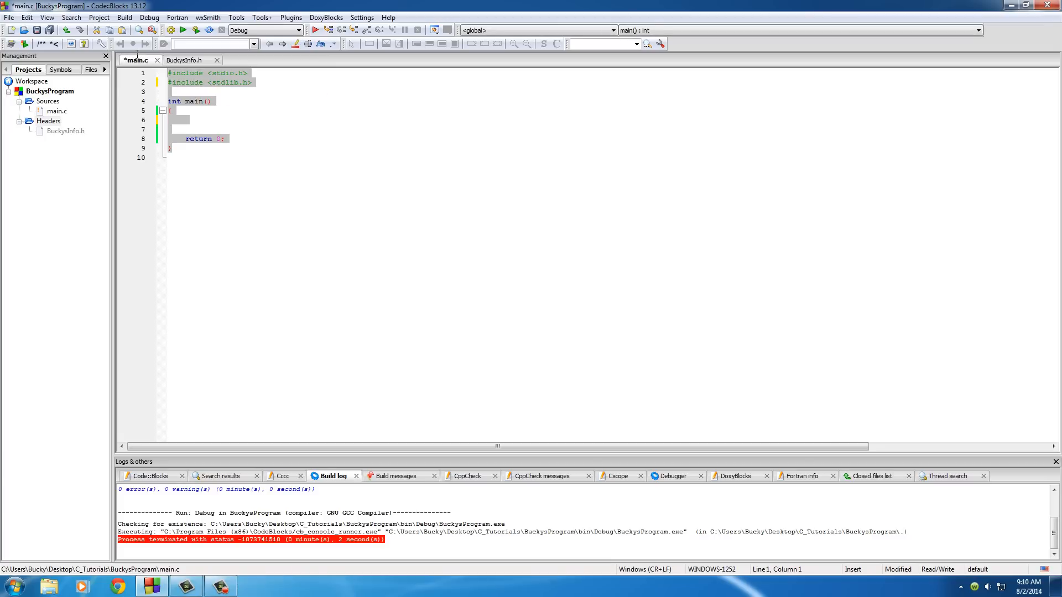
pyautogui.click(189, 155)
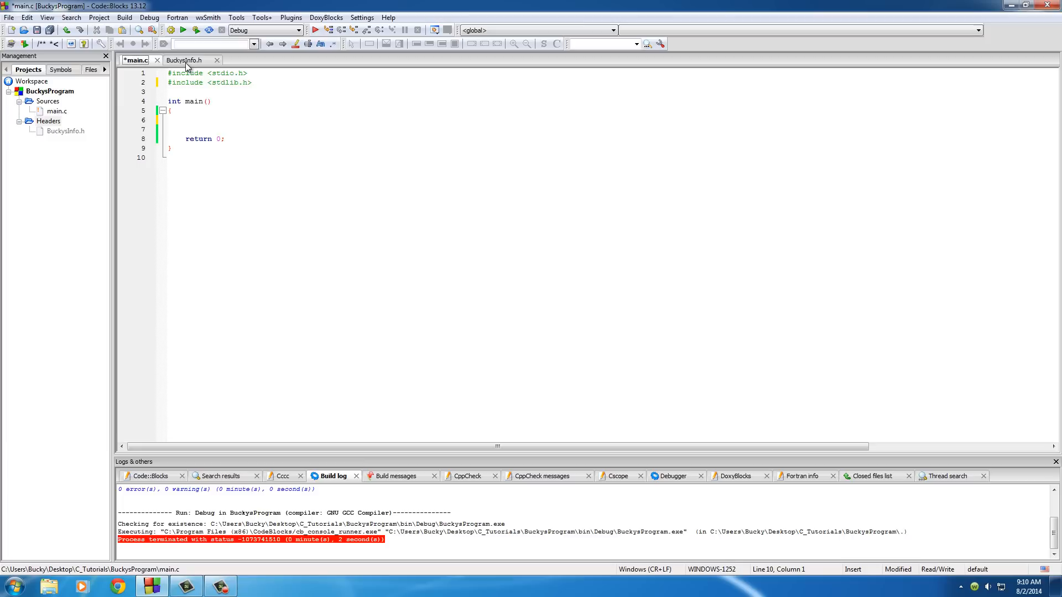
pyautogui.moveTo(190, 60)
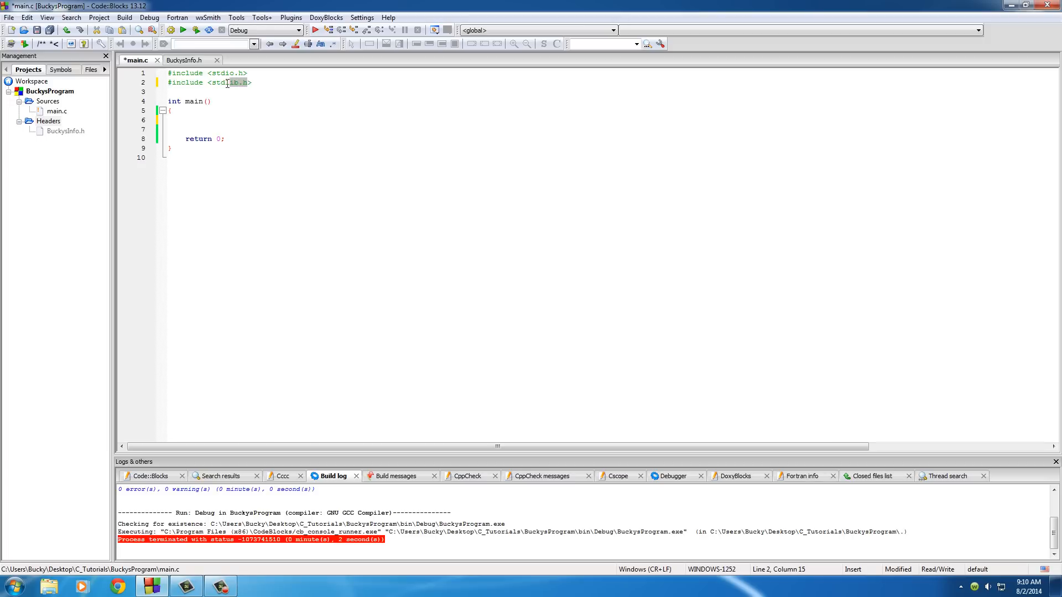
pyautogui.doubleClick(219, 83)
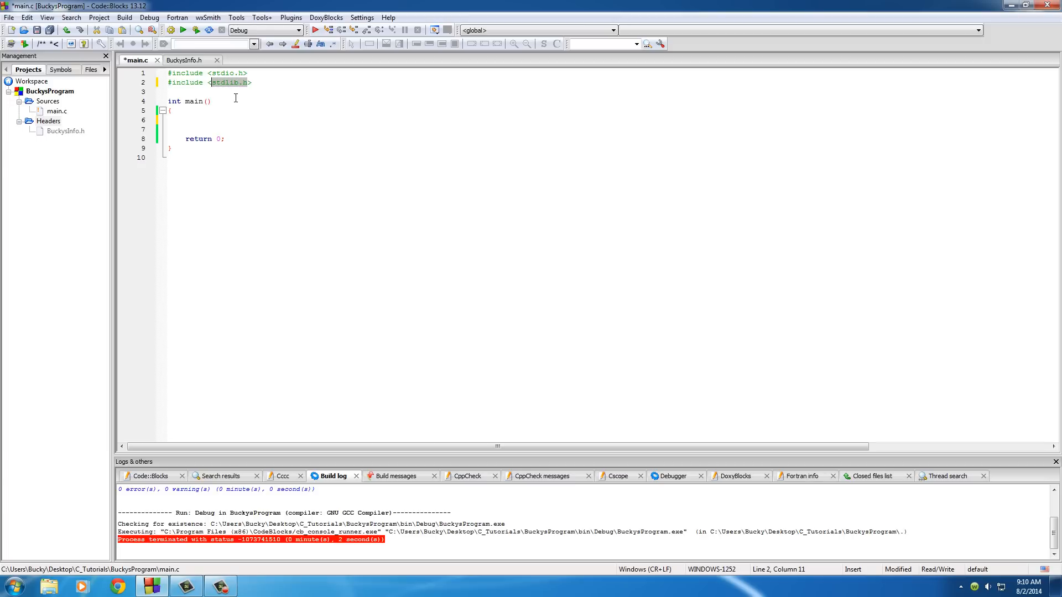
pyautogui.click(186, 60)
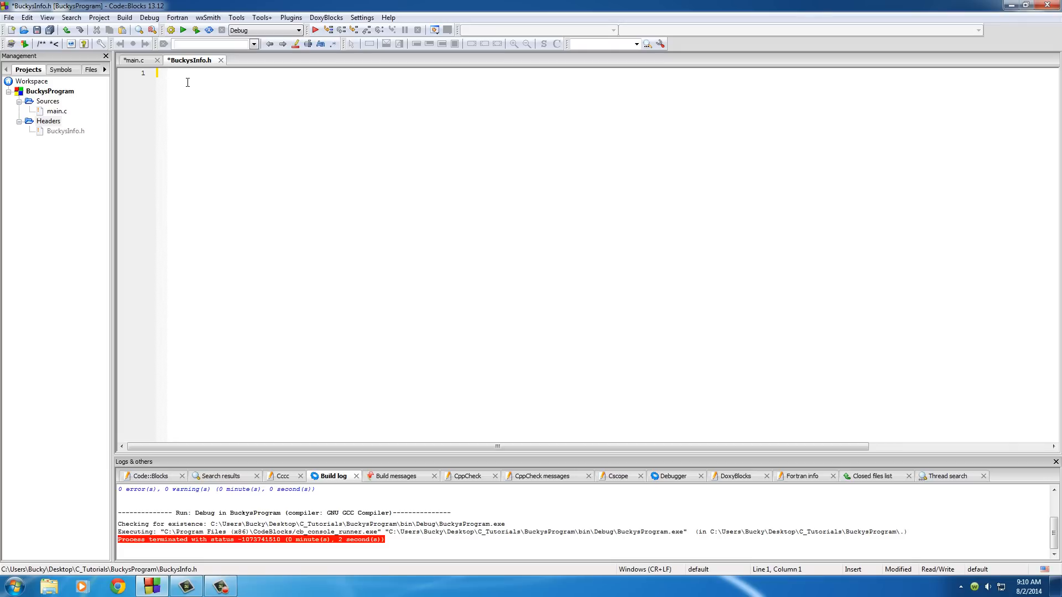
pyautogui.click(137, 59)
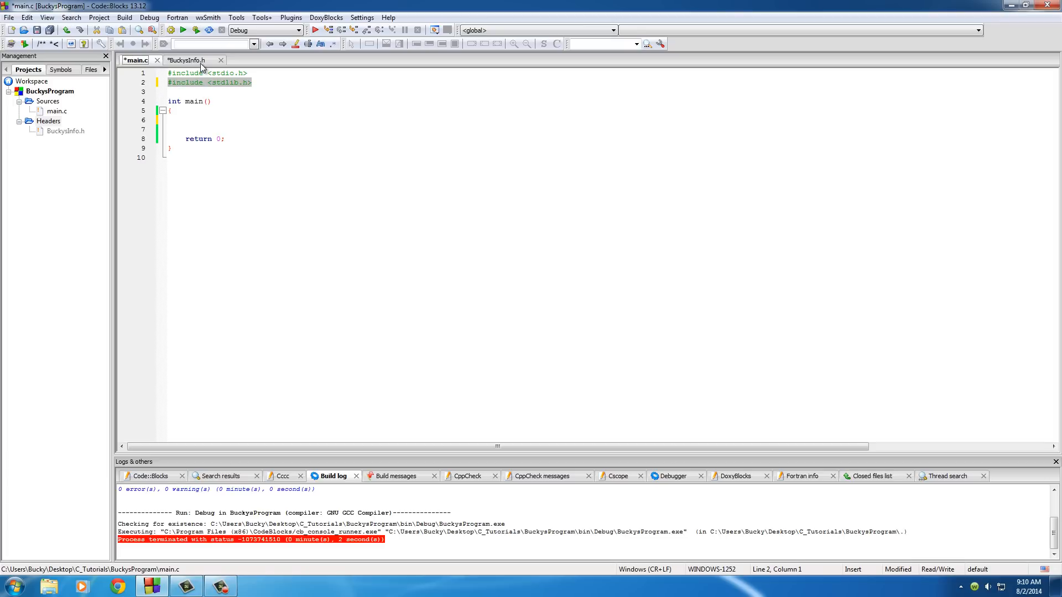
# - In BuckysInfo.h write #define MYNAME "Bucky" and #define AGE 28
pyautogui.click(191, 59)
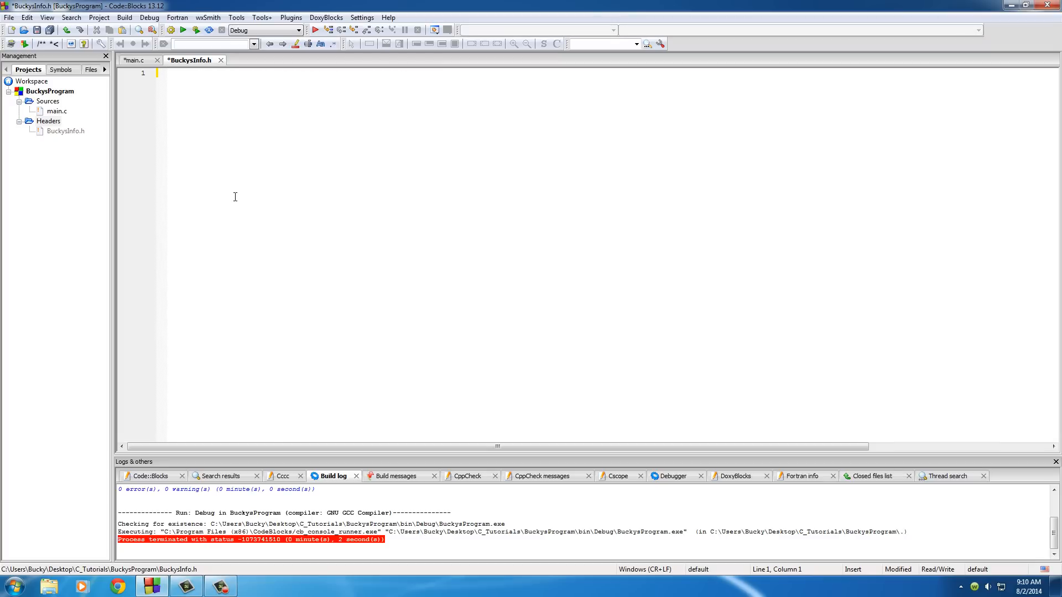
pyautogui.write('#define')
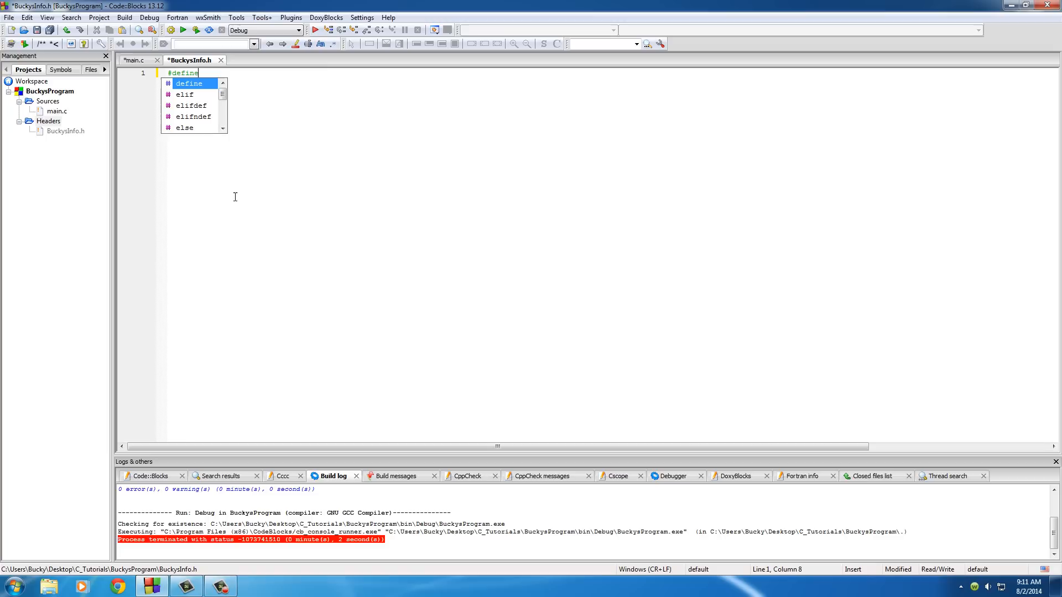
pyautogui.write('MYNAME')
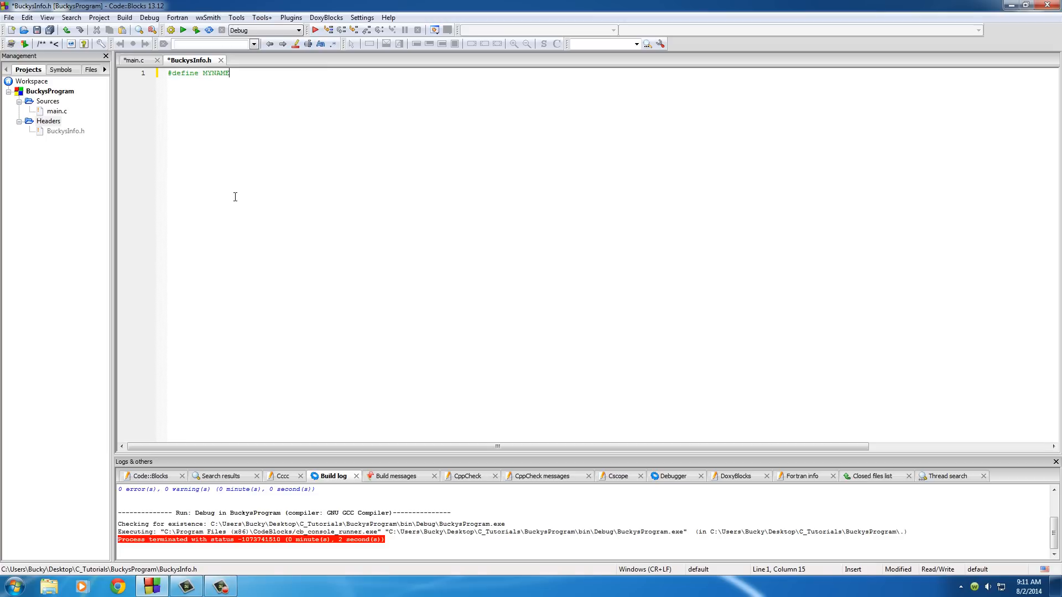
pyautogui.write('""')
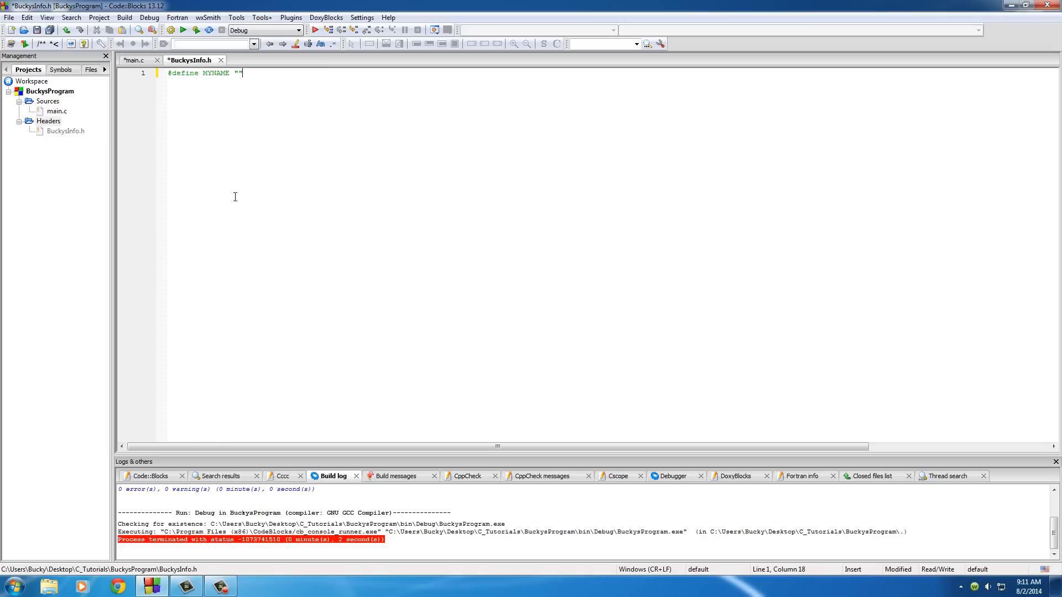
pyautogui.write('Bucky')
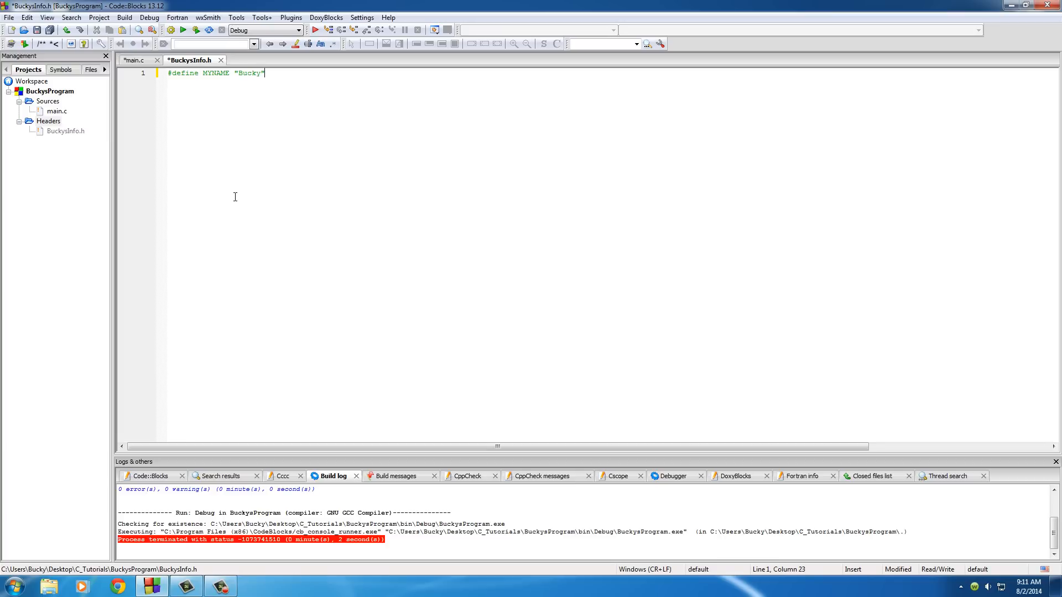
pyautogui.press('Return')
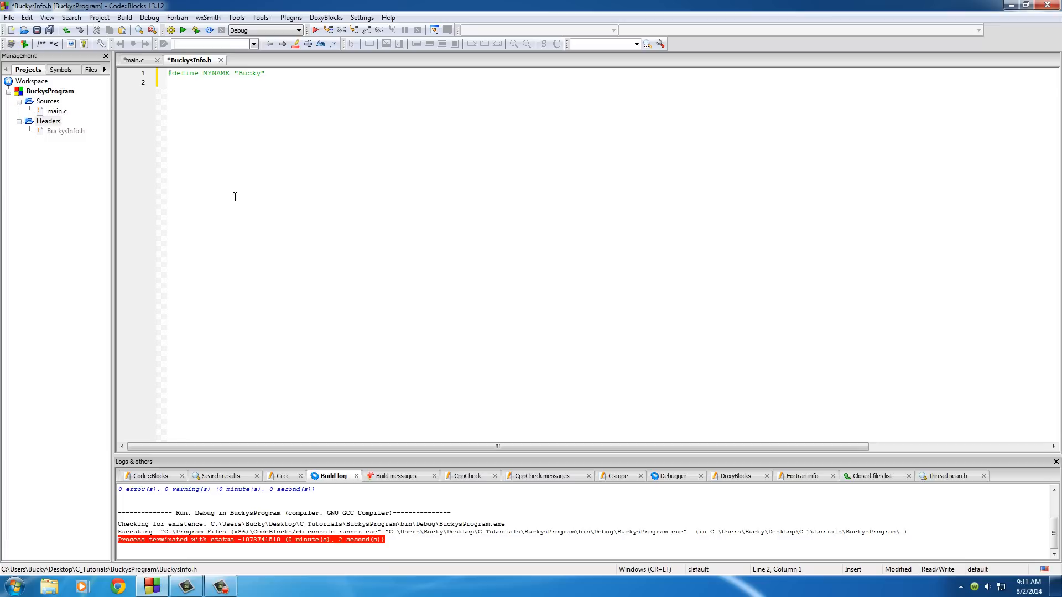
pyautogui.write('#define')
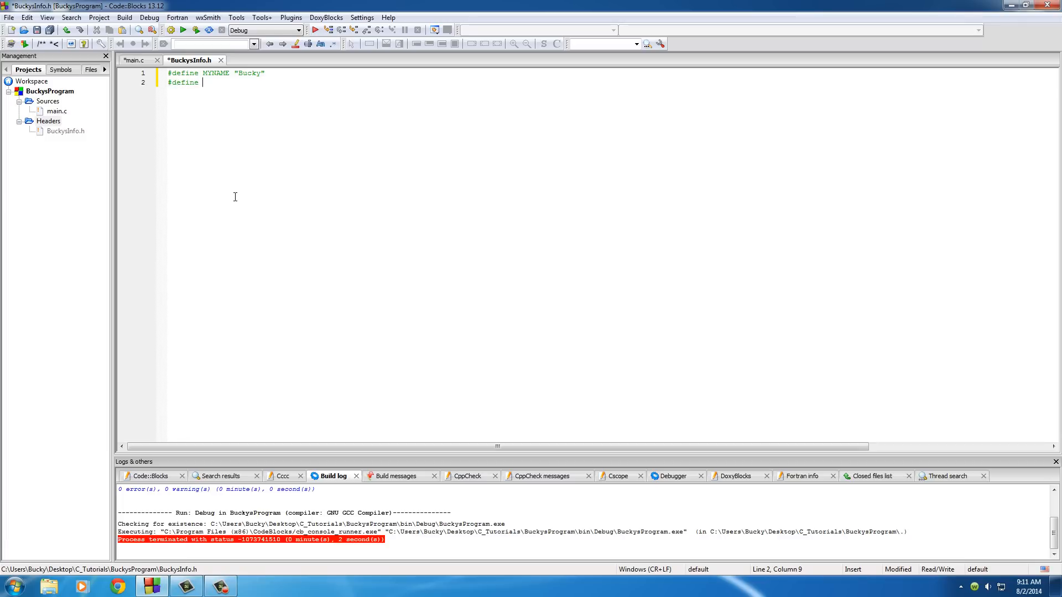
pyautogui.write('AGE')
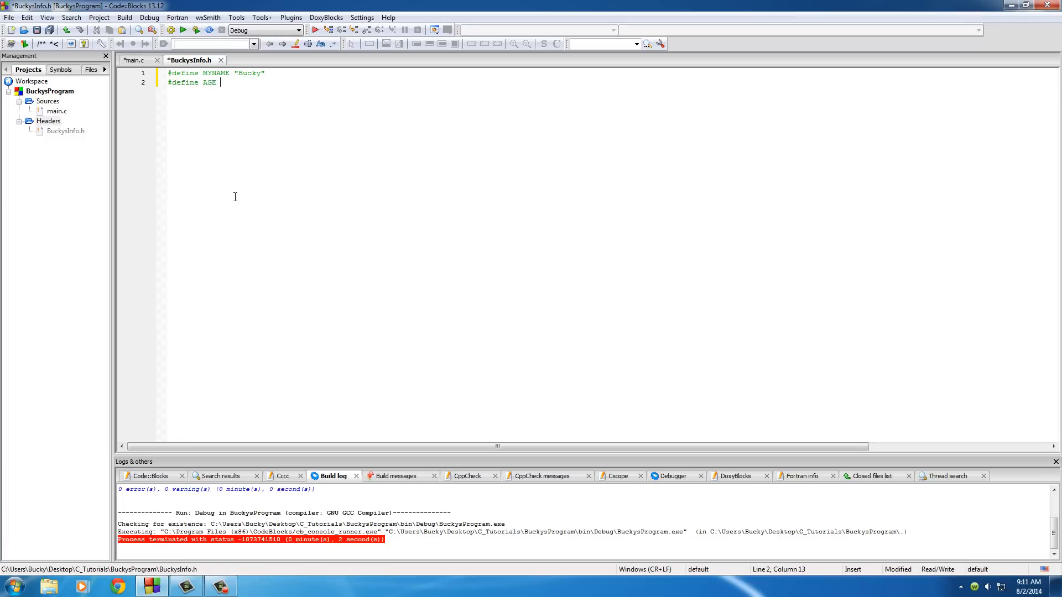
pyautogui.write('28')
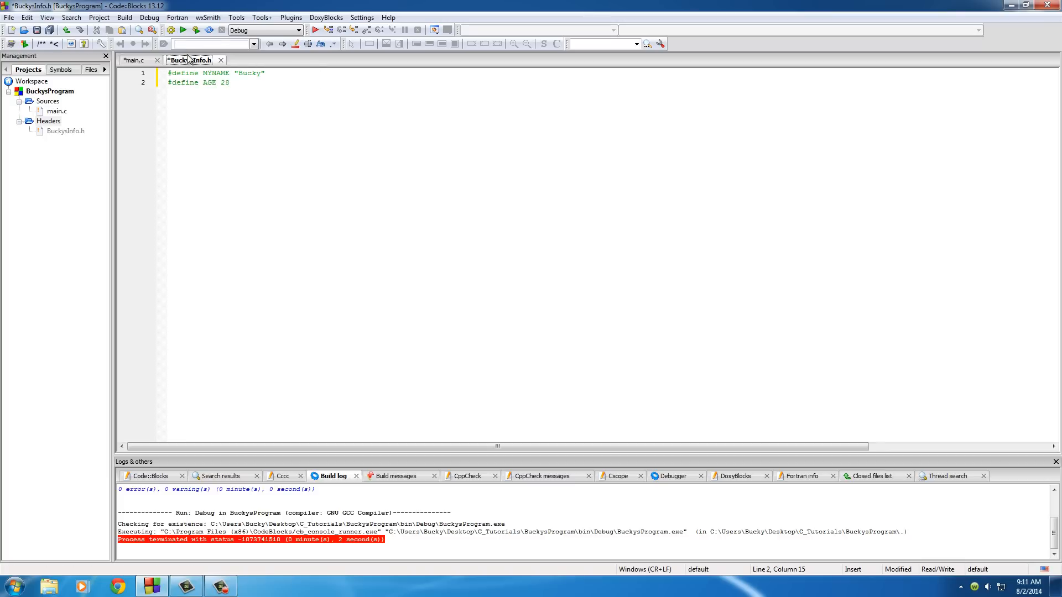
pyautogui.moveTo(196, 28)
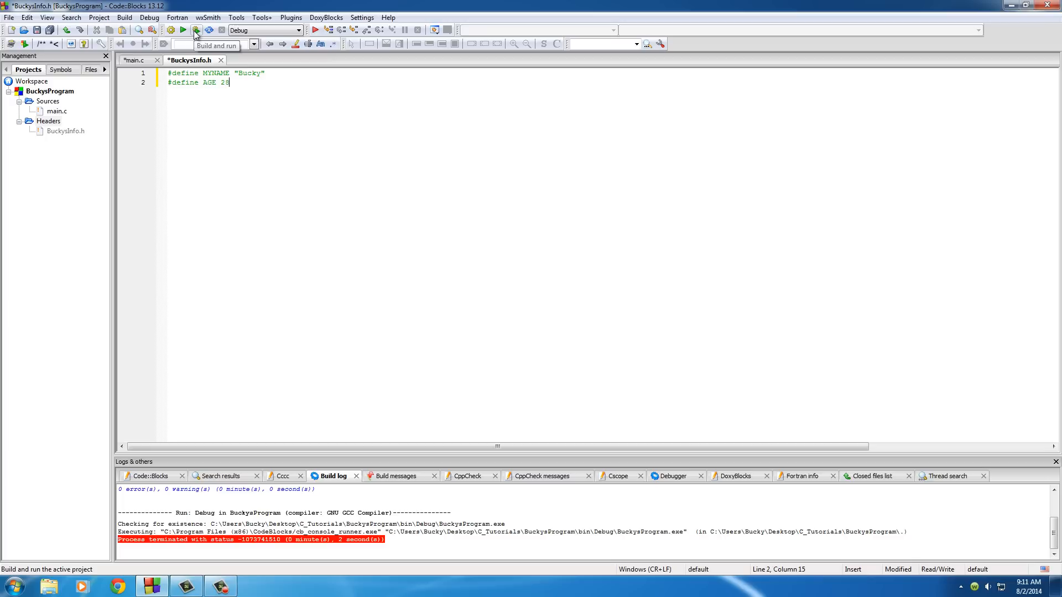
pyautogui.moveTo(135, 60)
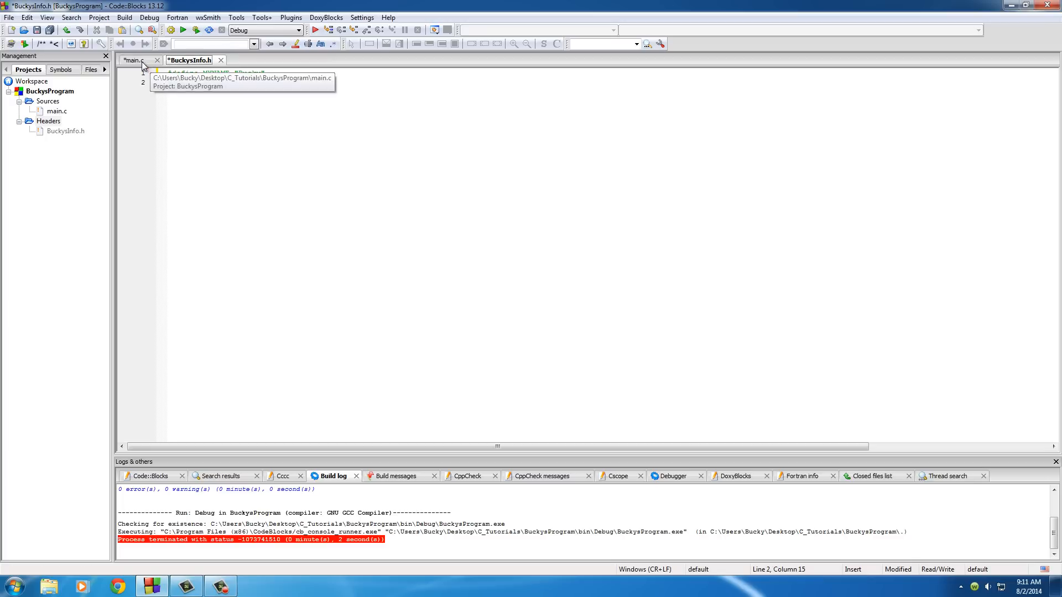
# - Duplicate the stdlib.h include in main.c to start a third include line
pyautogui.click(135, 59)
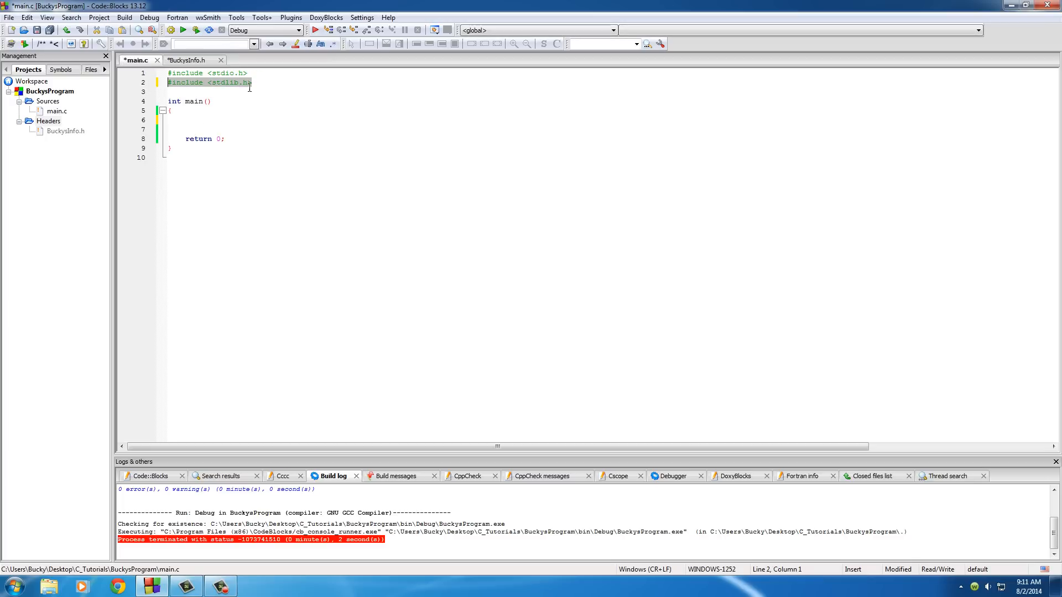
pyautogui.click(190, 59)
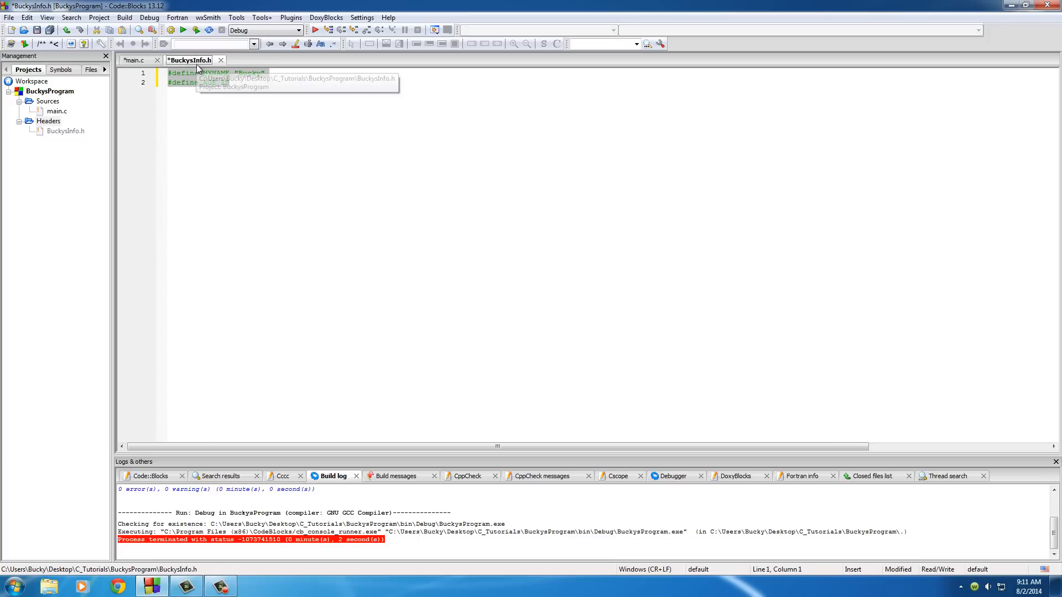
pyautogui.click(137, 60)
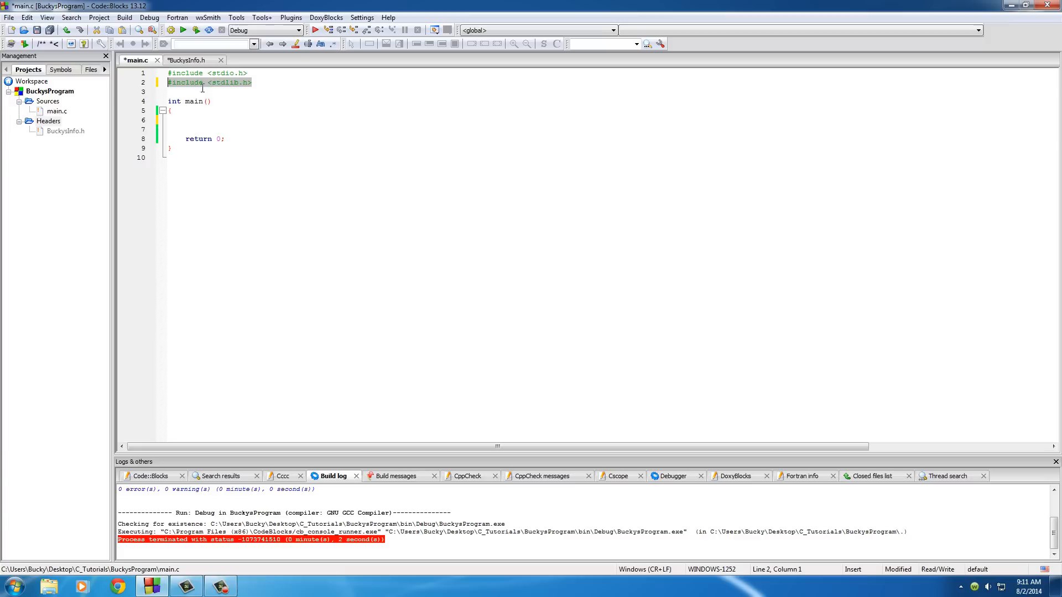
pyautogui.click(256, 81)
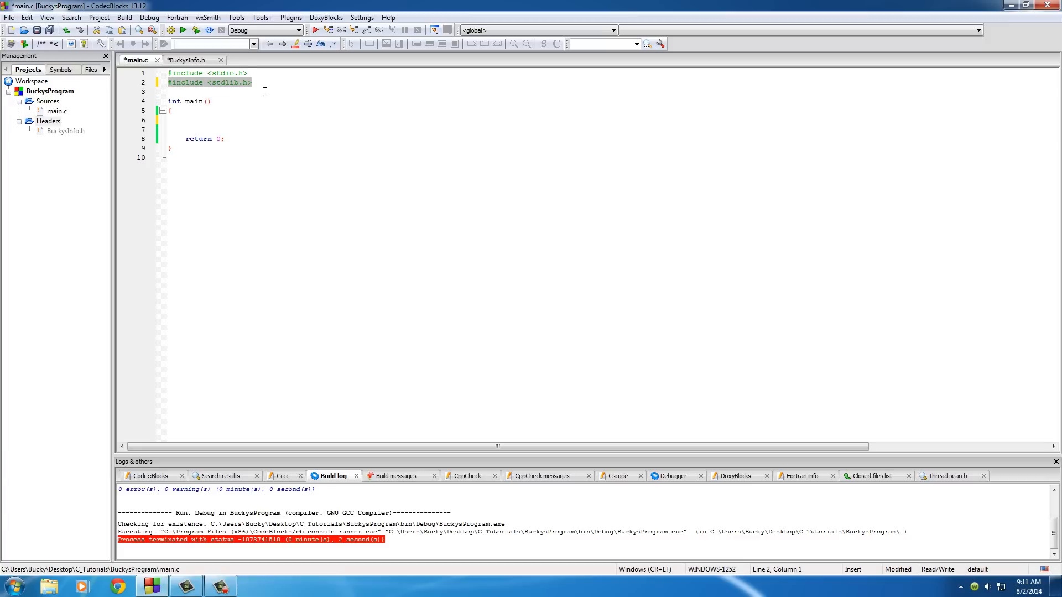
pyautogui.press('Enter')
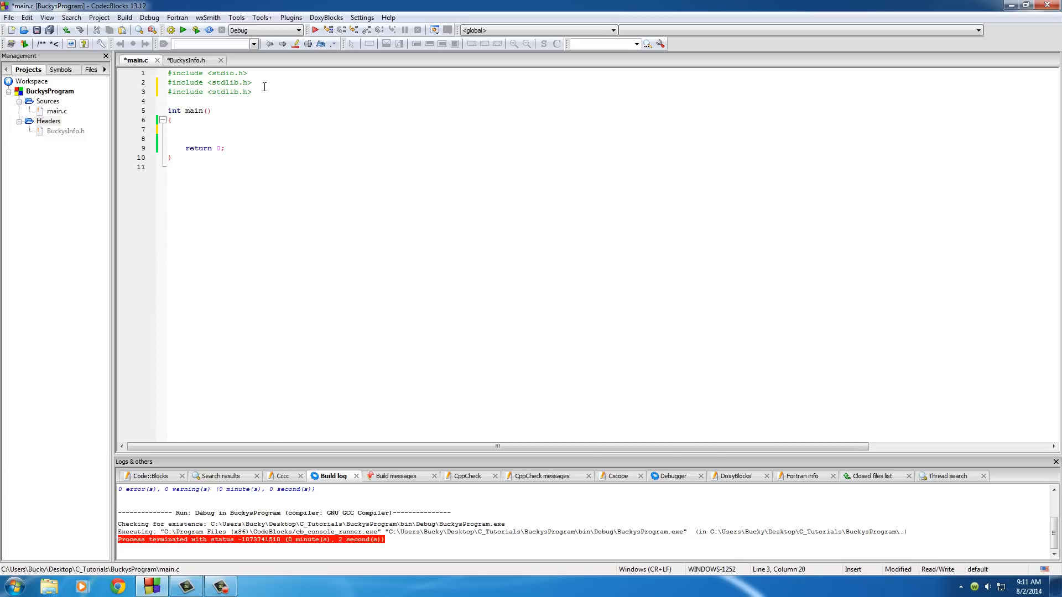
pyautogui.doubleClick(229, 82)
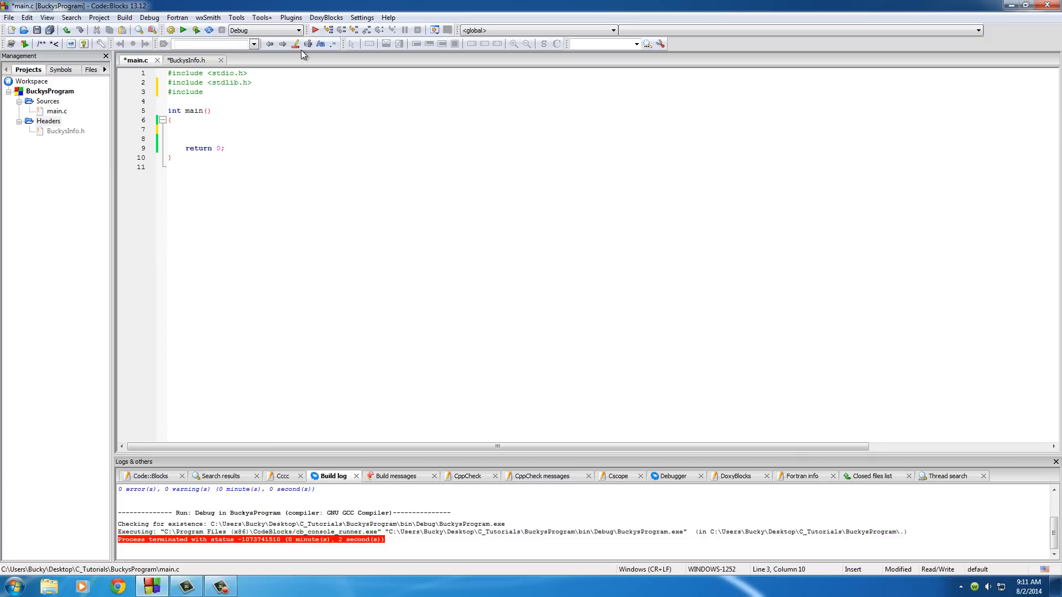
# - Make the third line #include "BuckysInfo.h" and view the header again
pyautogui.click(207, 92)
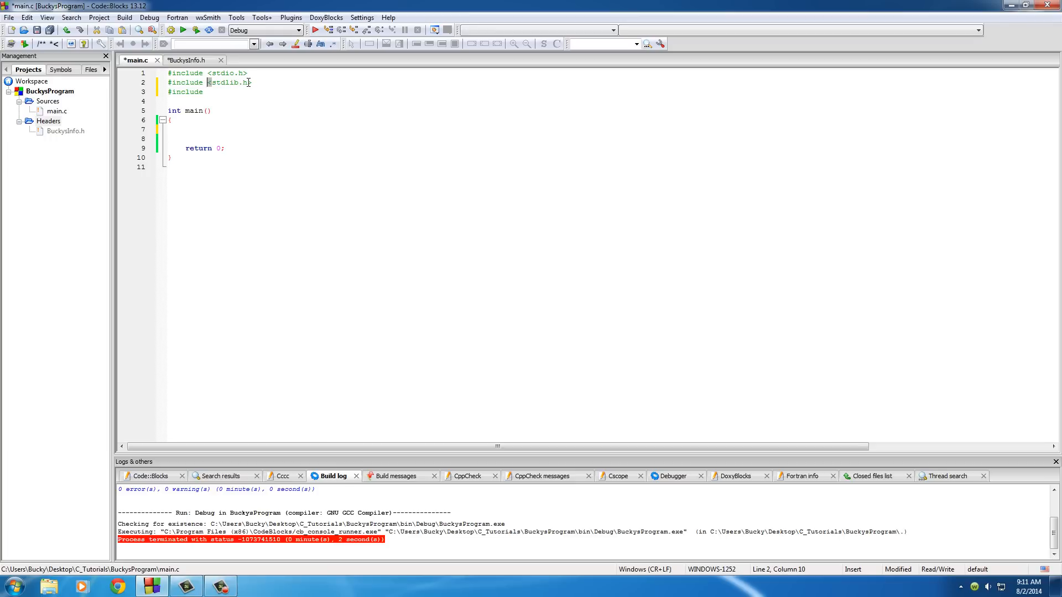
pyautogui.click(234, 92)
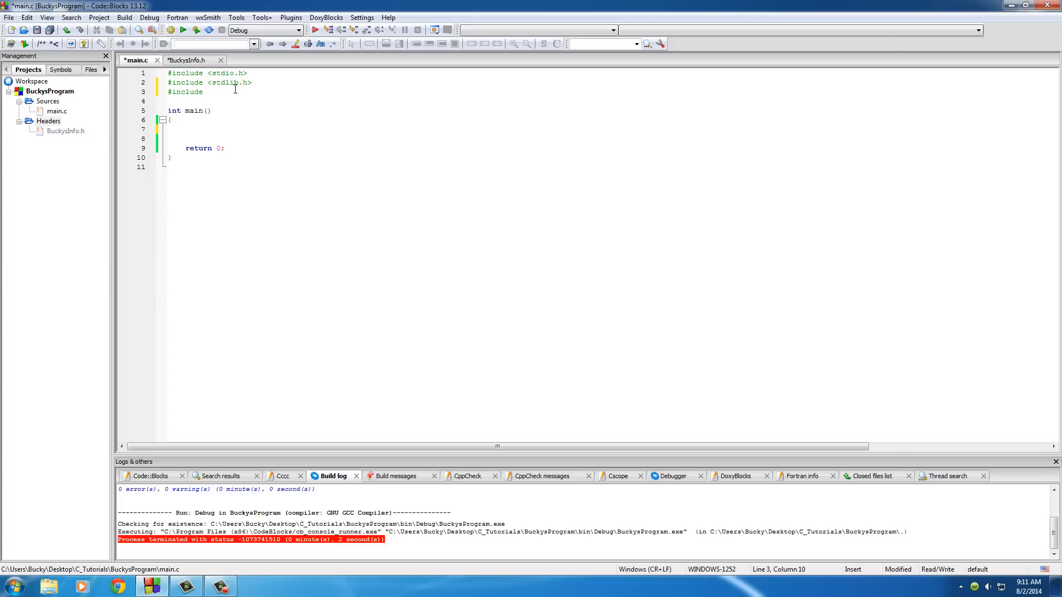
pyautogui.click(207, 92)
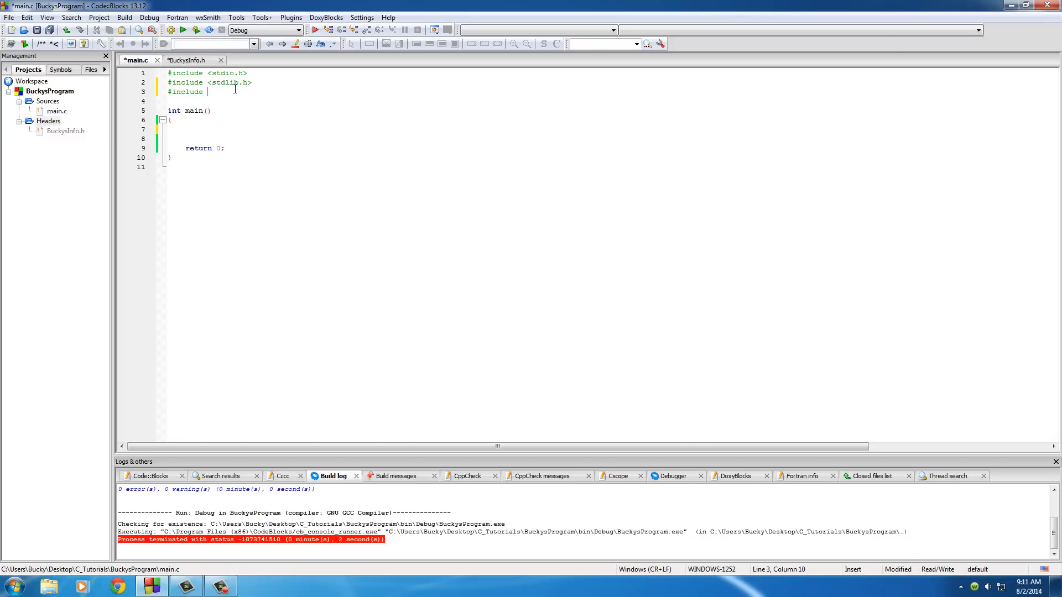
pyautogui.write('""')
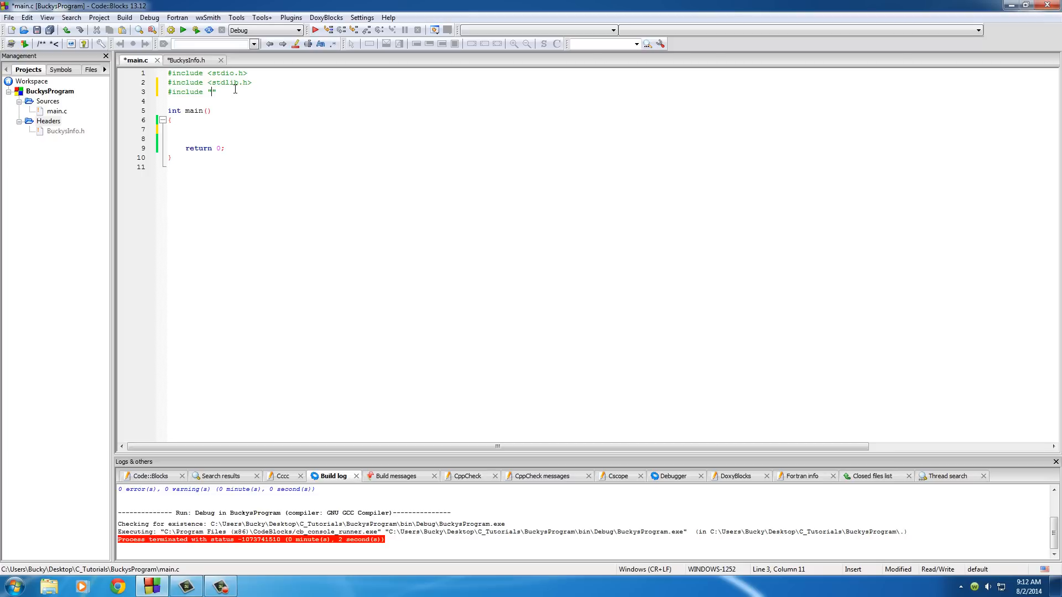
pyautogui.write('Buc')
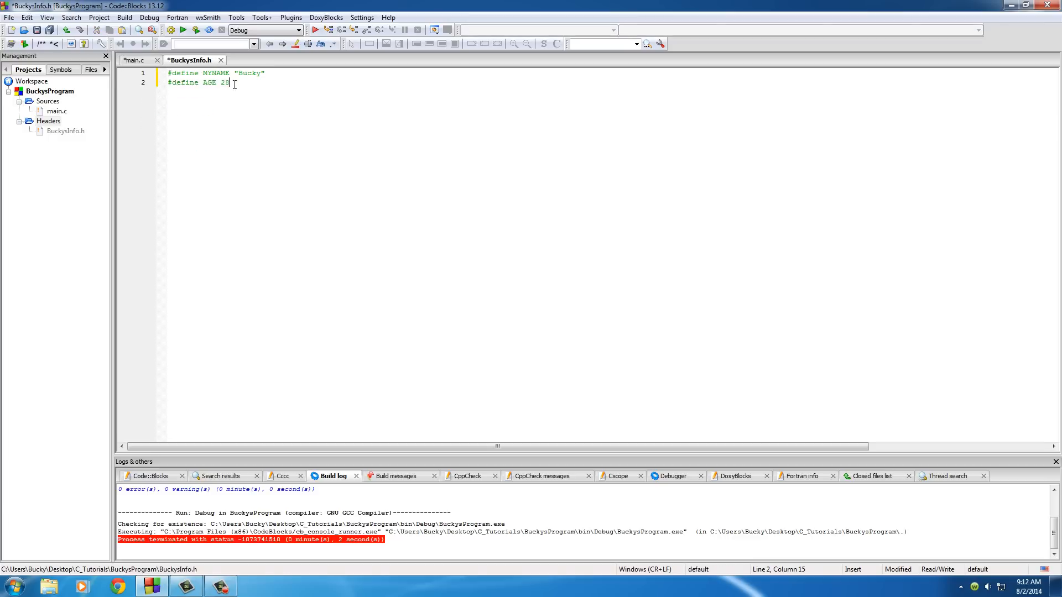
pyautogui.click(137, 59)
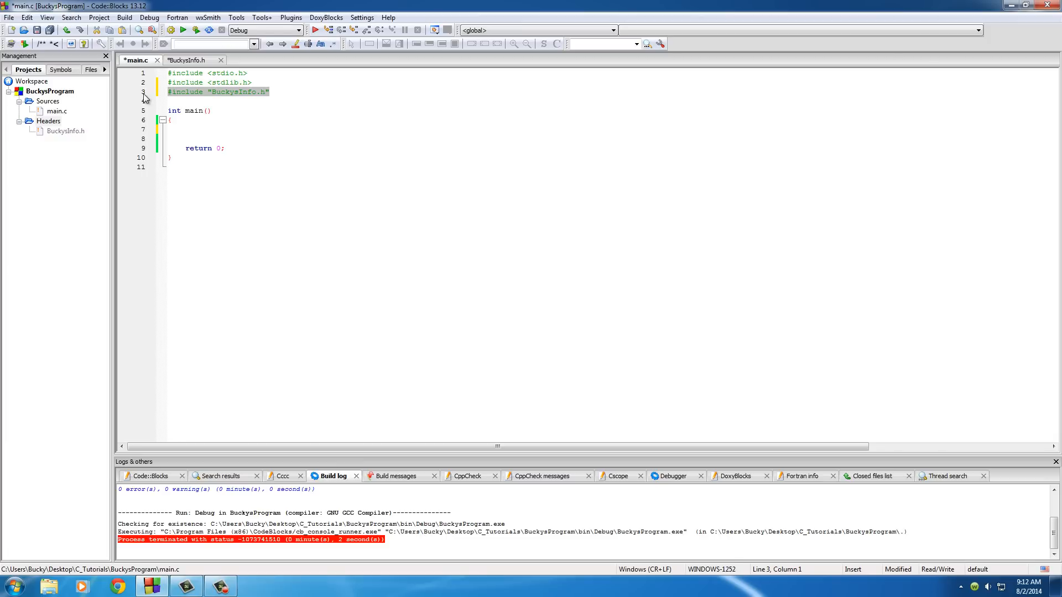
pyautogui.click(193, 129)
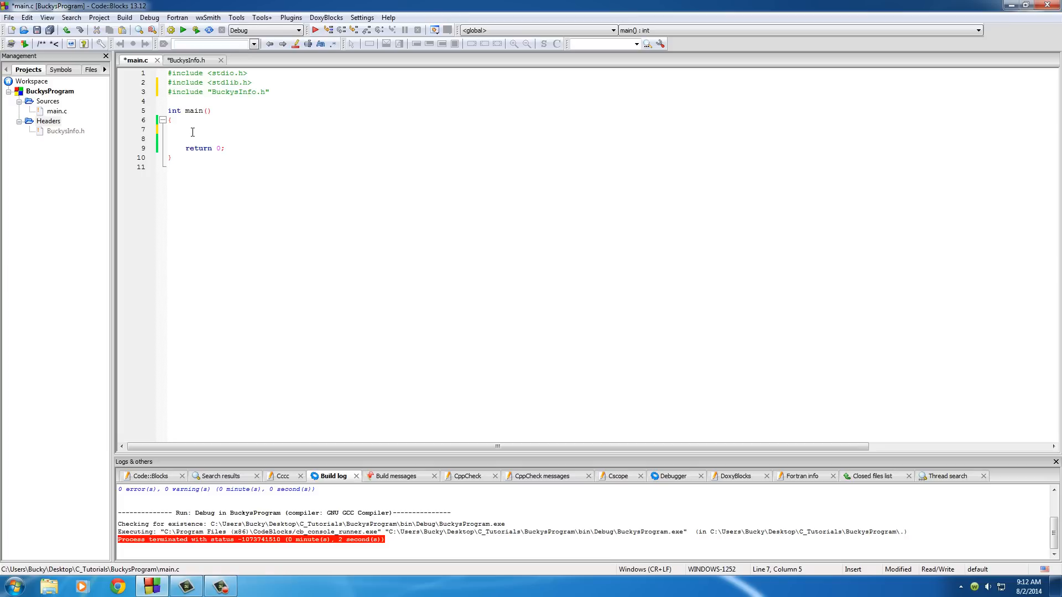
pyautogui.click(191, 59)
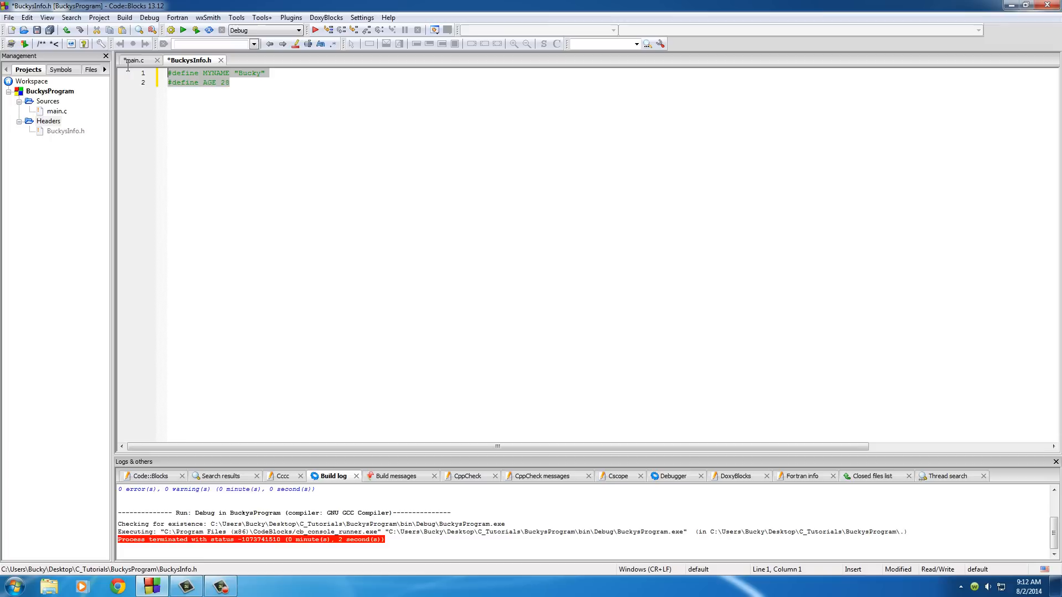
pyautogui.moveTo(206, 102)
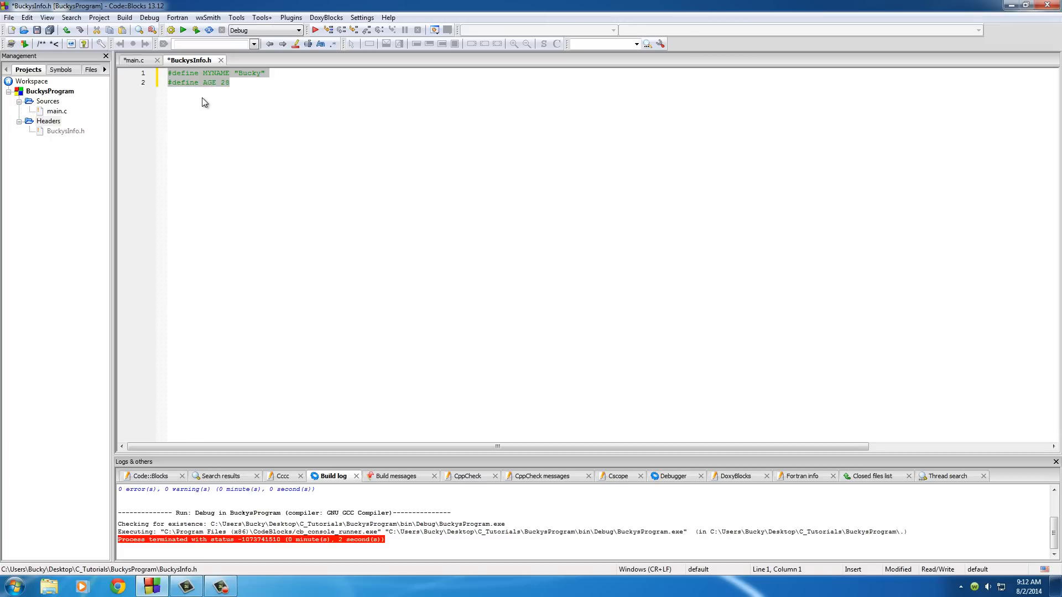
# - Deselect the header's definitions and return to main.c
pyautogui.click(238, 81)
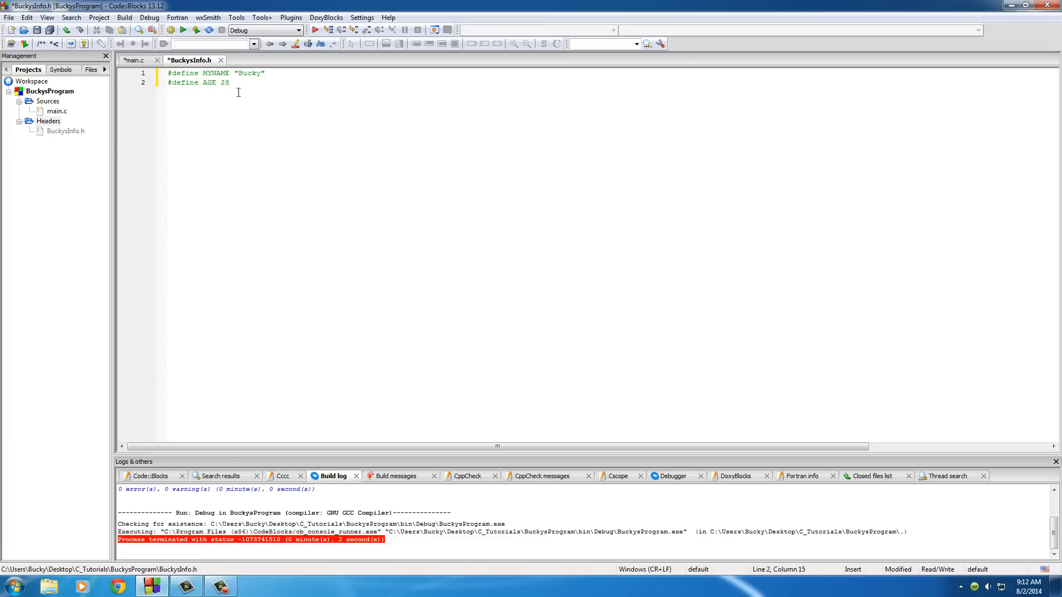
pyautogui.moveTo(236, 83)
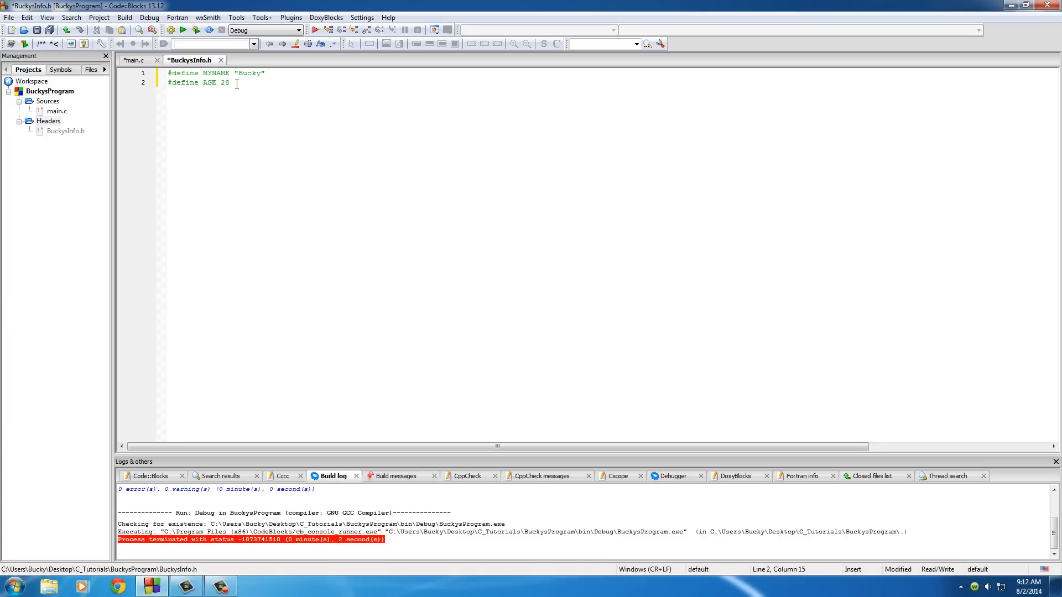
pyautogui.moveTo(137, 60)
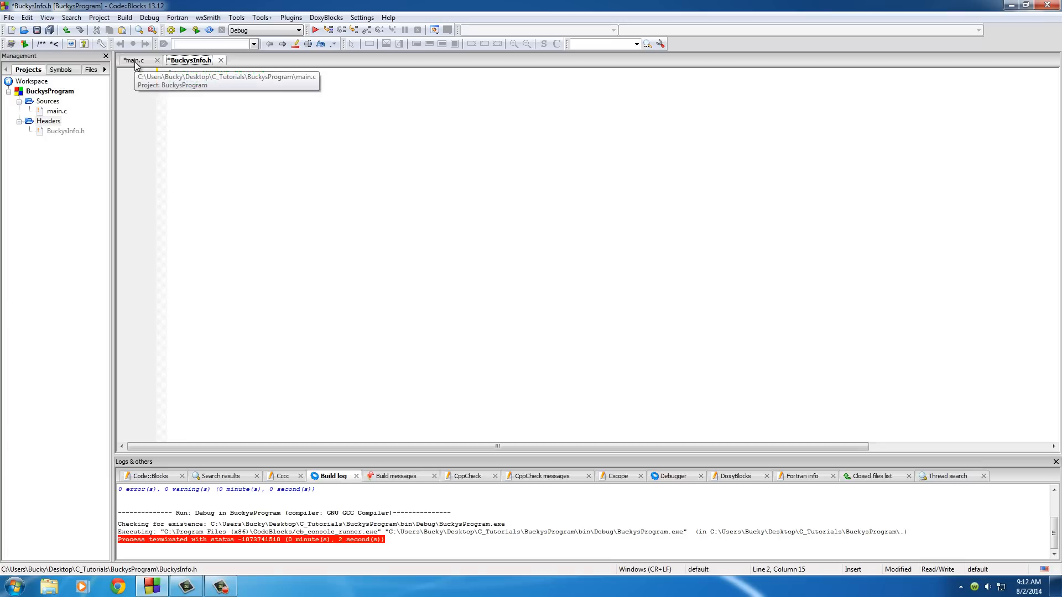
pyautogui.click(135, 60)
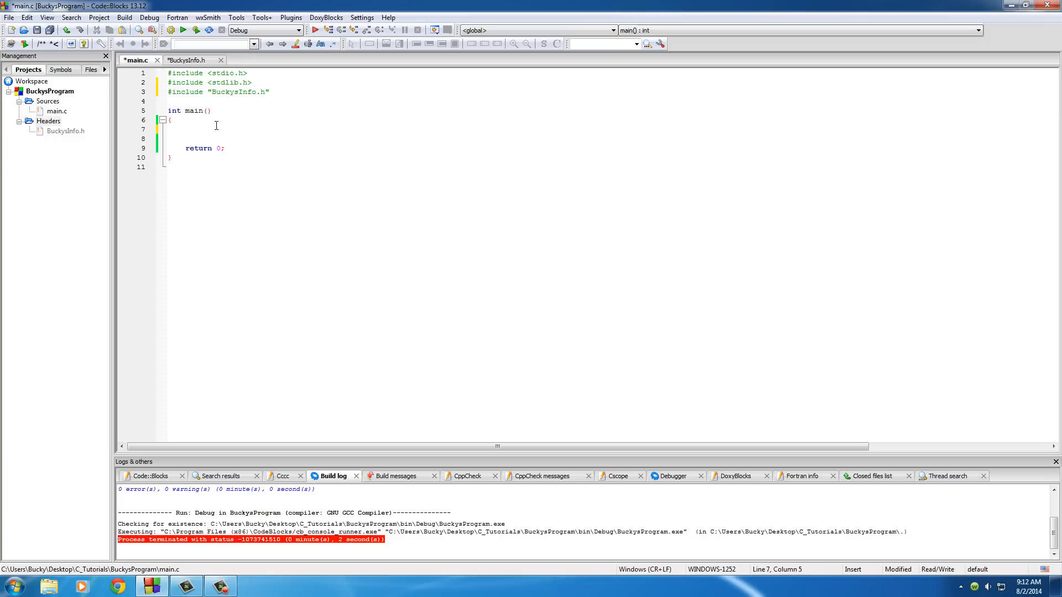
# - Declare int girlsAge = (AGE / 2) + 7; in main with a blank line after it
pyautogui.click(185, 129)
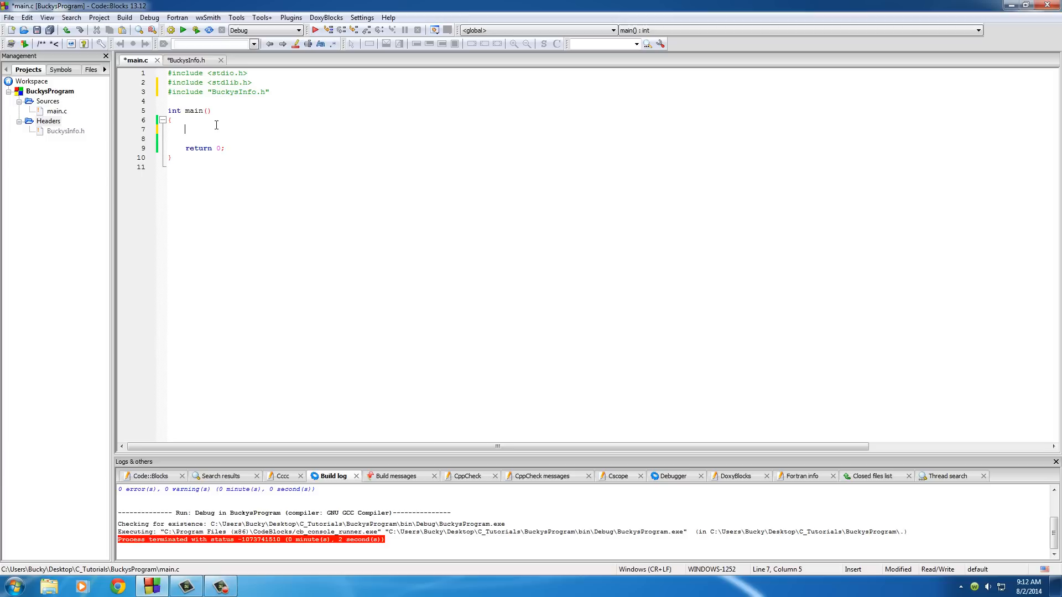
pyautogui.write('int gir')
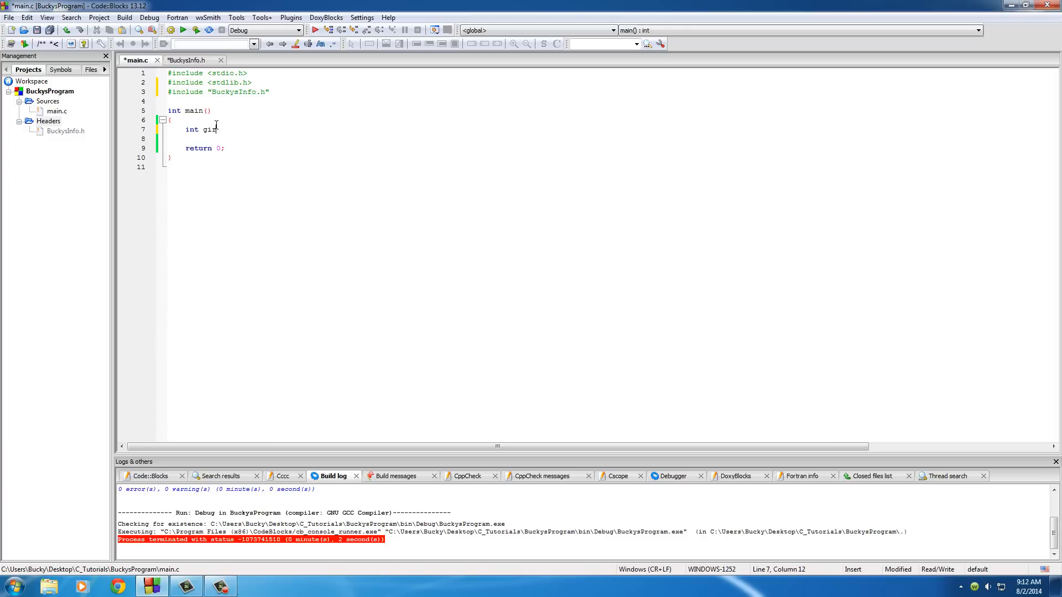
pyautogui.write('lsAge = (')
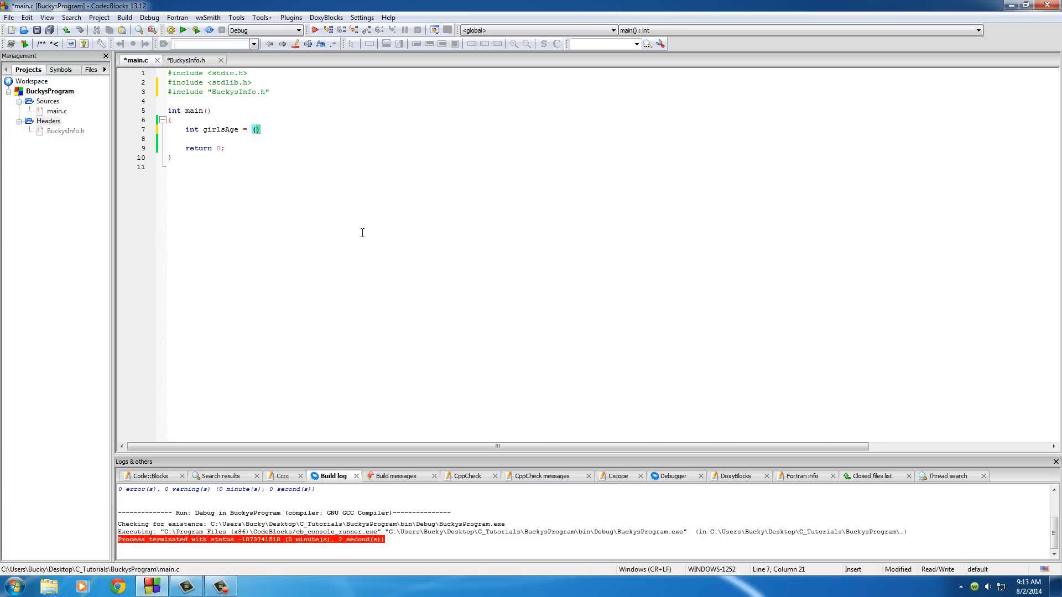
pyautogui.write('AGE /')
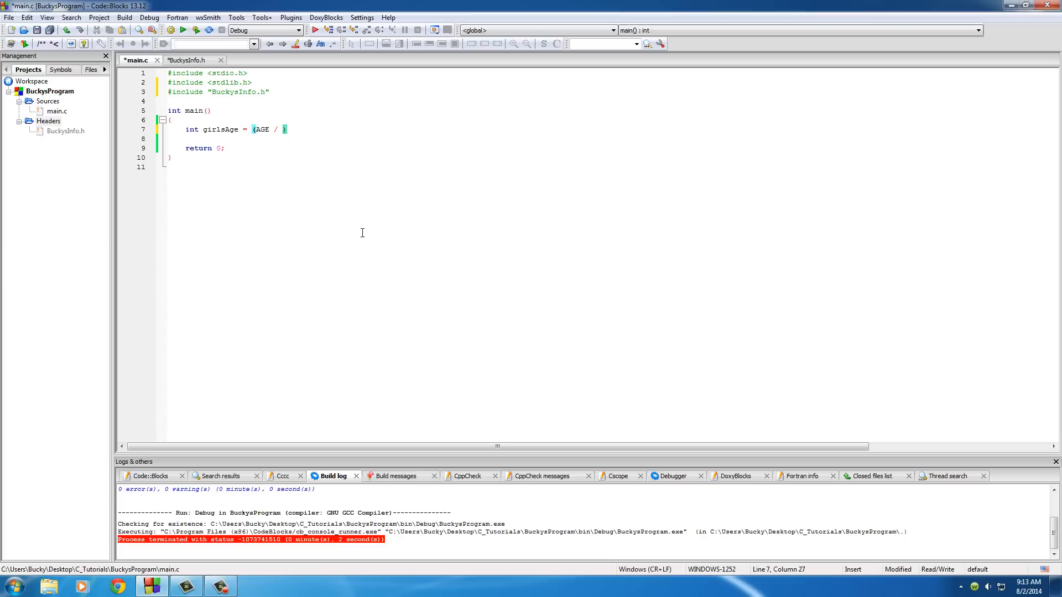
pyautogui.write('2)')
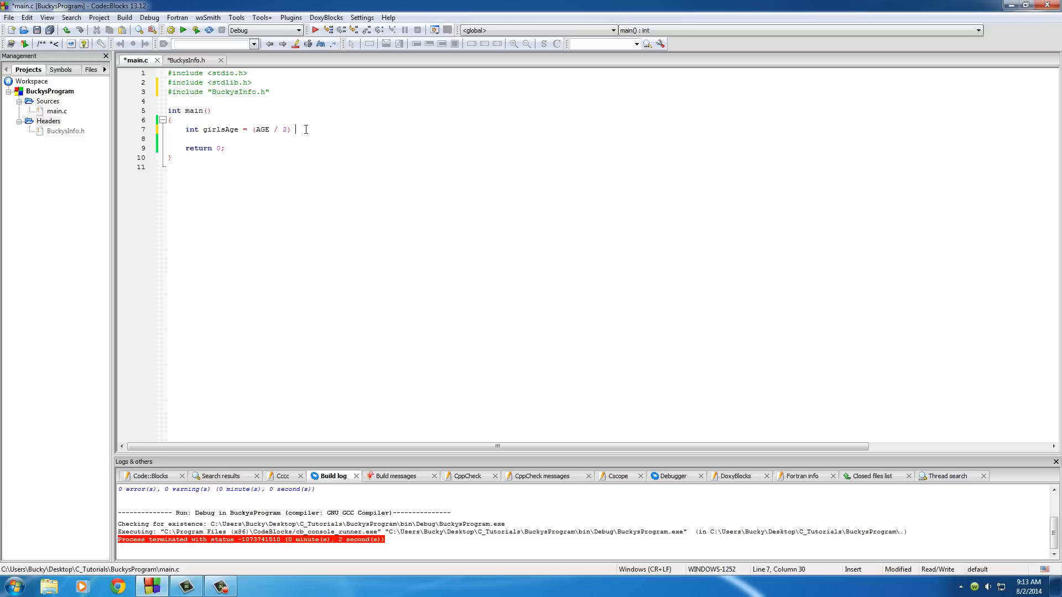
pyautogui.write('+')
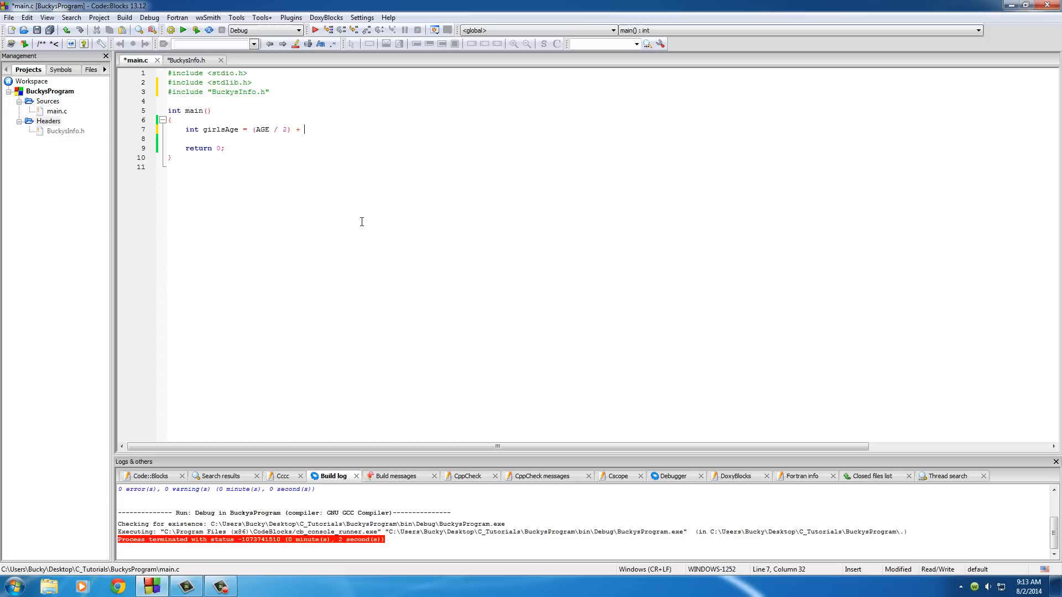
pyautogui.write('7')
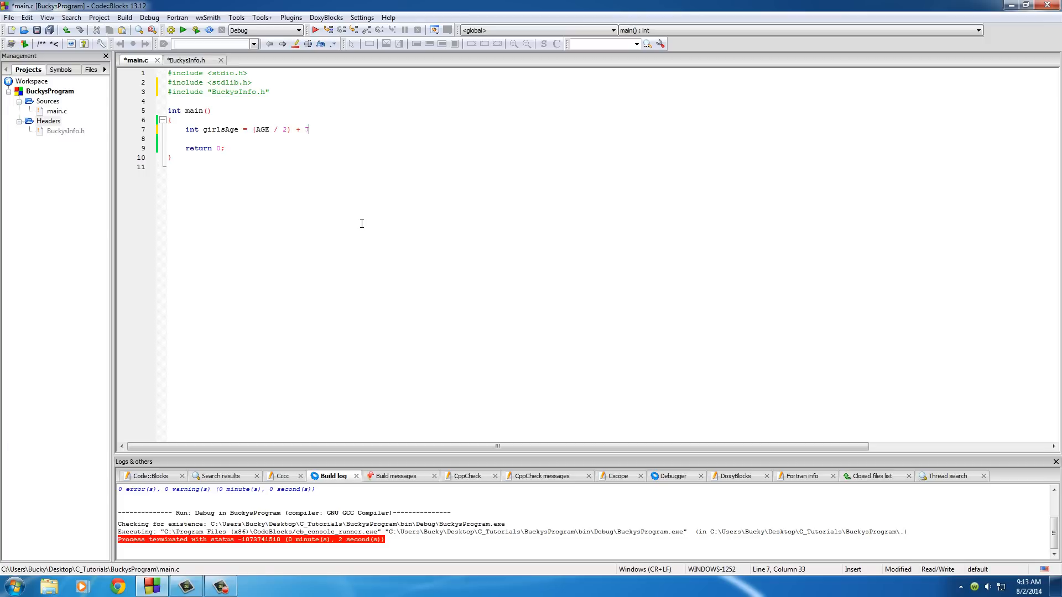
pyautogui.write(';')
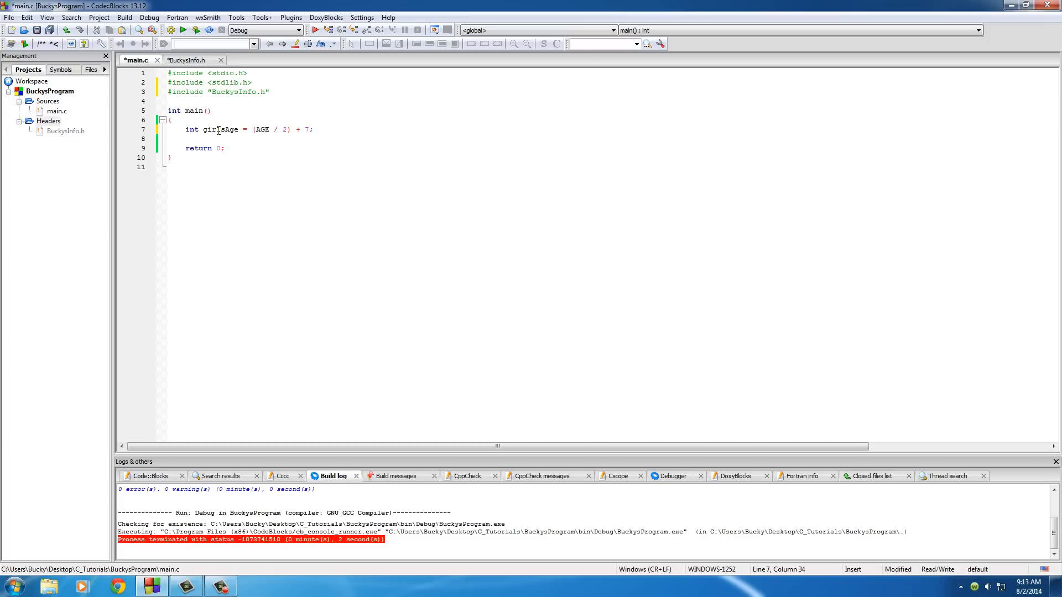
pyautogui.moveTo(220, 129)
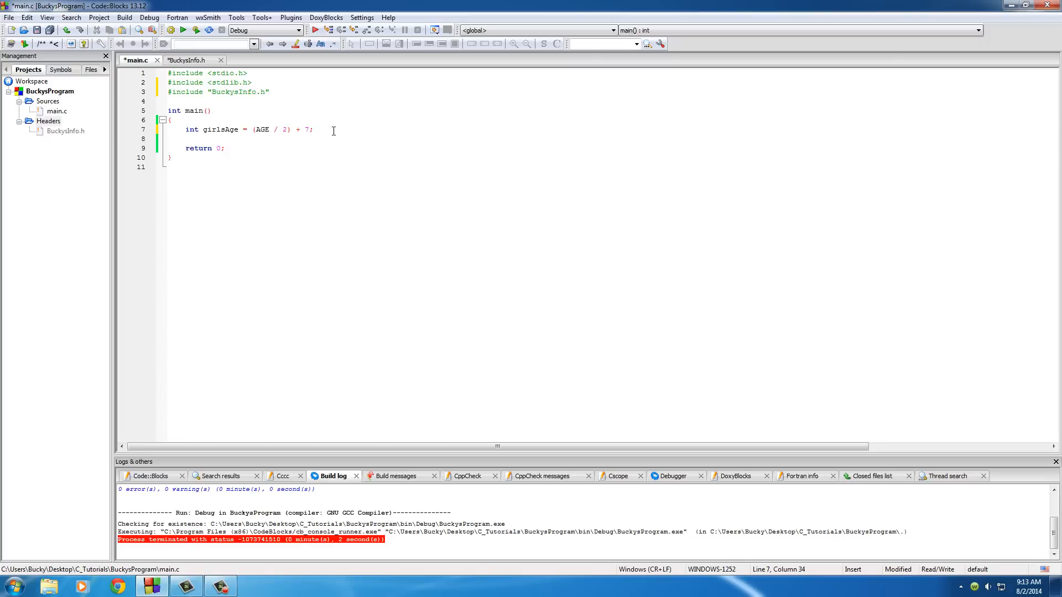
pyautogui.press('Return')
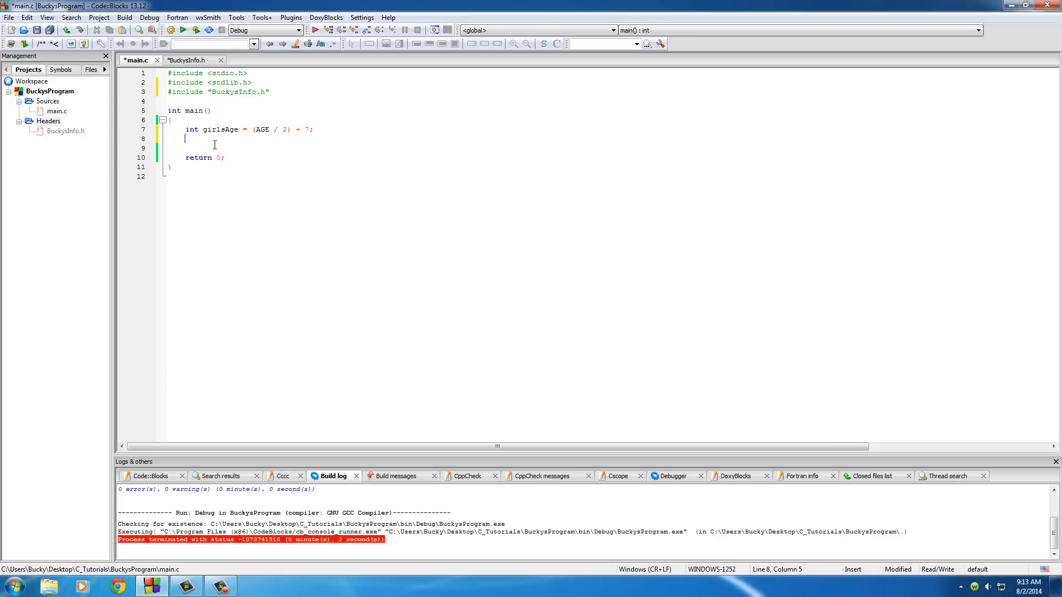
# - Write printf's format string "%s can date girls %d or older"
pyautogui.write('printf(')
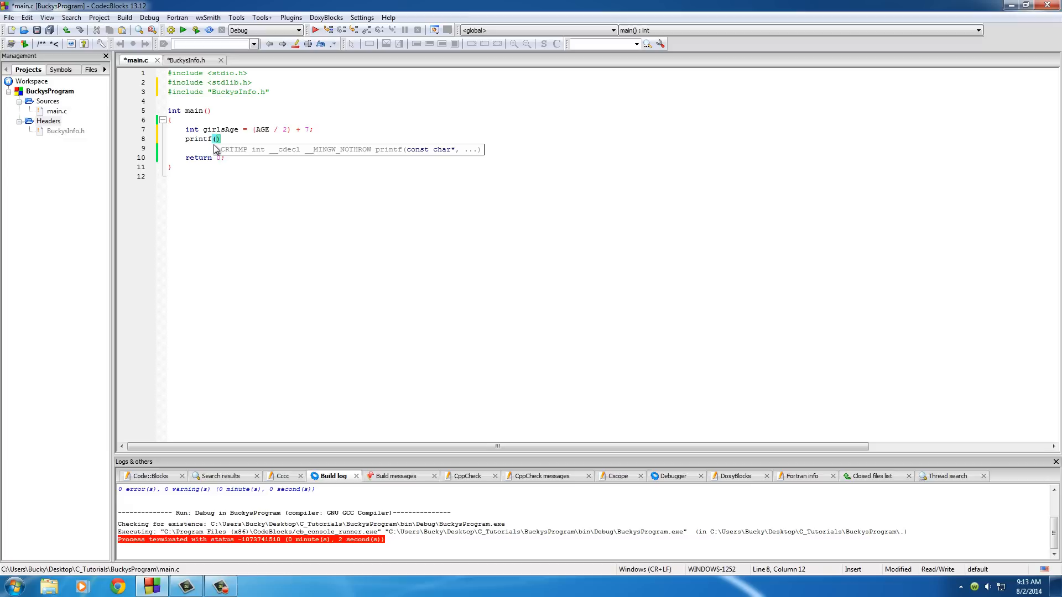
pyautogui.write('"')
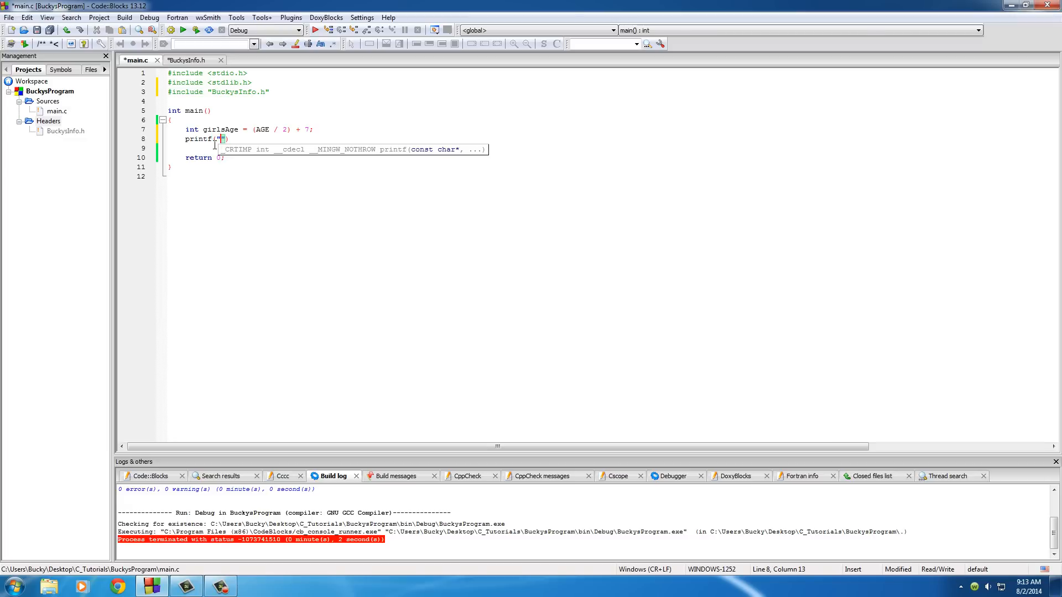
pyautogui.write('%')
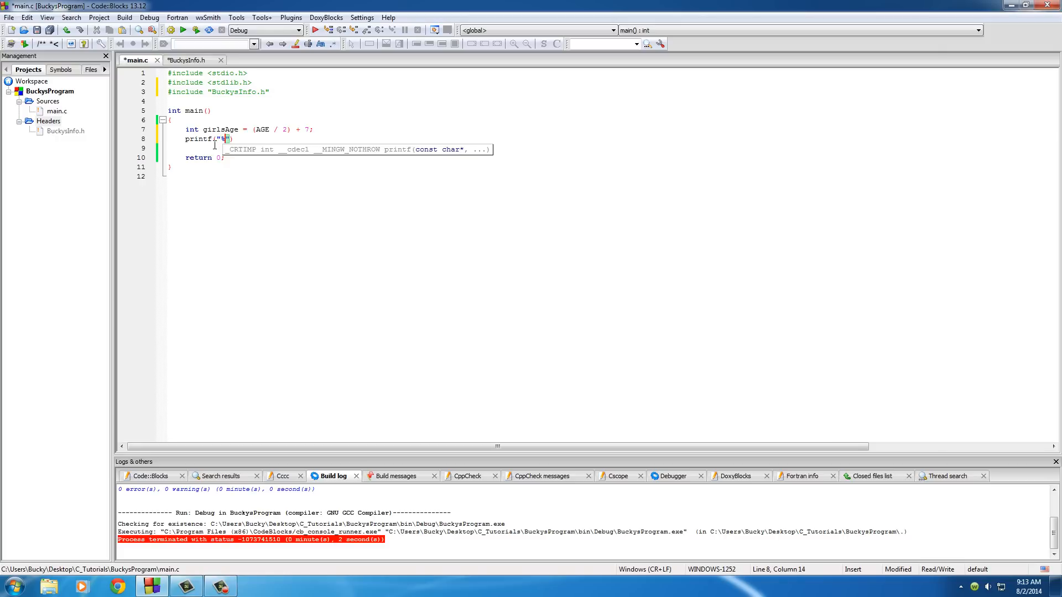
pyautogui.write('%s')
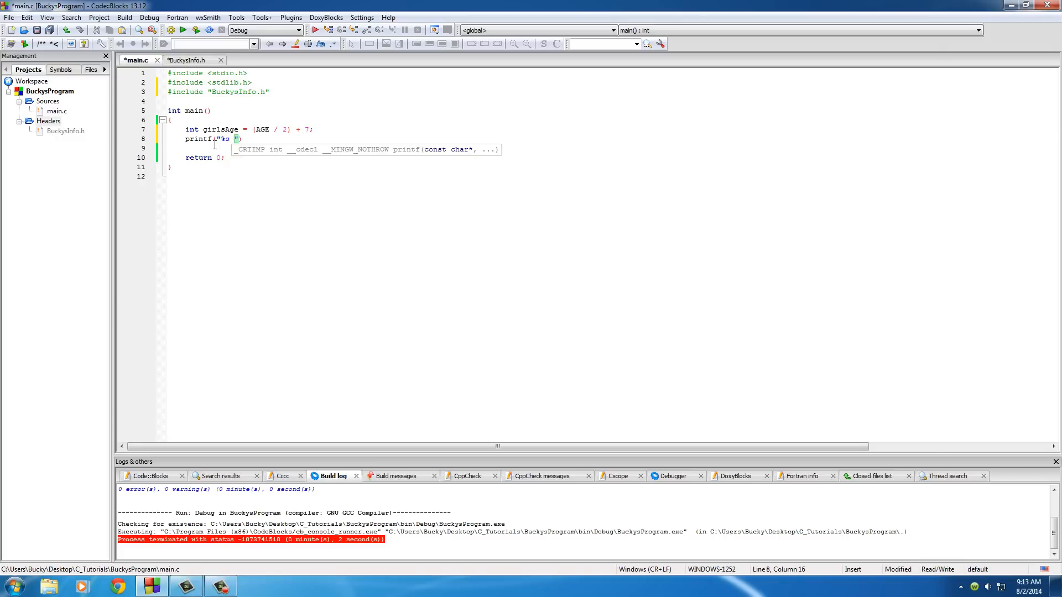
pyautogui.write('can')
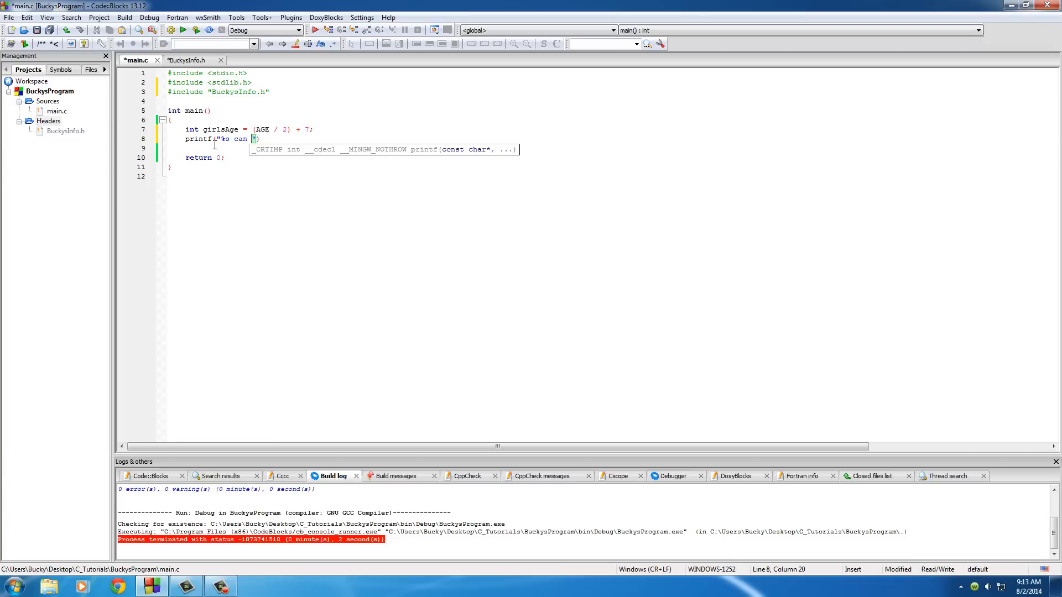
pyautogui.write('date girls who ar')
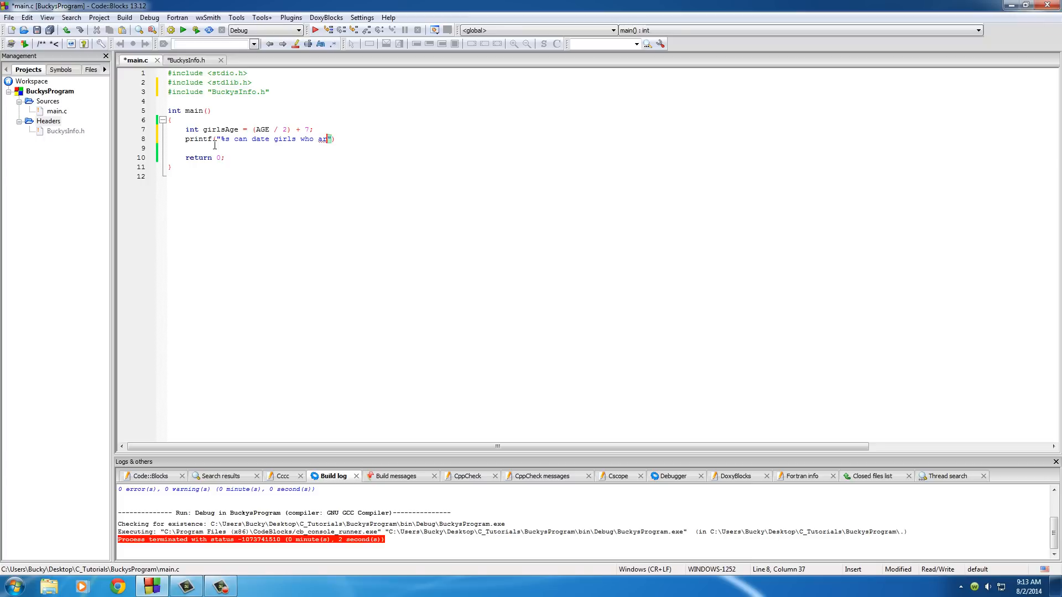
pyautogui.write('%d')
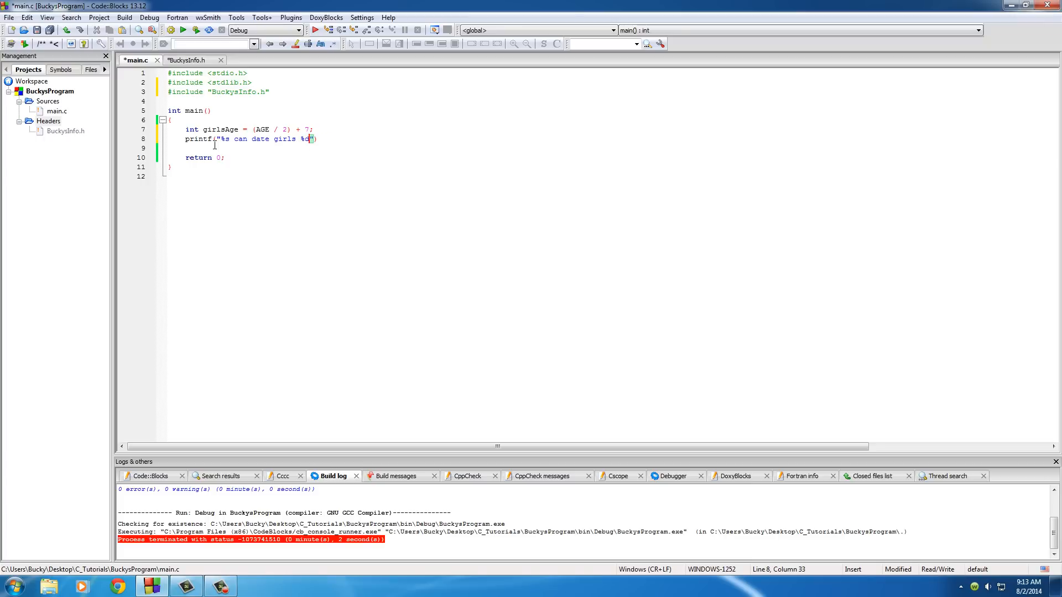
pyautogui.write('or older')
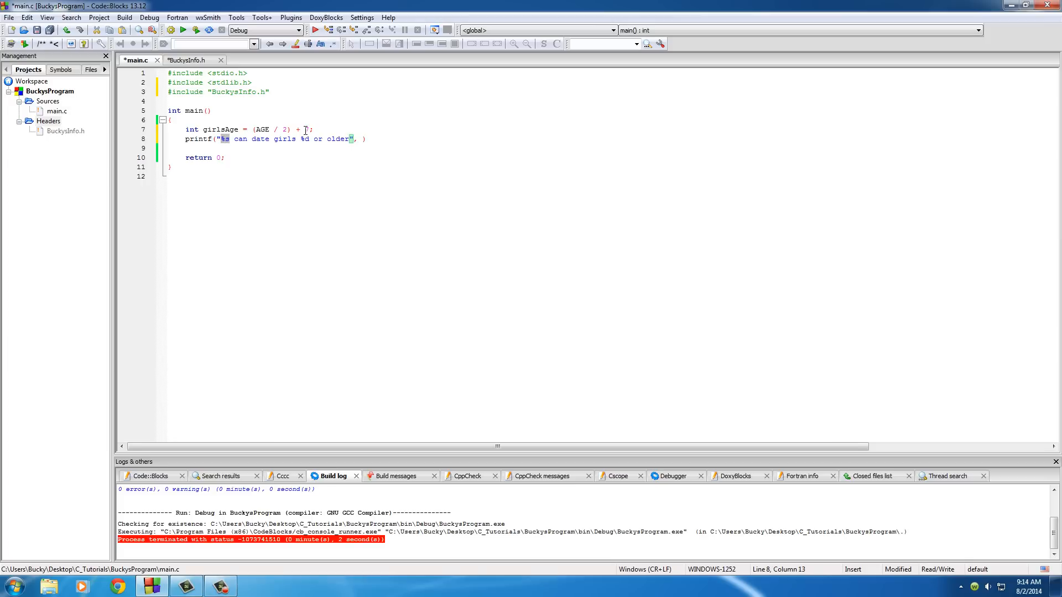
pyautogui.click(364, 140)
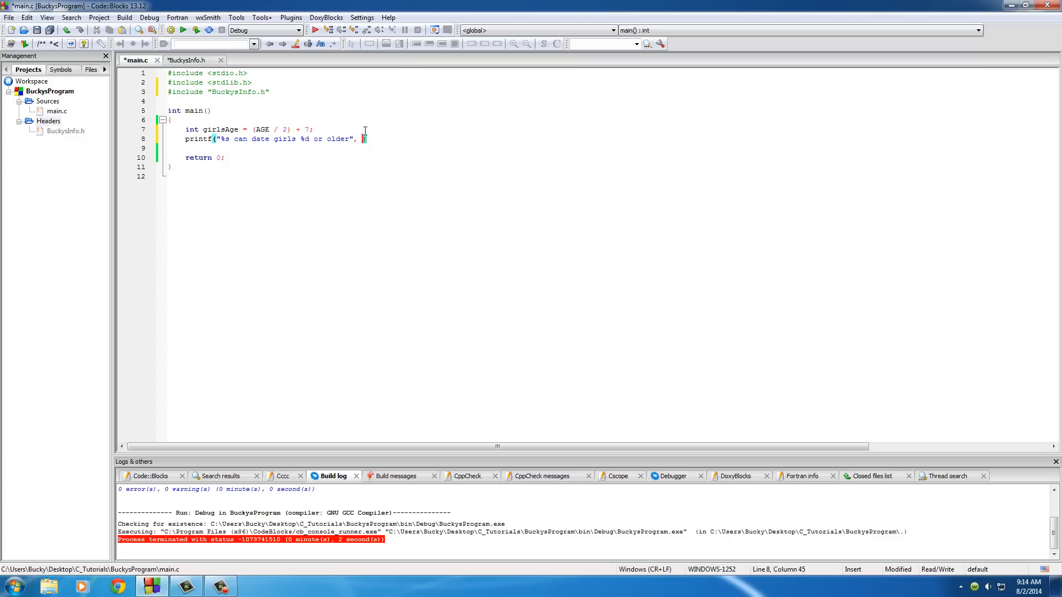
pyautogui.moveTo(213, 73)
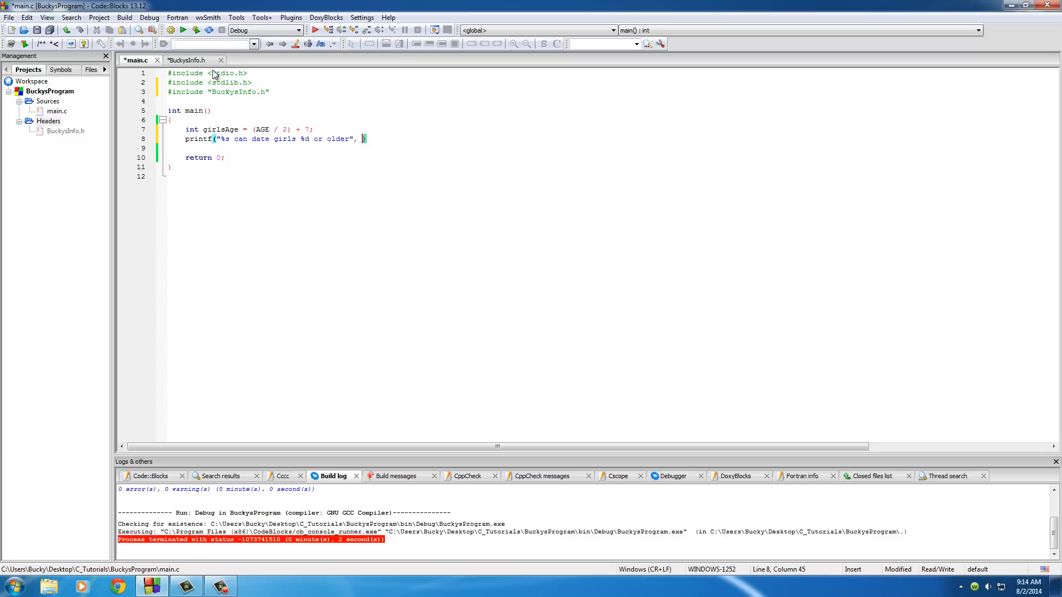
# - Check the header's macro names, then finish printf with MYNAME, girlsAge and a semicolon
pyautogui.click(190, 60)
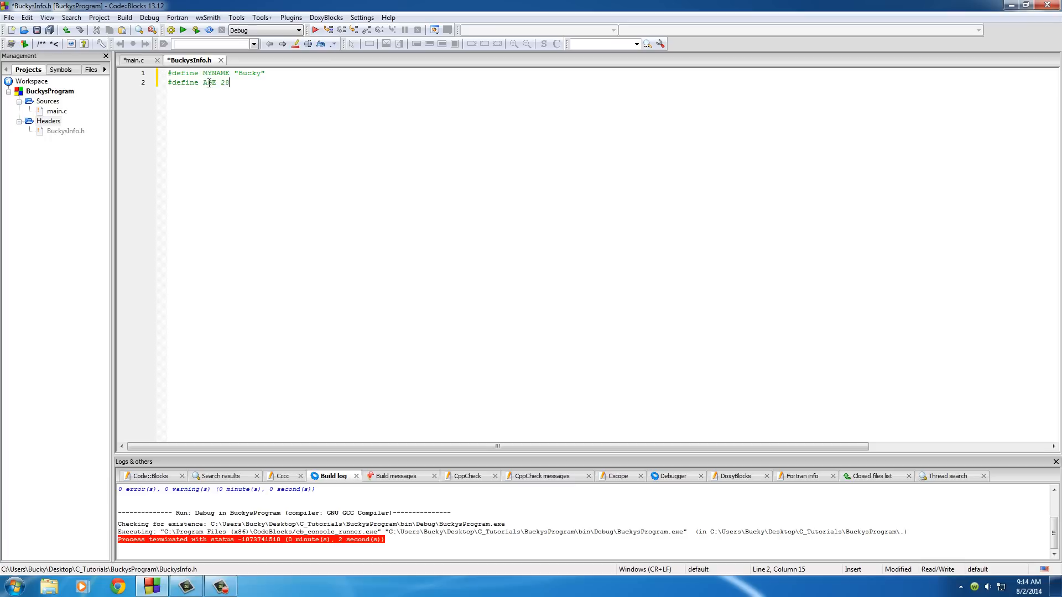
pyautogui.click(135, 59)
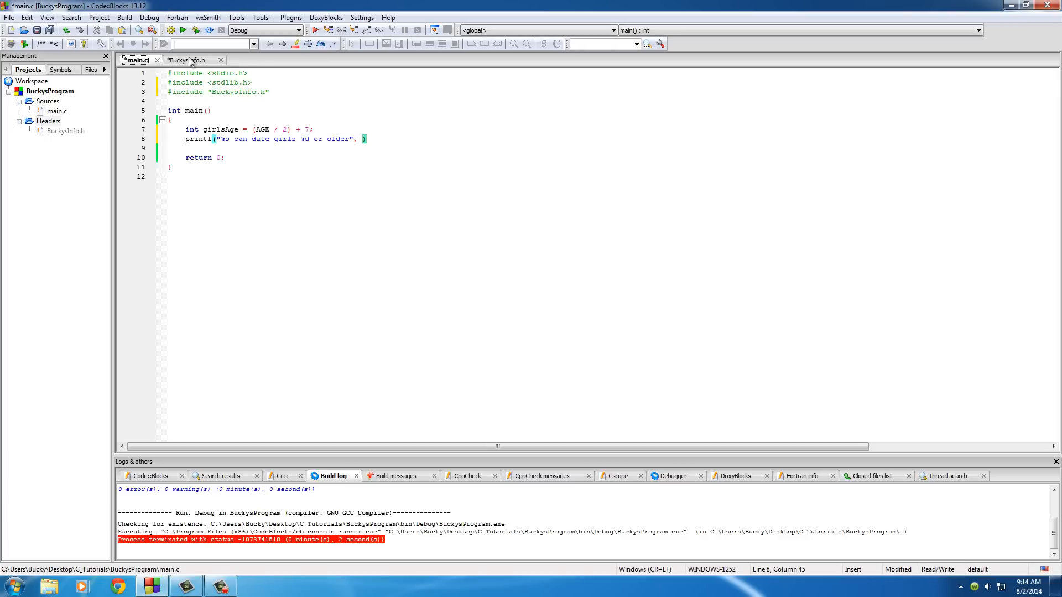
pyautogui.click(189, 59)
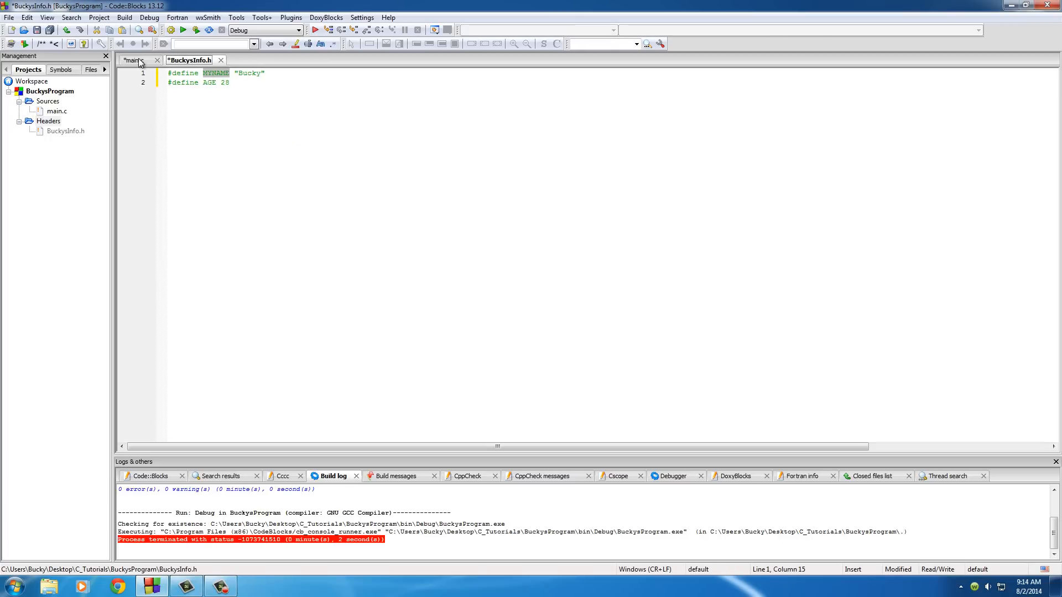
pyautogui.click(134, 60)
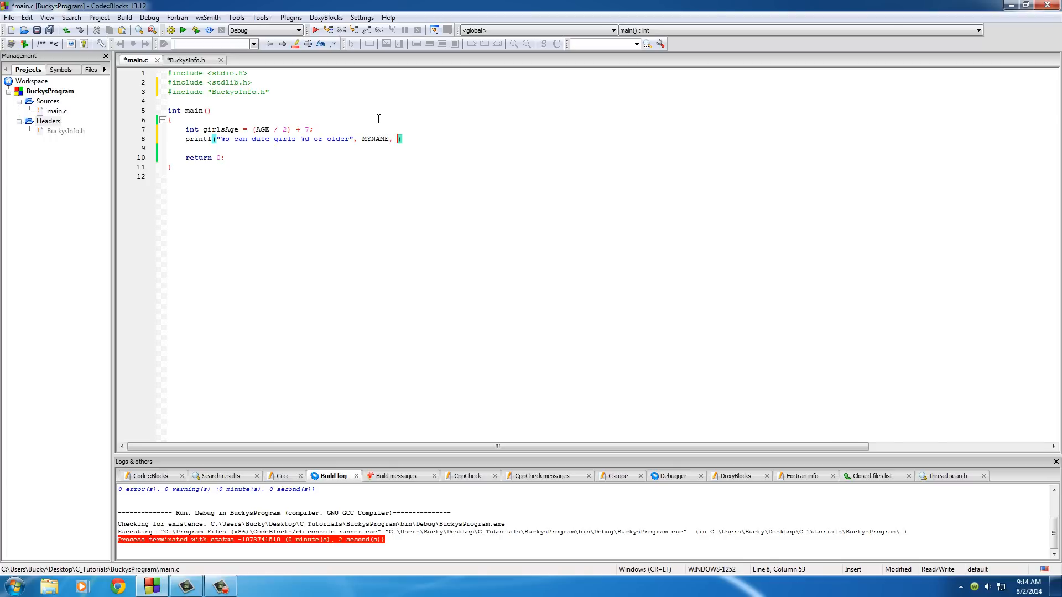
pyautogui.doubleClick(219, 129)
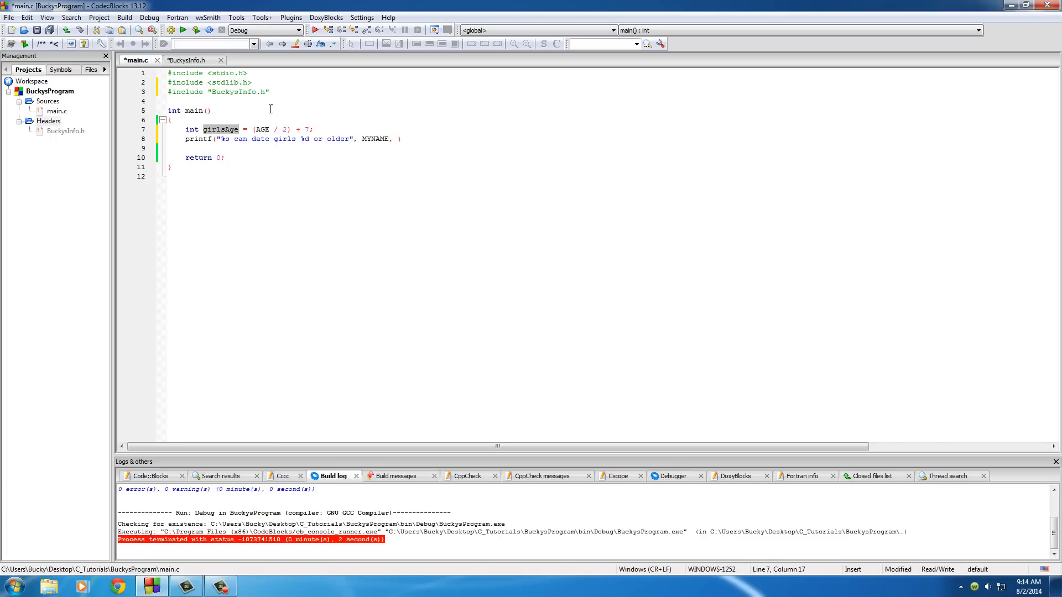
pyautogui.write('girlsAge')
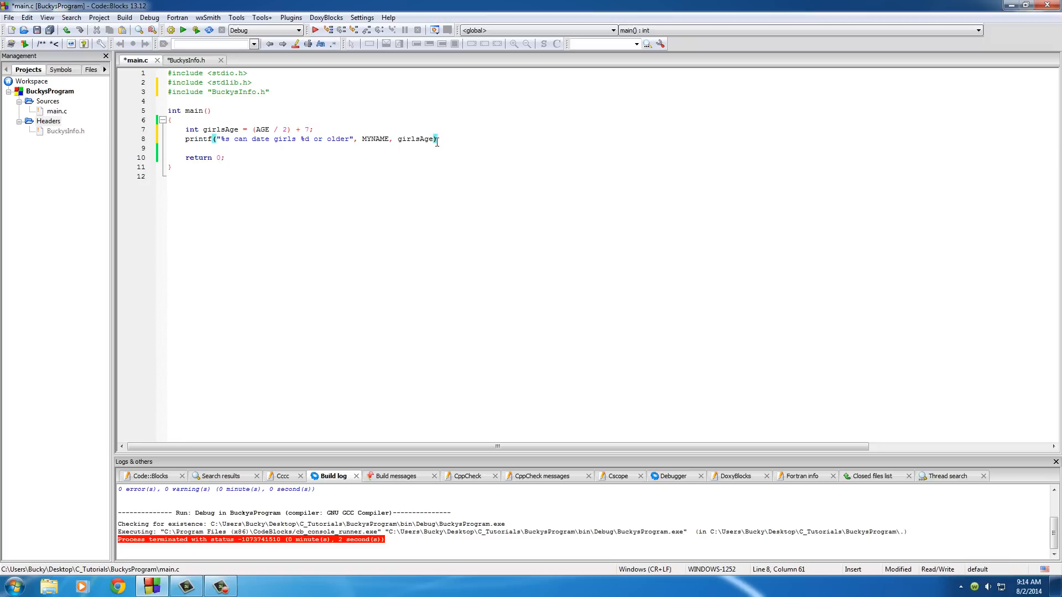
pyautogui.write(';')
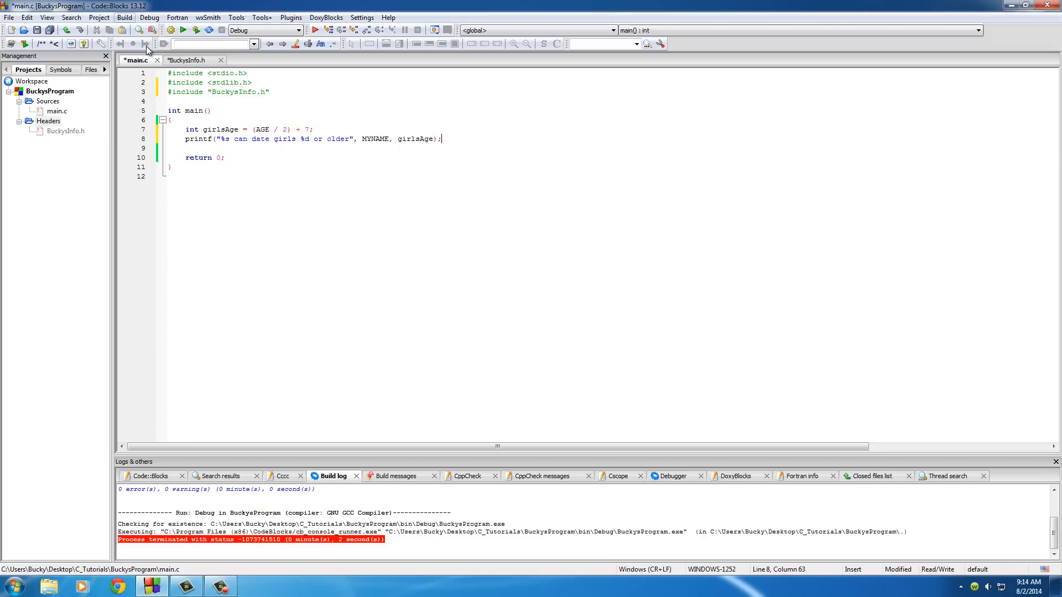
# - Build and run the program, which prints 'Bucky can date girls 21 or older'
pyautogui.click(181, 30)
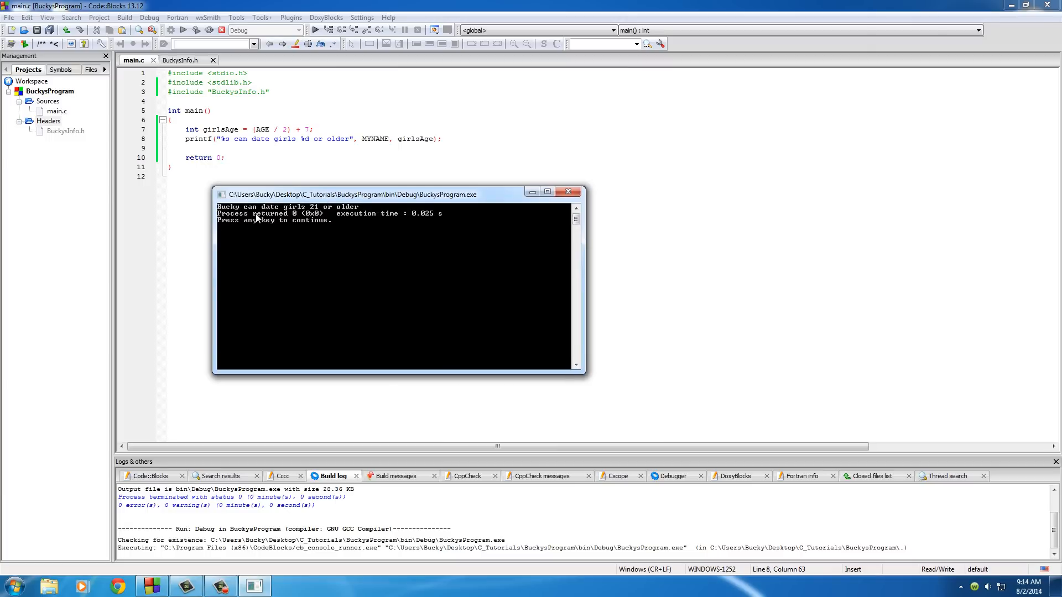
pyautogui.moveTo(351, 217)
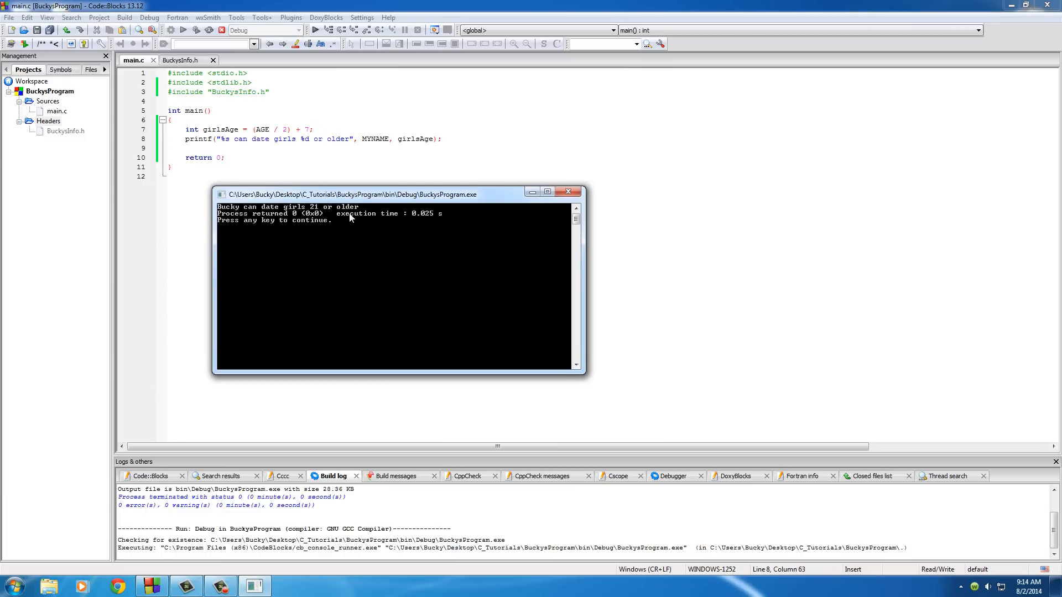
pyautogui.moveTo(637, 187)
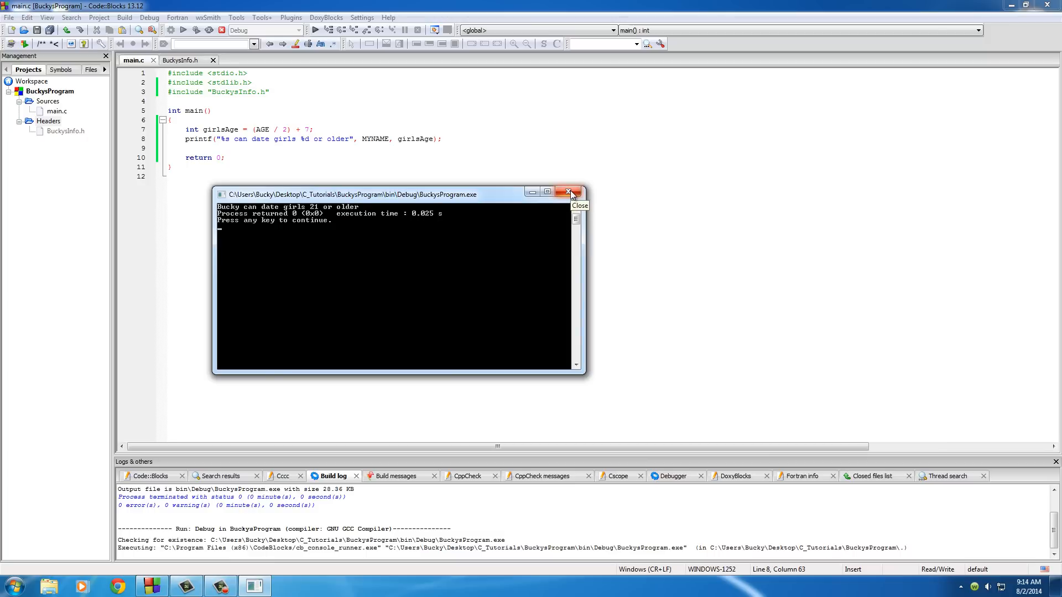
pyautogui.moveTo(530, 201)
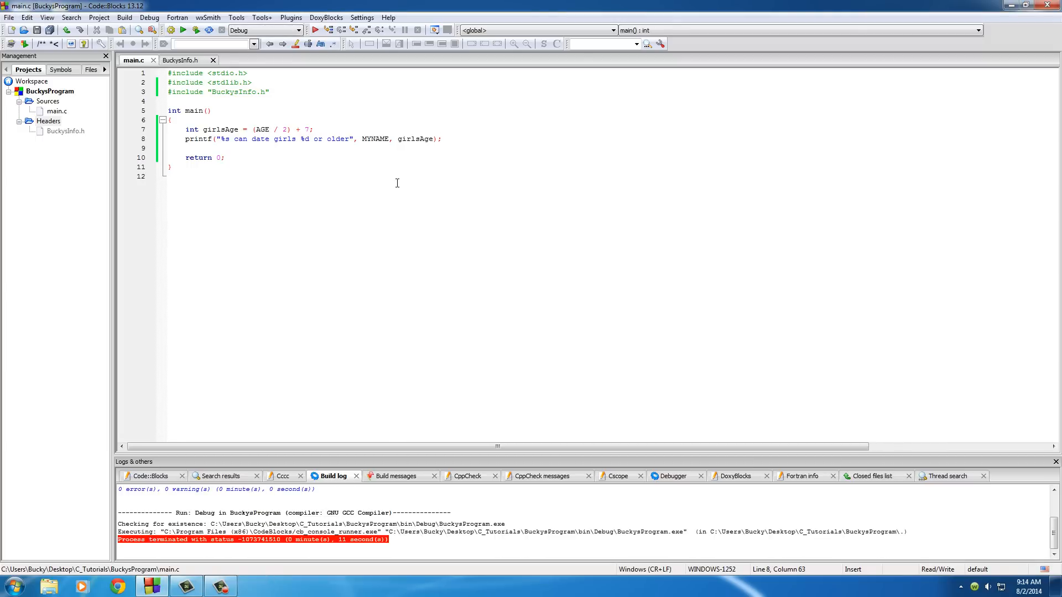
pyautogui.moveTo(260, 120)
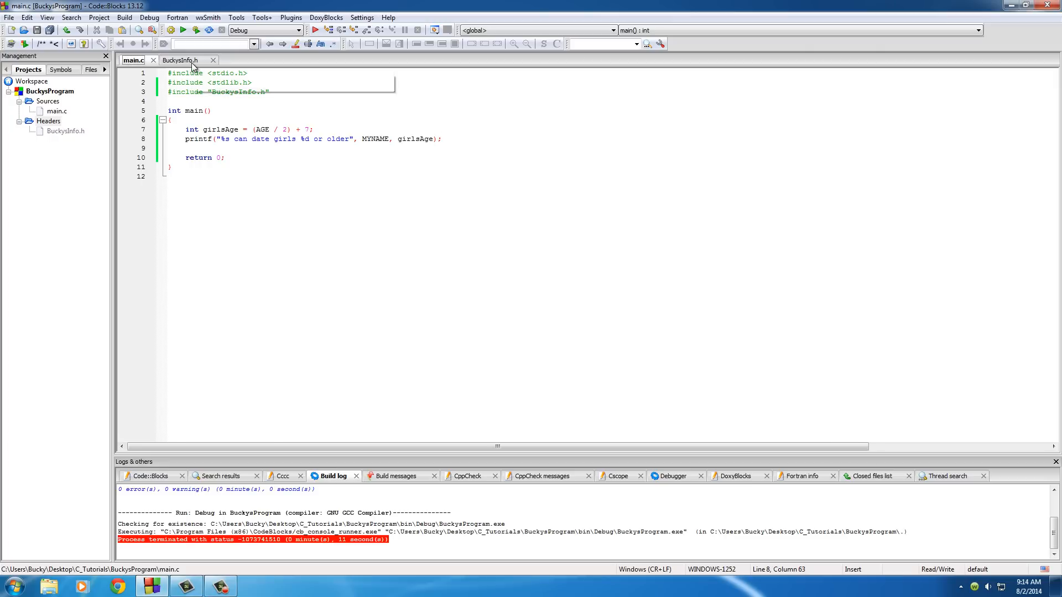
pyautogui.click(183, 60)
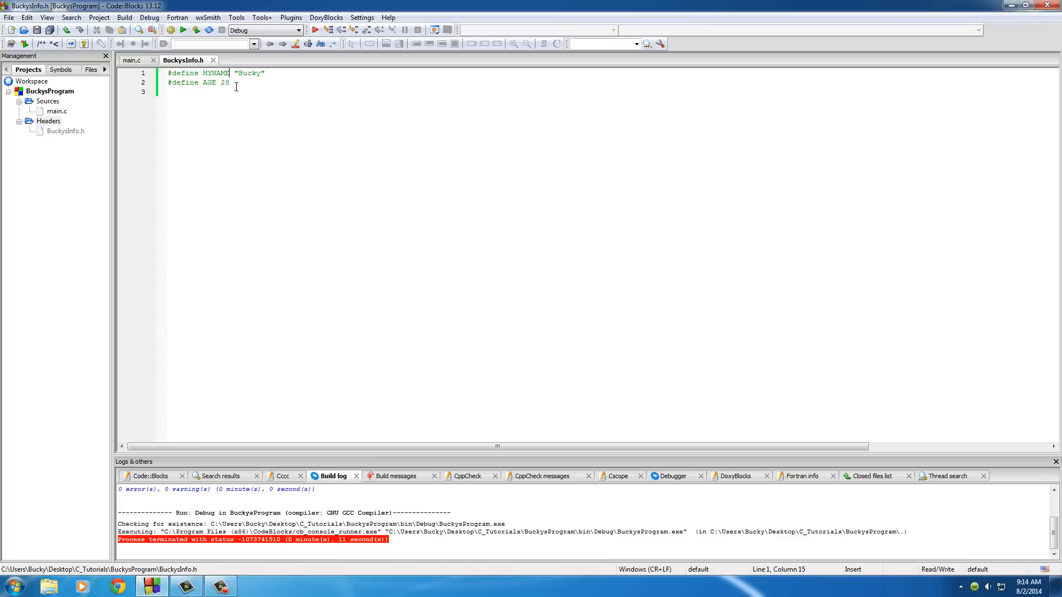
pyautogui.click(133, 59)
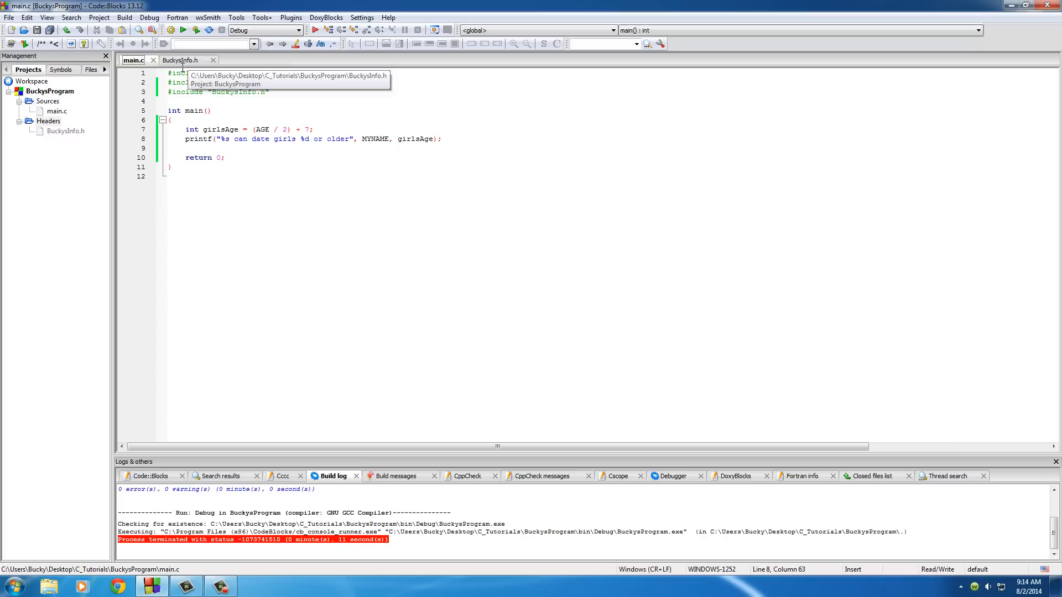
pyautogui.click(182, 59)
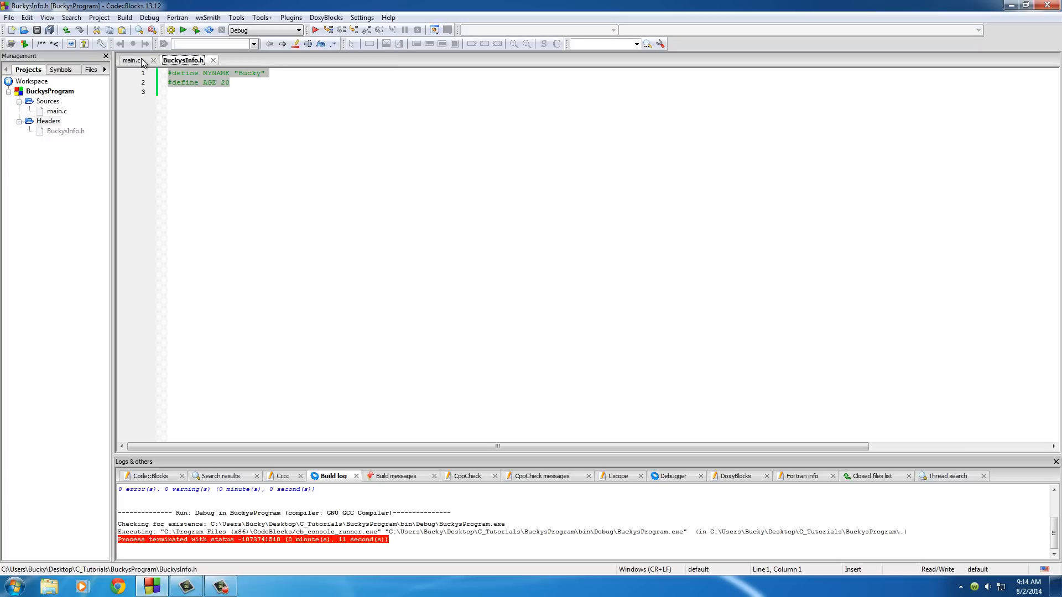
pyautogui.click(134, 59)
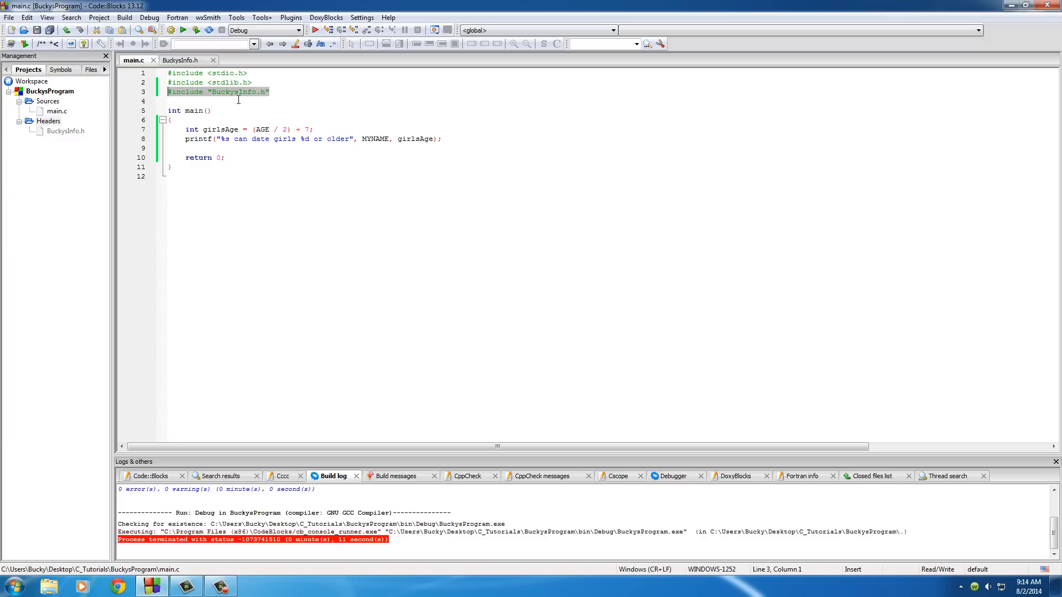
pyautogui.doubleClick(261, 129)
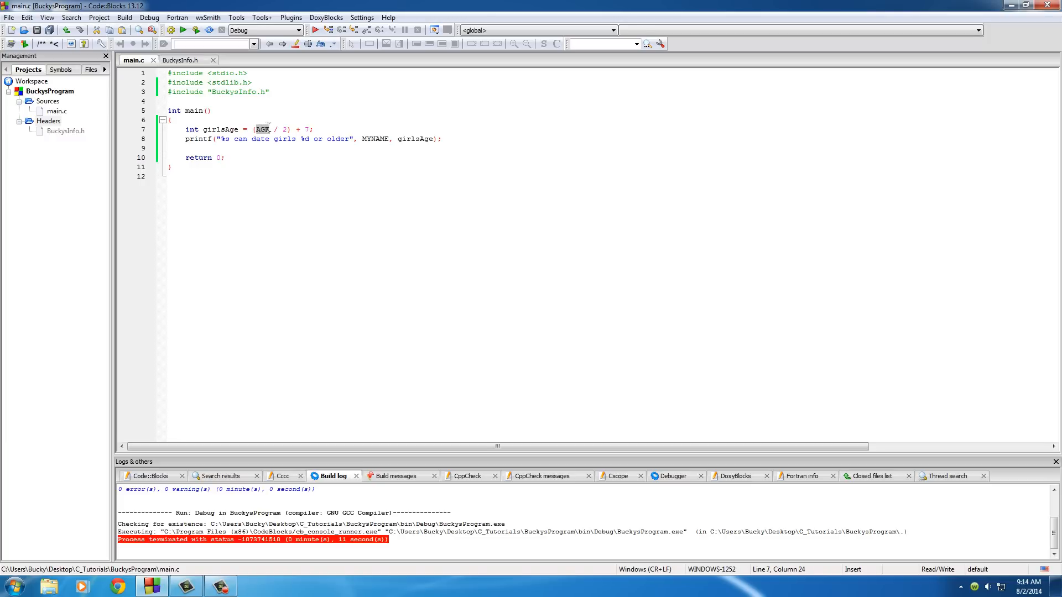